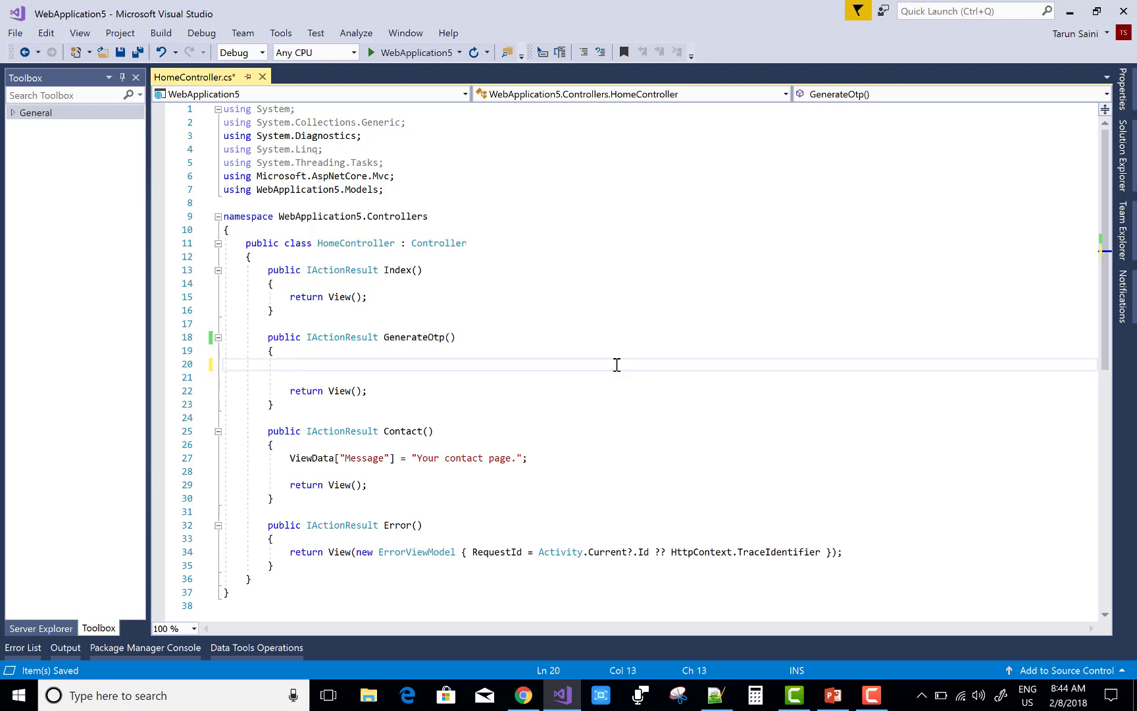
mouse_move(290, 357)
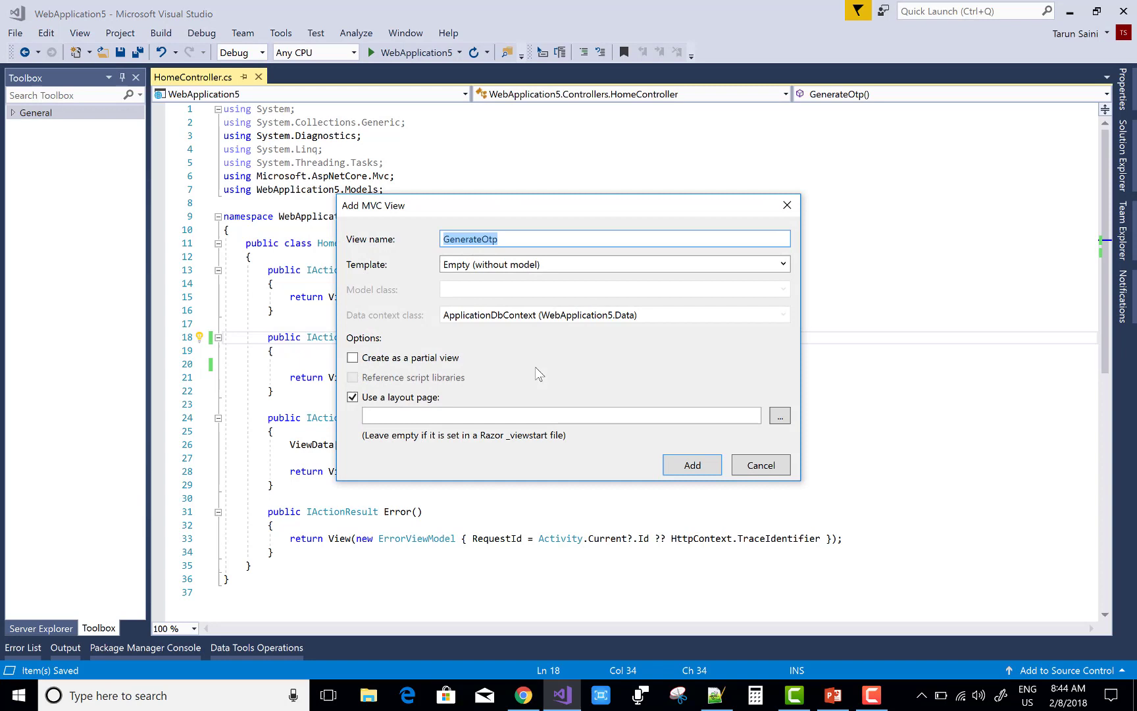
mouse_move(753, 317)
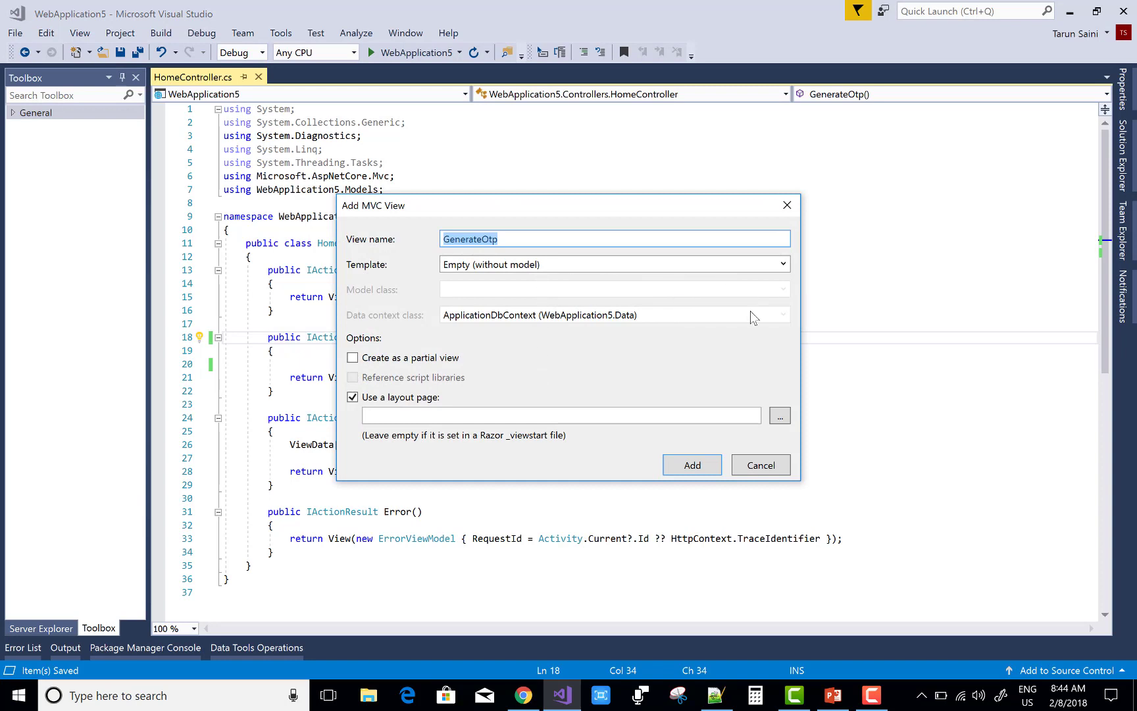
mouse_move(653, 324)
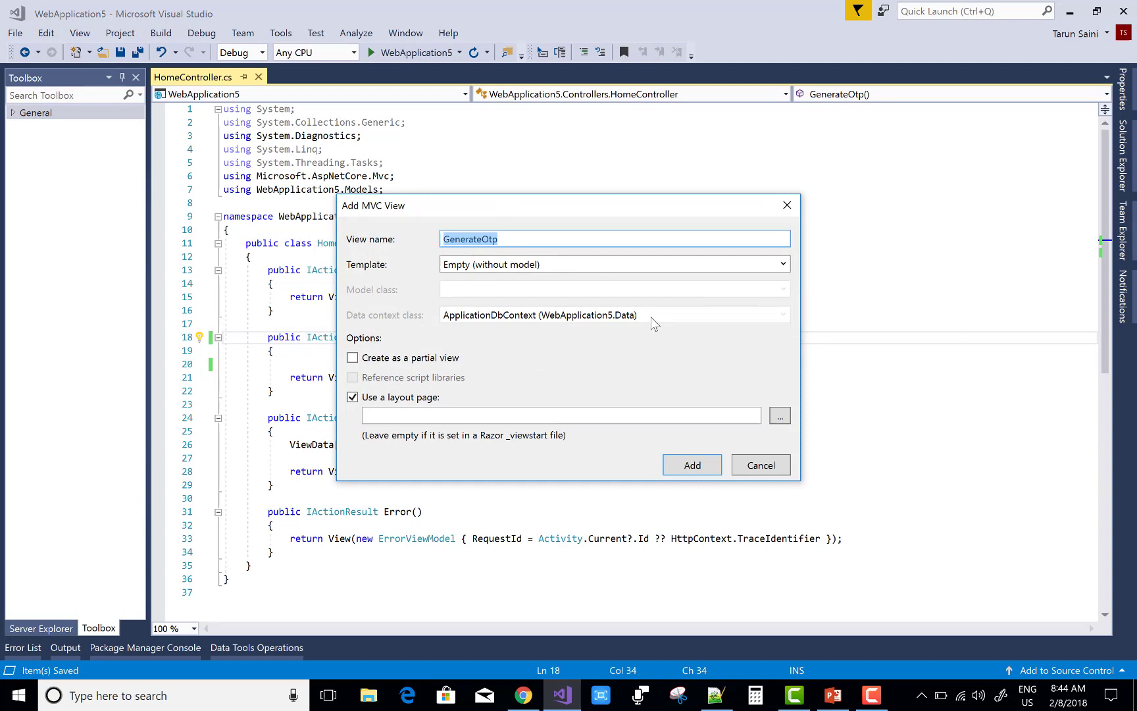
mouse_move(642, 263)
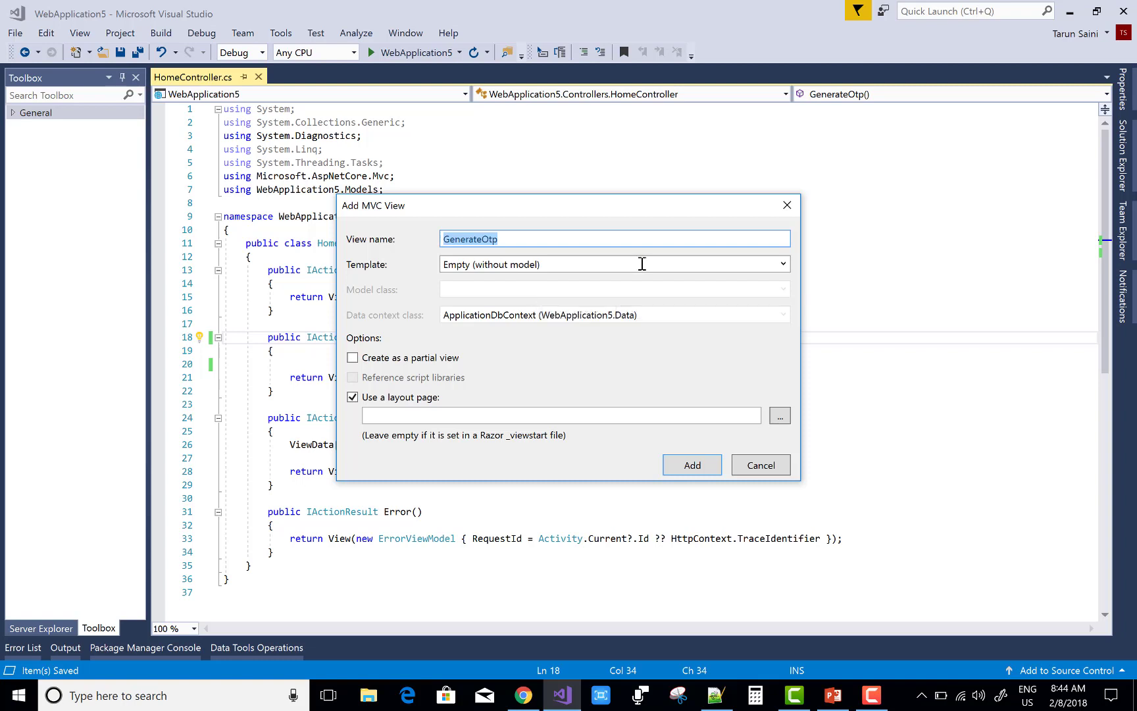
Step: Create the empty GenerateOtp view and start a method="post" form under its heading
left_click(691, 465)
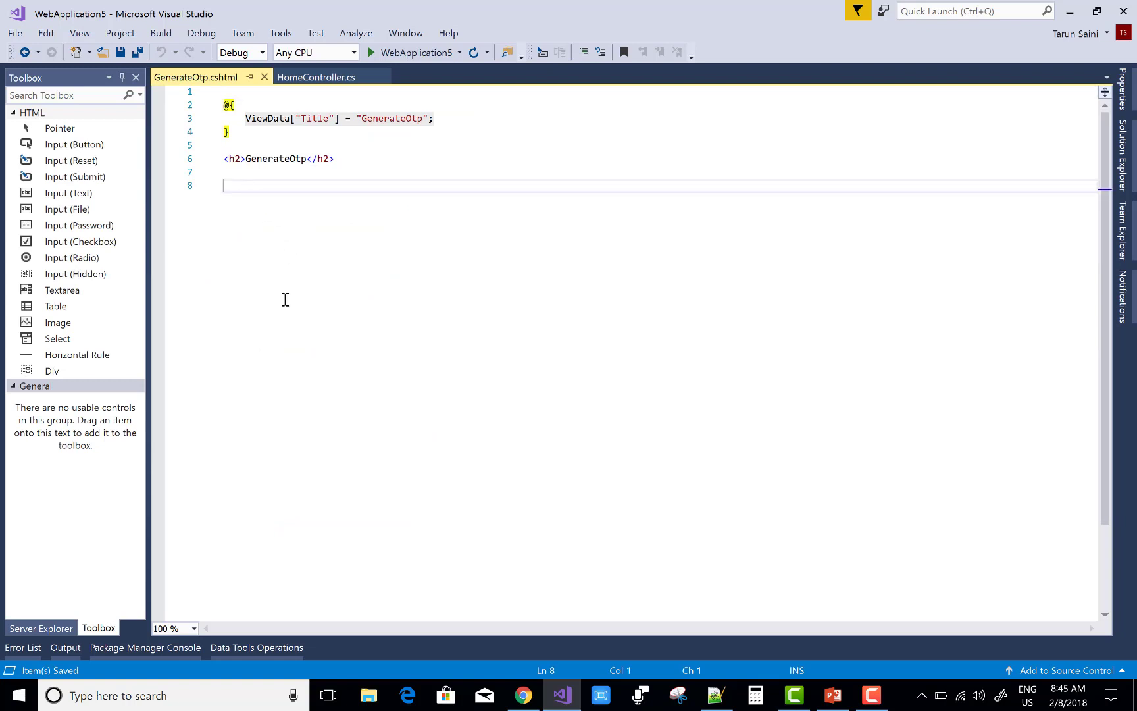
key("enter")
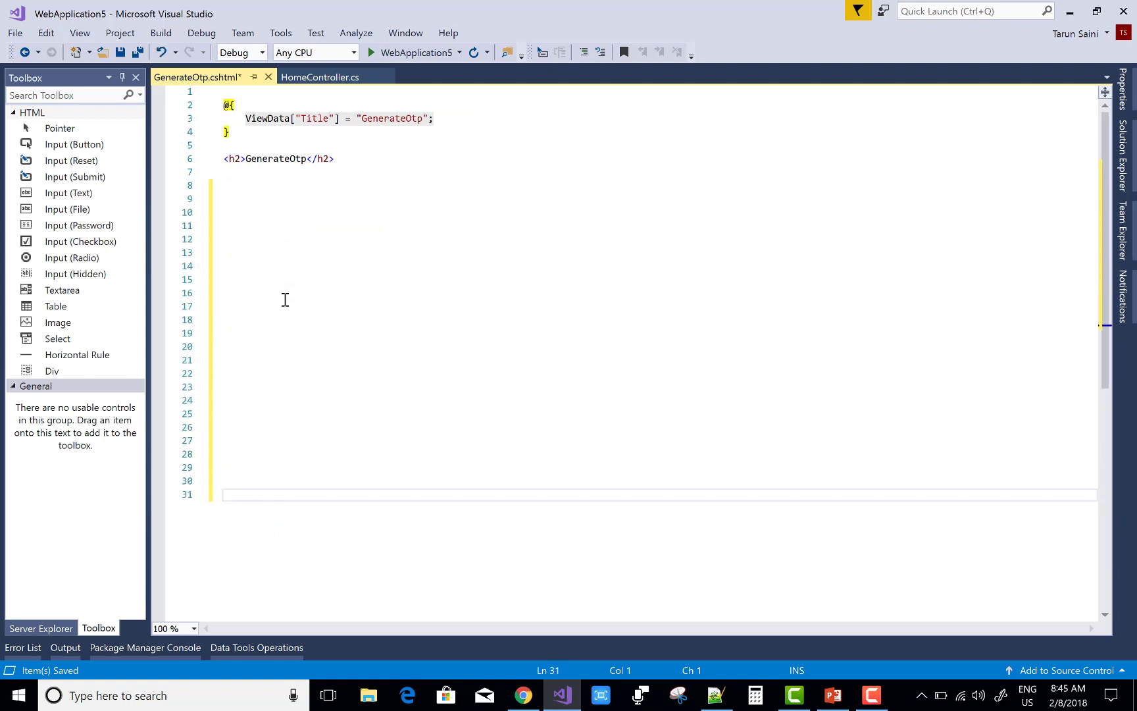
left_click(243, 187)
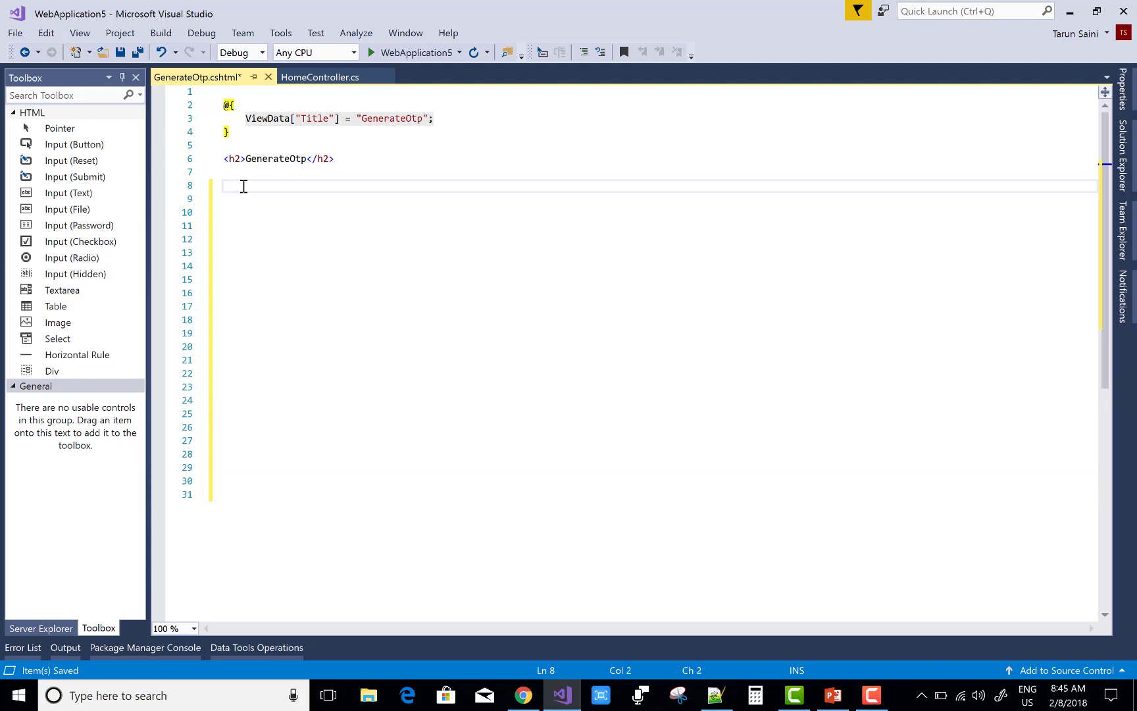
type("<form")
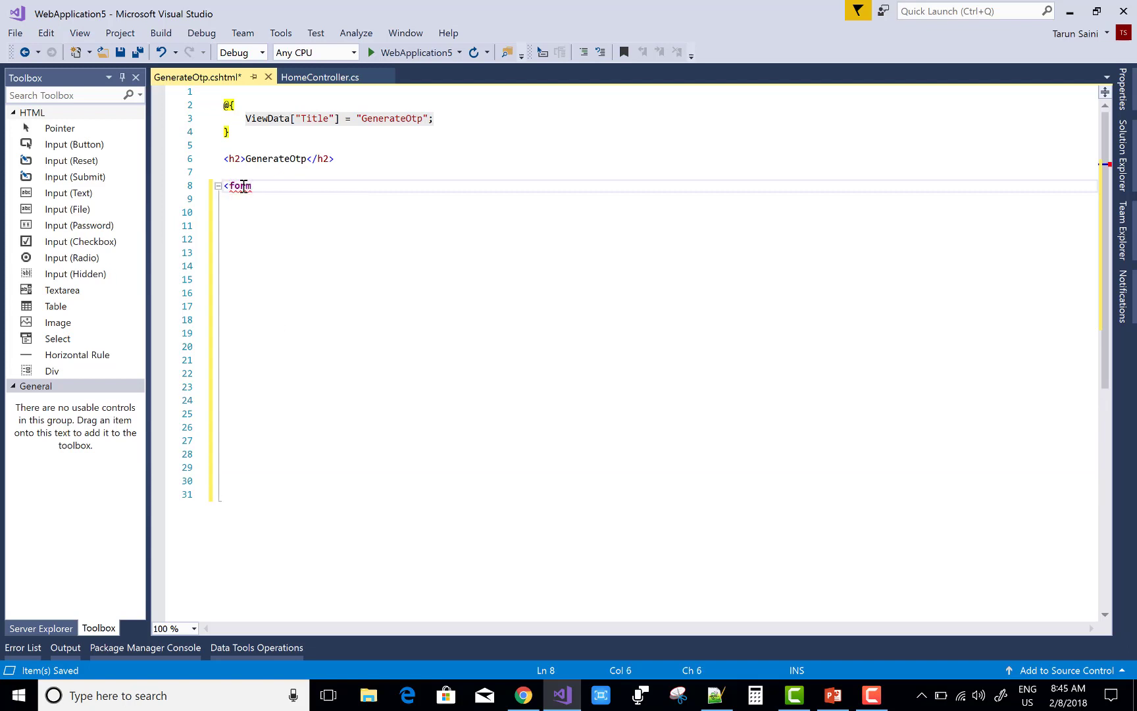
type("method=\"")
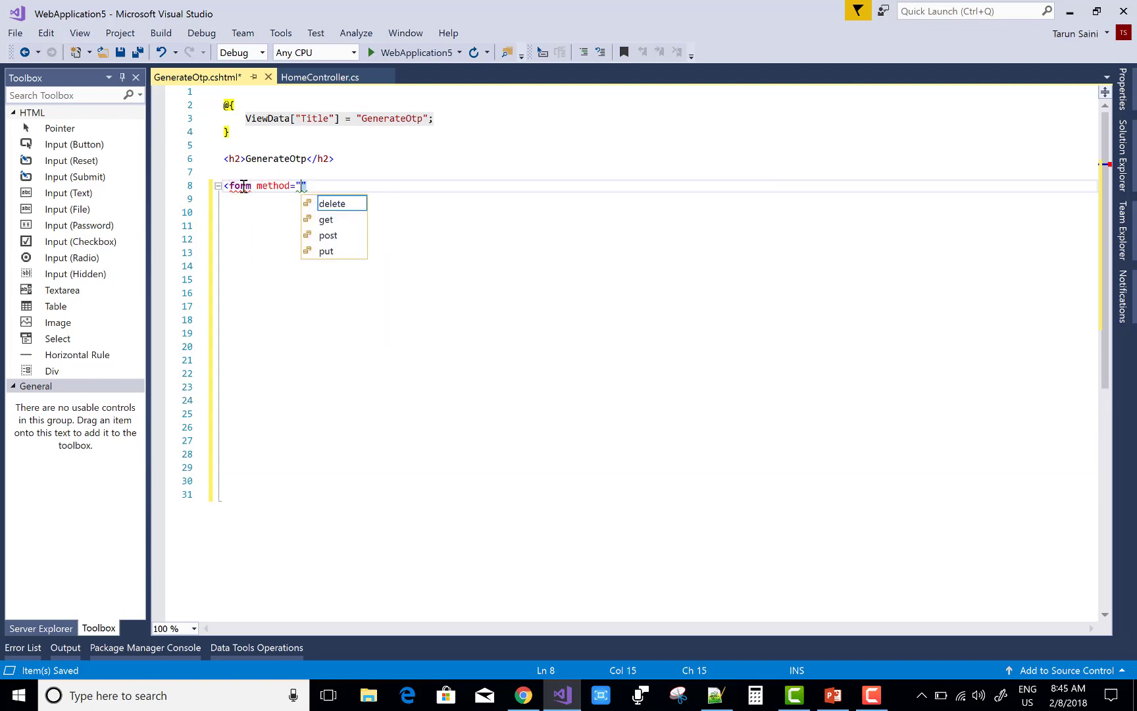
type("post")
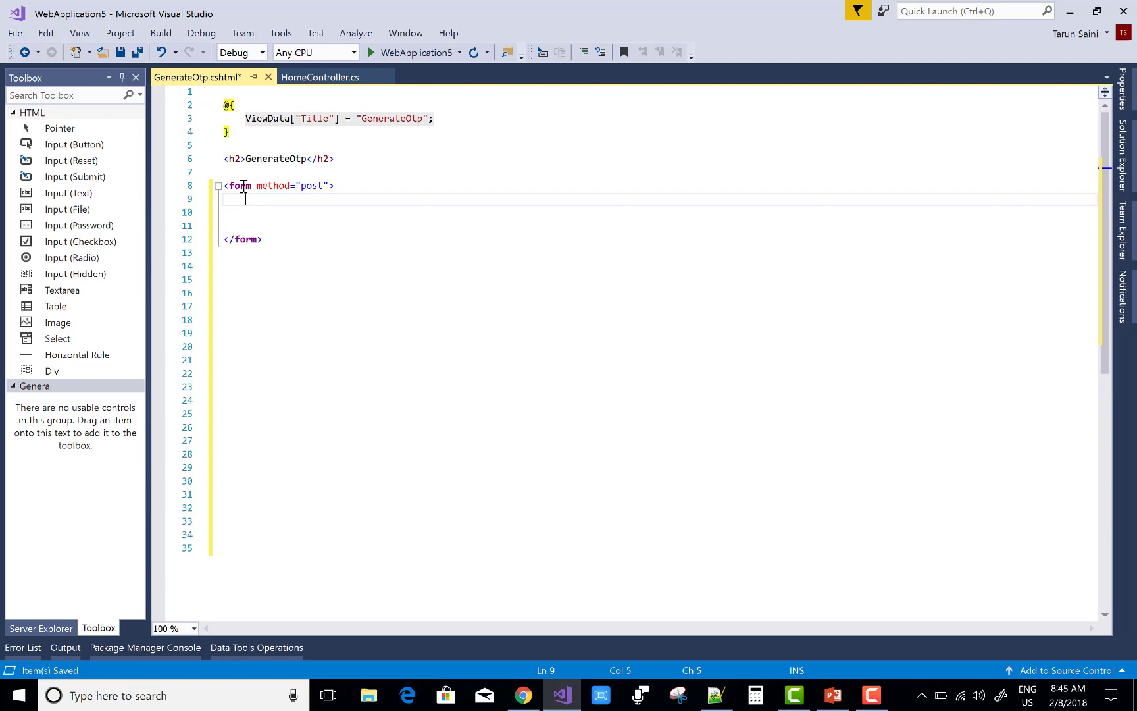
left_click(324, 185)
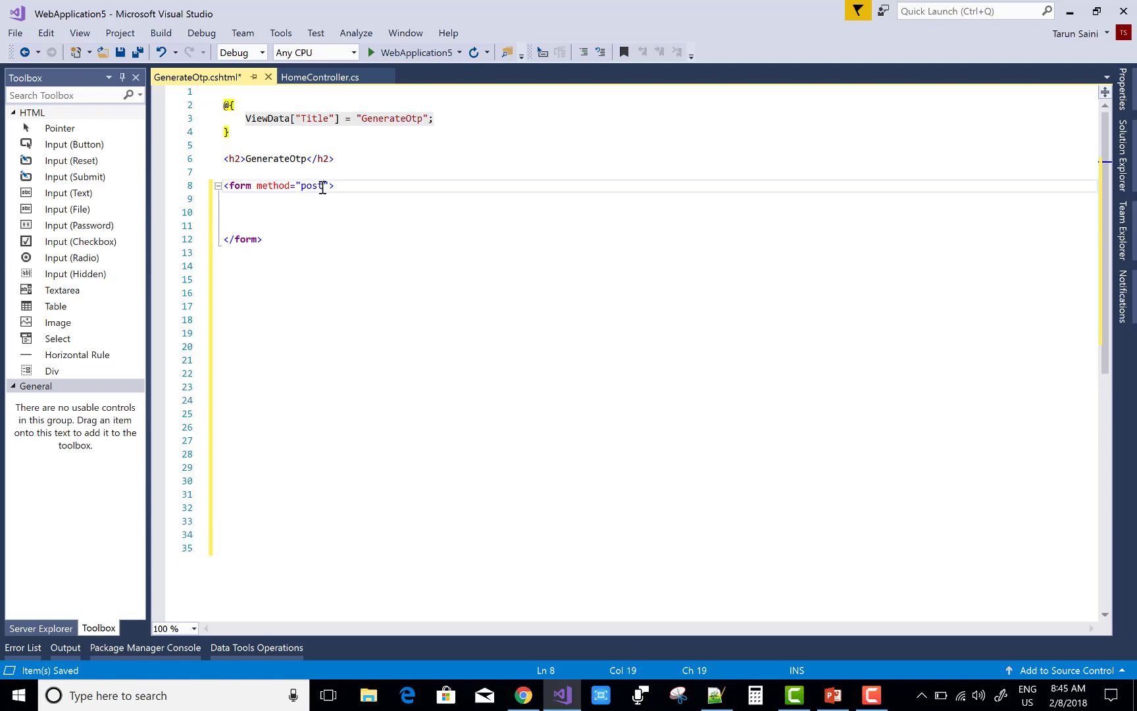
mouse_move(318, 271)
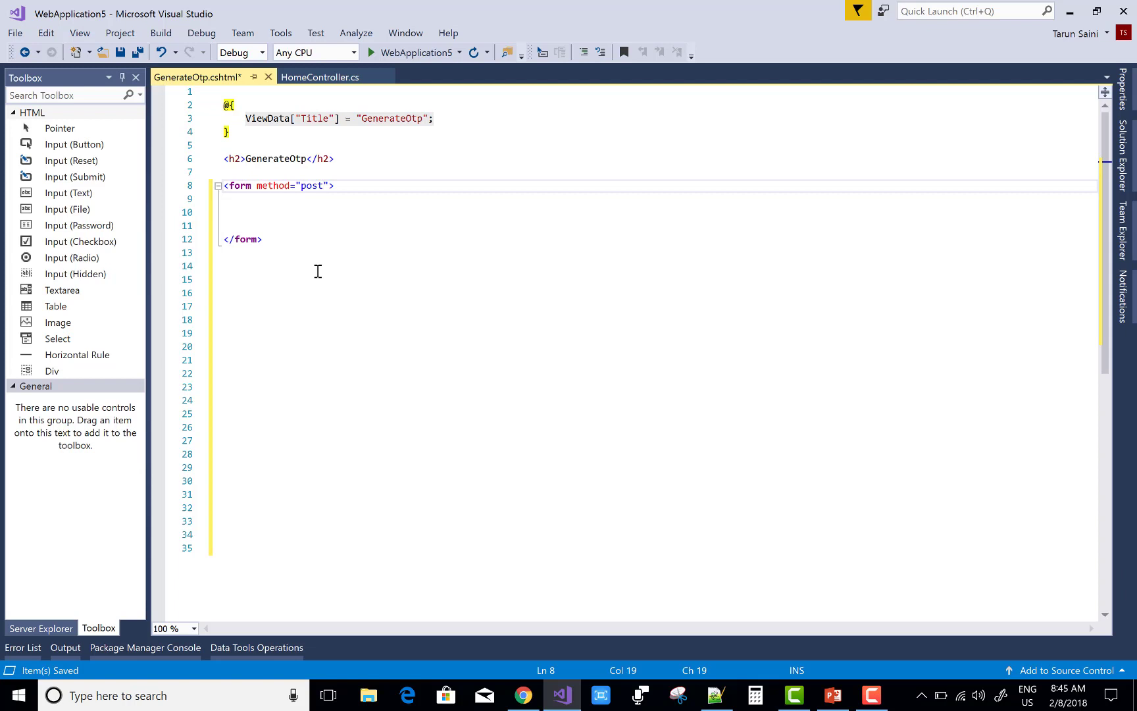
mouse_move(241, 206)
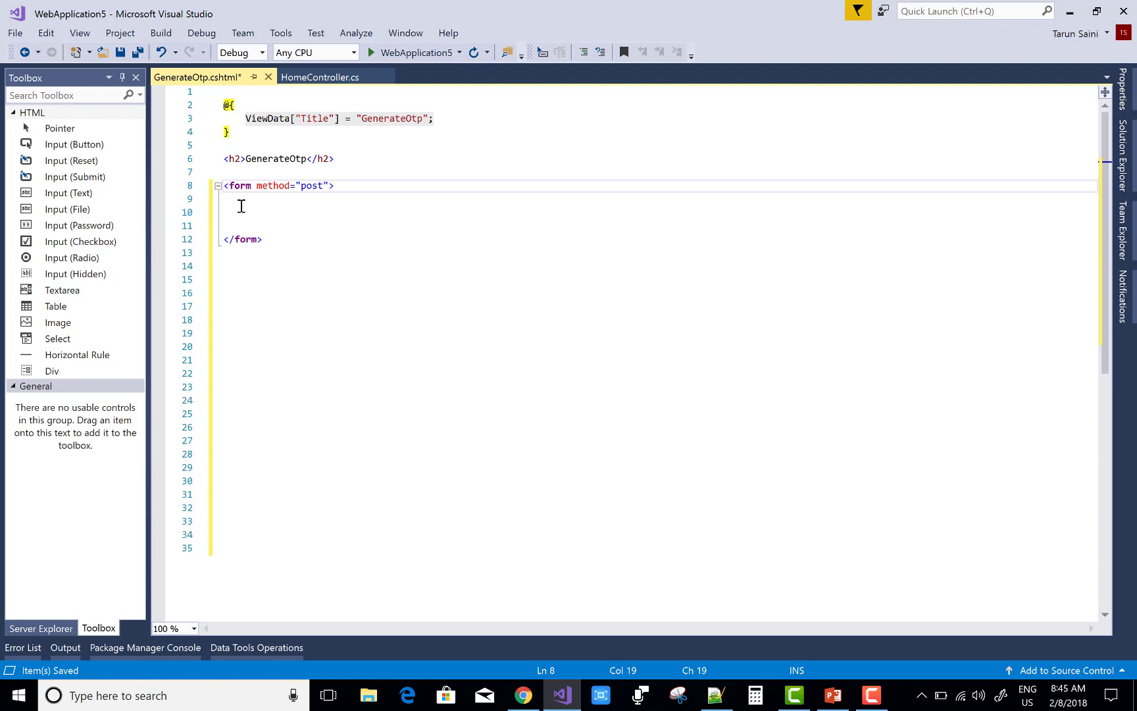
Step: Add a GetOtp submit input inside the form and begin an asp-action attribute
type("<input type=\"submit")
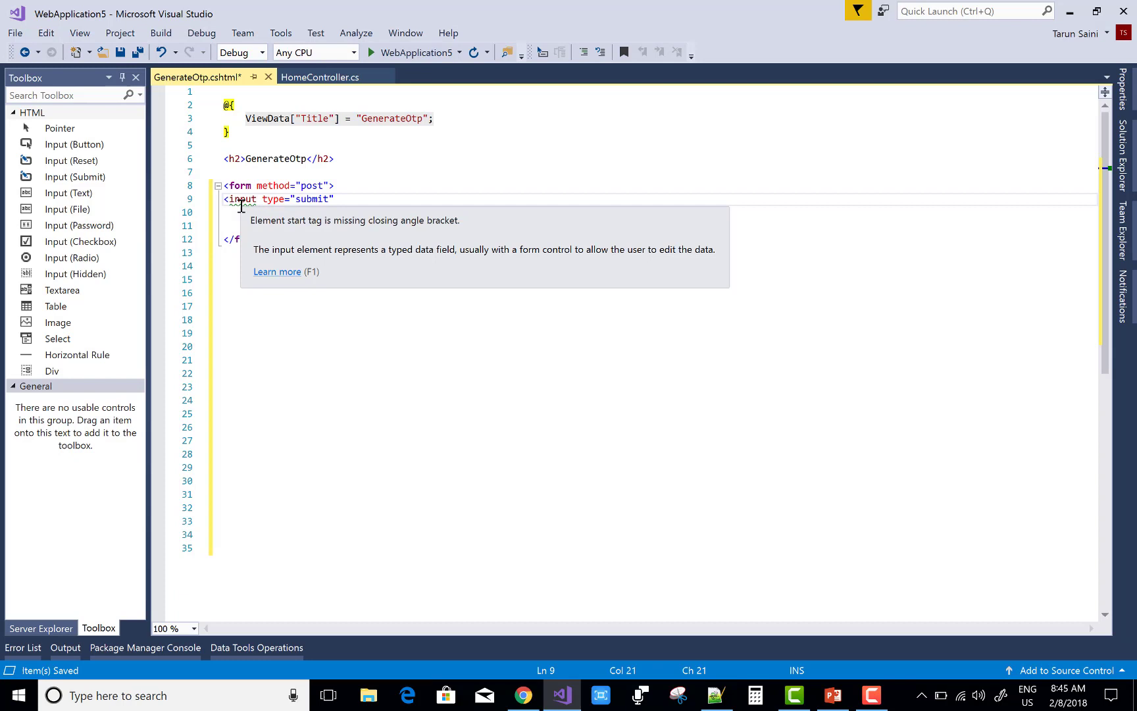
type("value=\"")
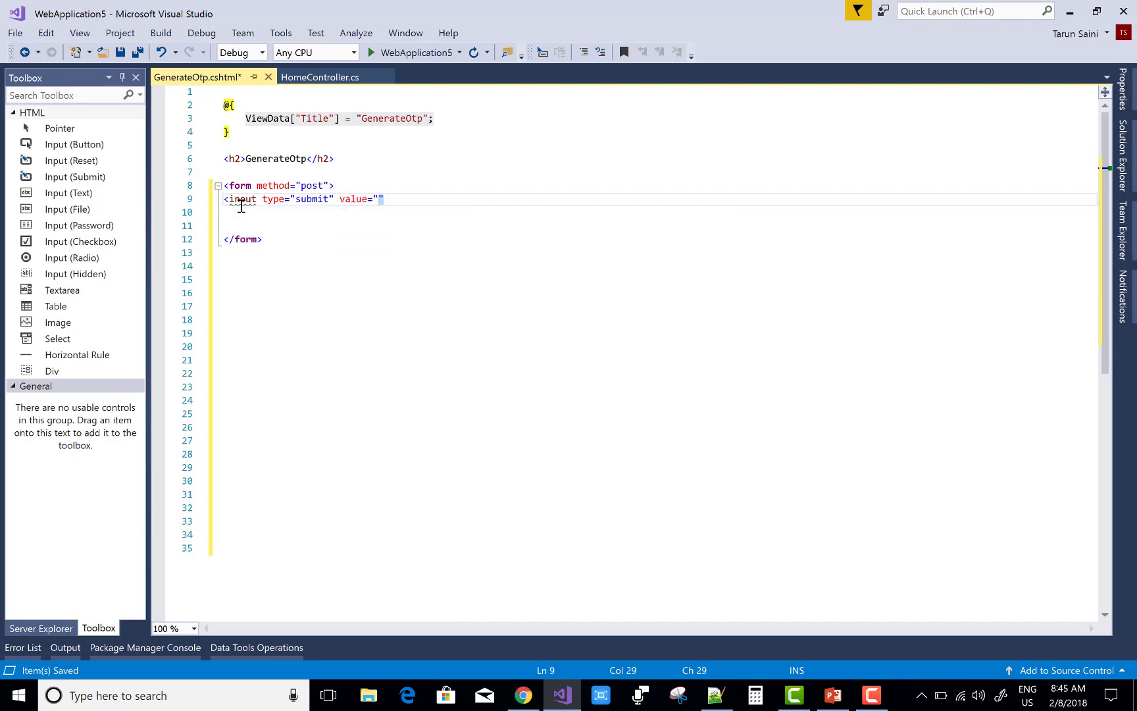
type("Su")
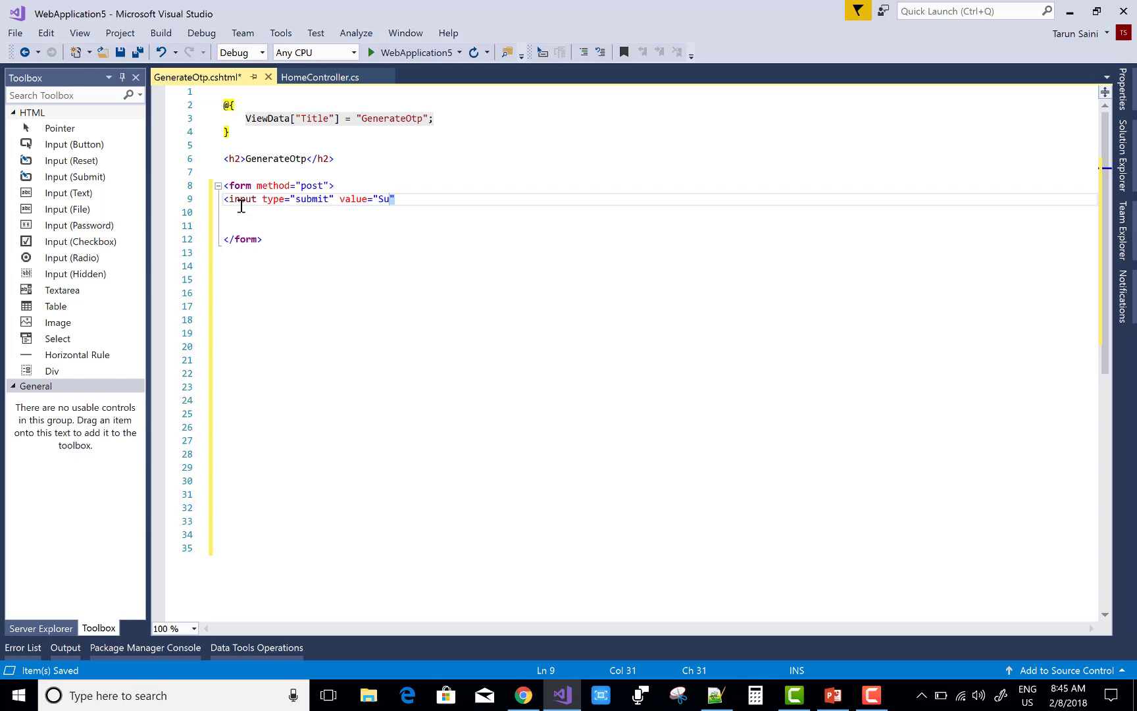
type("Get")
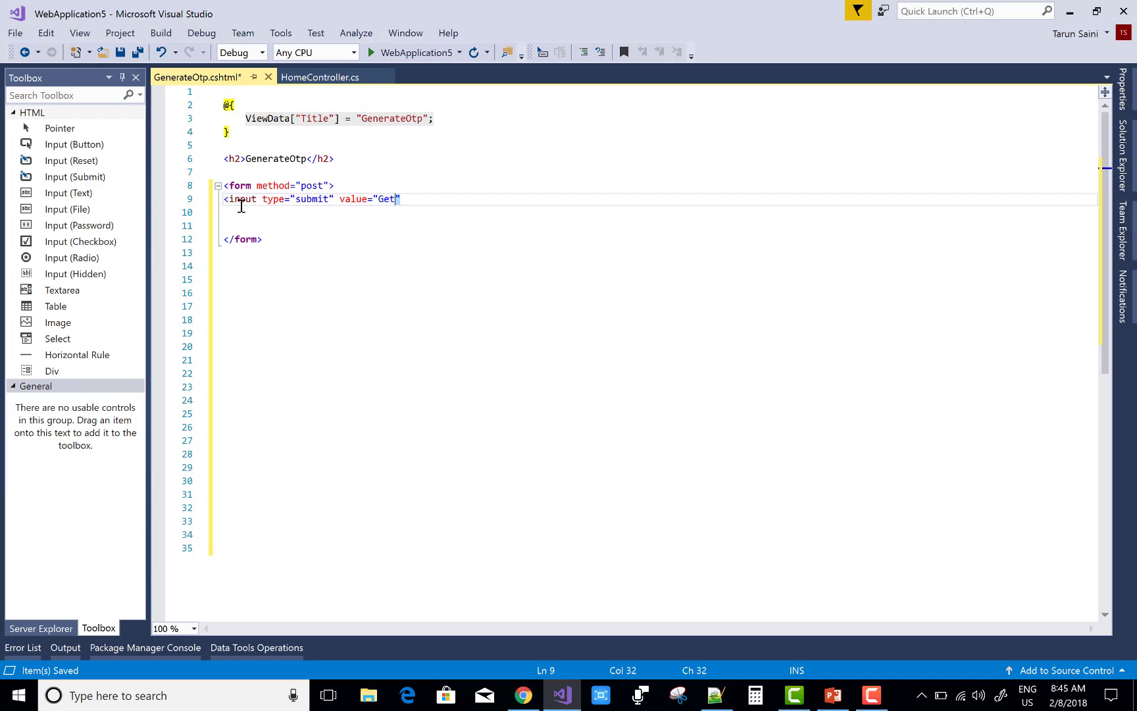
type("Otp")
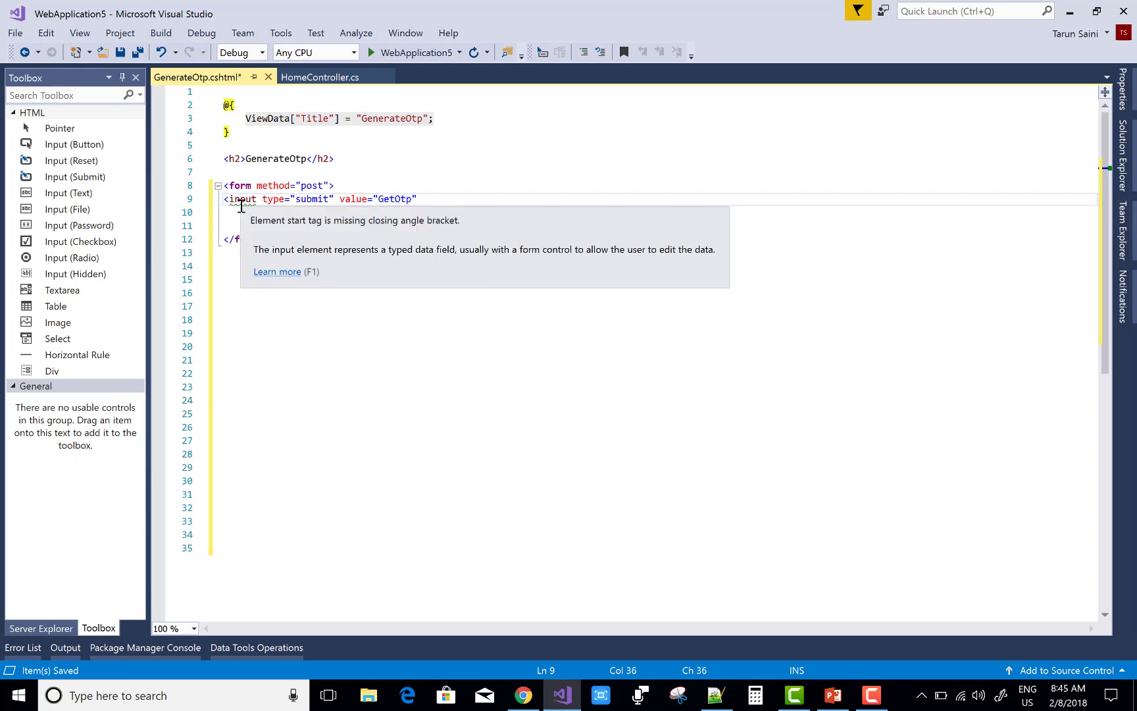
type("/>")
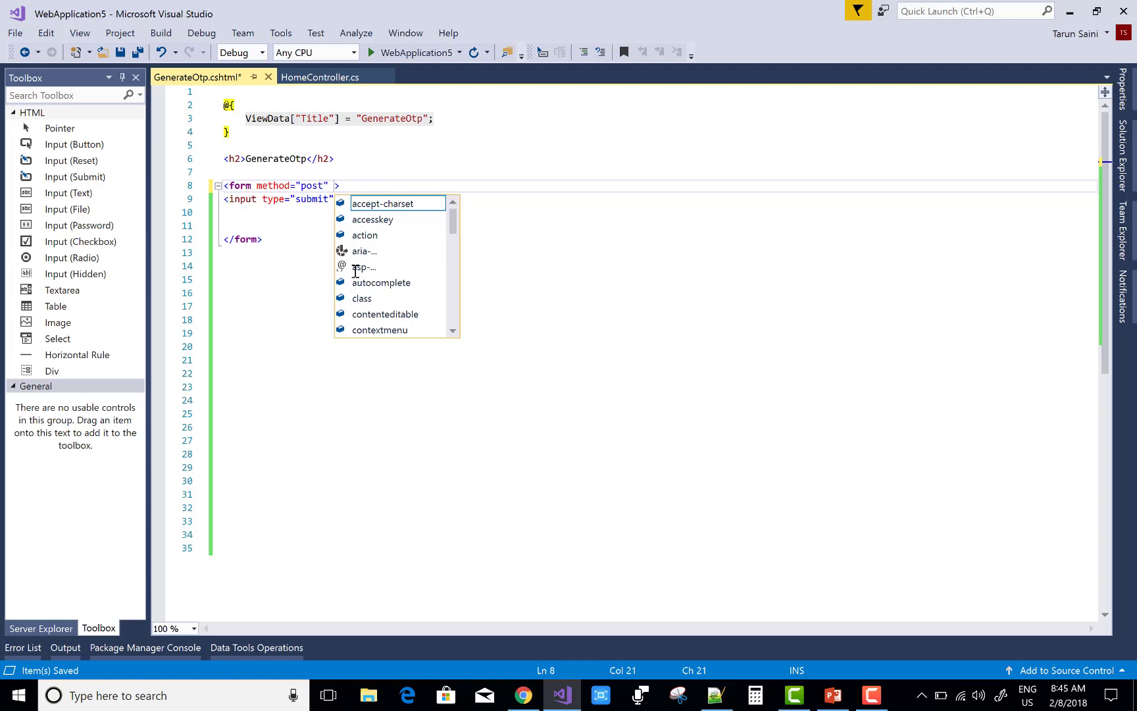
type("asp-action=\"")
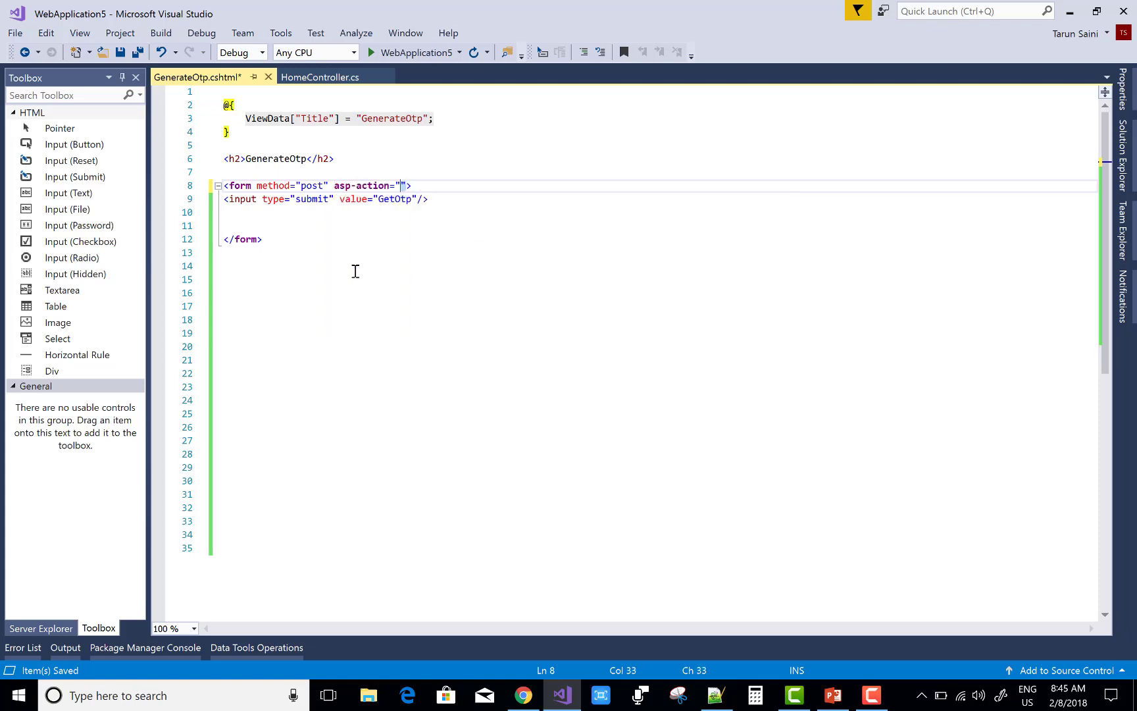
Step: In HomeController, mark the GenerateOtp action with [HttpGet]
left_click(320, 77)
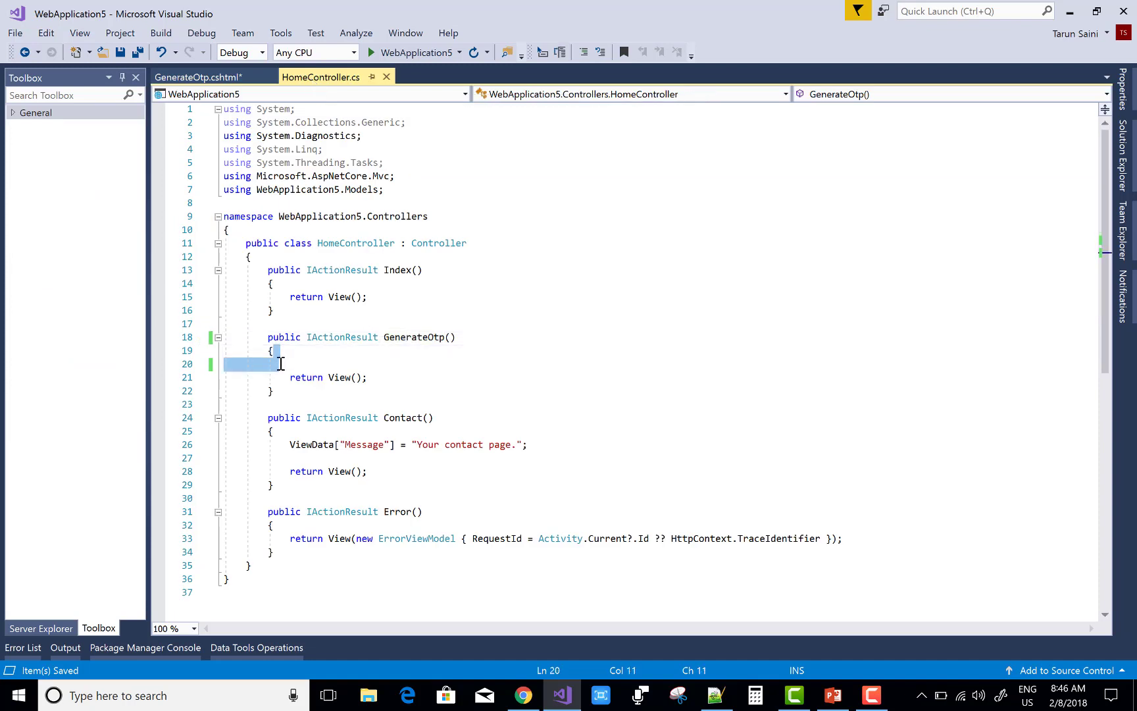
key("Delete")
type("[")
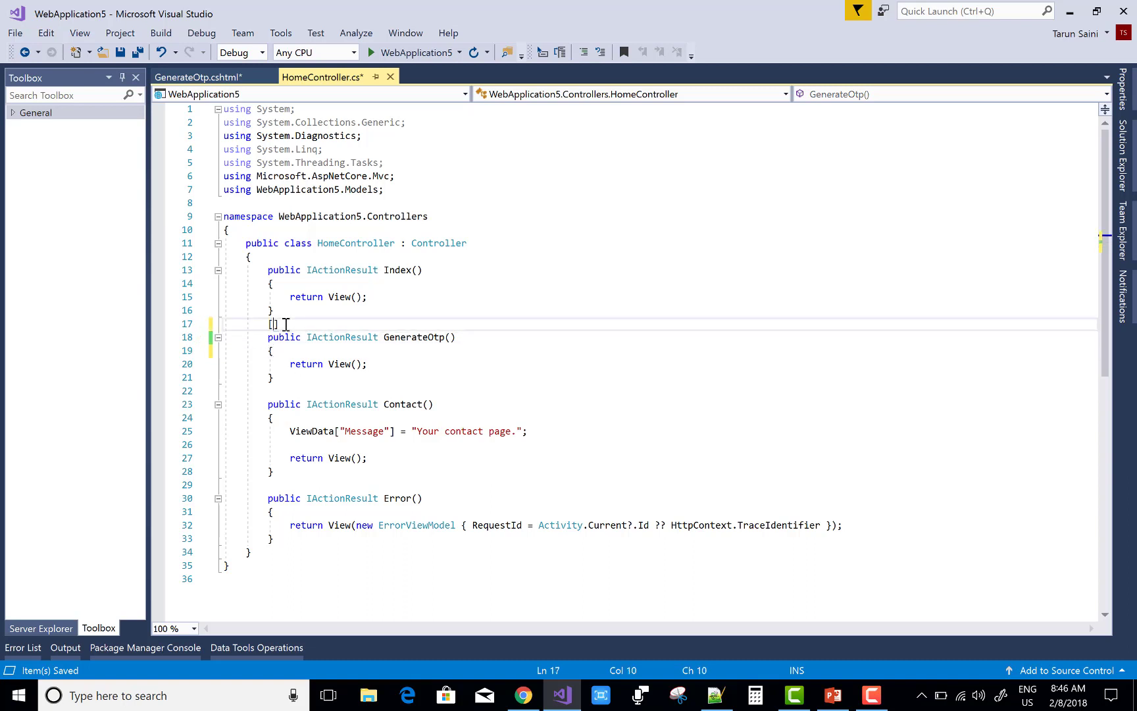
type("ht")
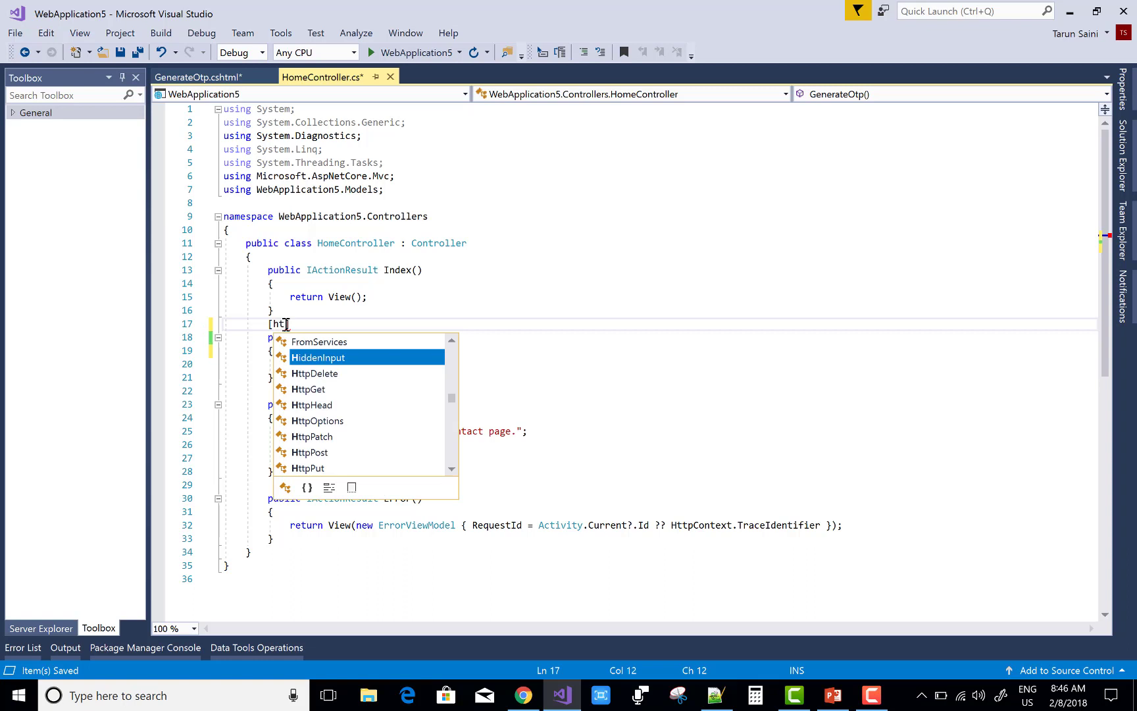
type("tpGet]")
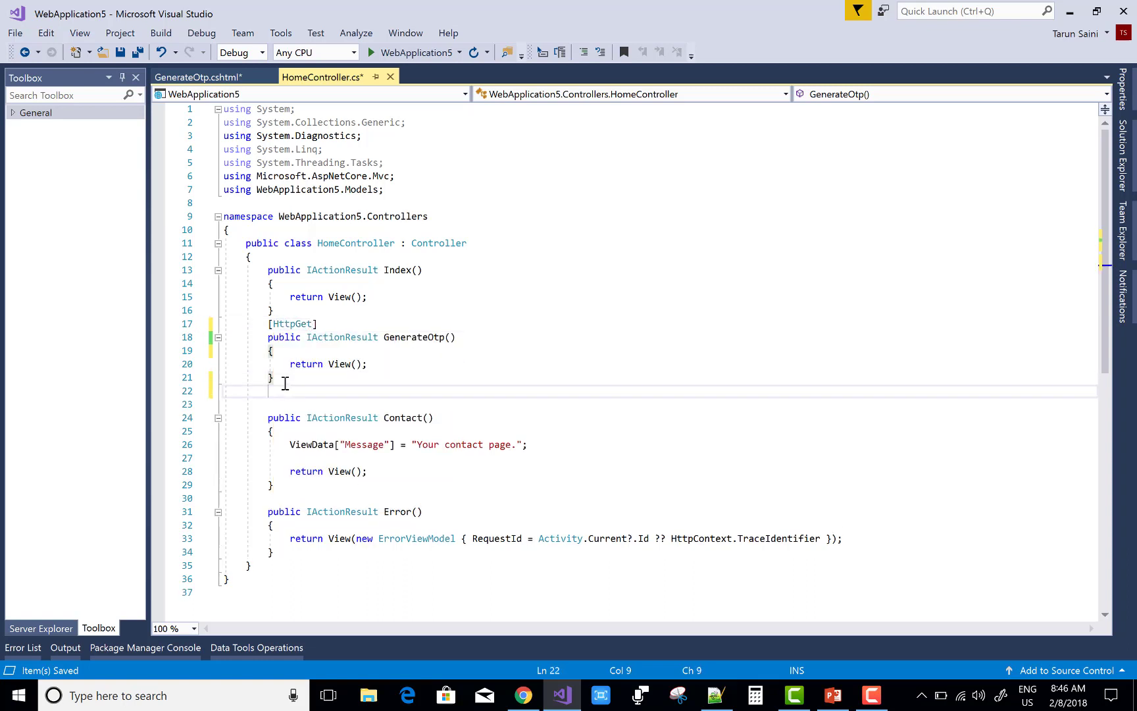
type("[httpPost")
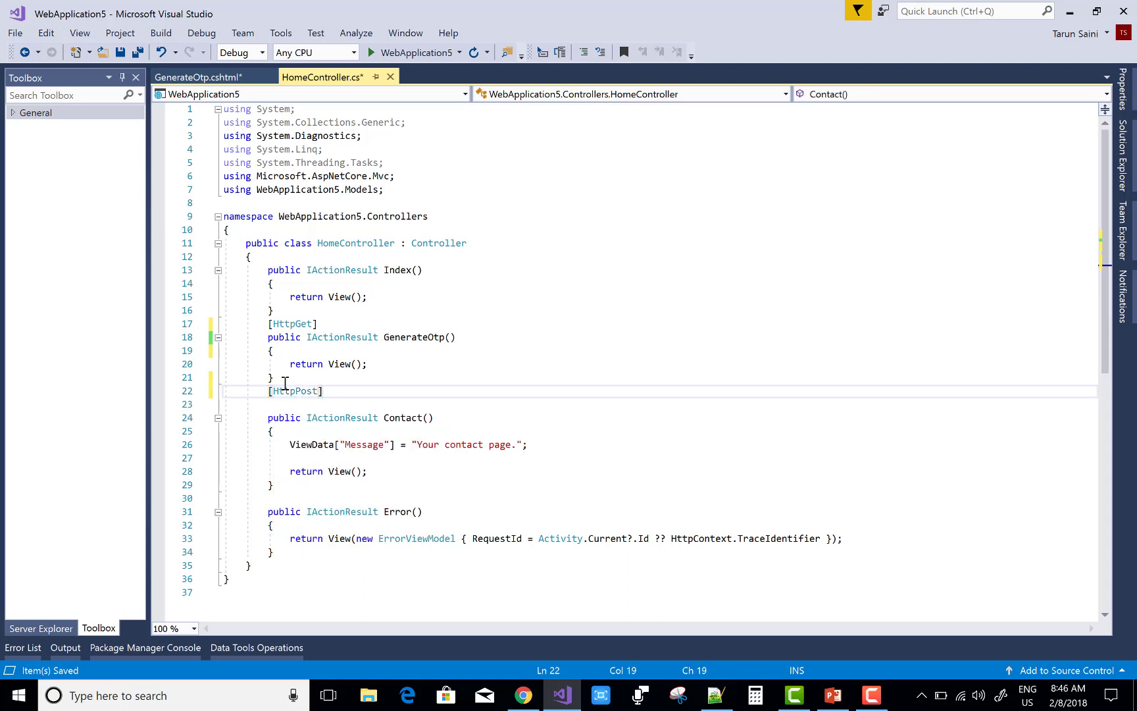
Step: Add a duplicate GenerateOtp action under [HttpPost] and save the controller
key("enter")
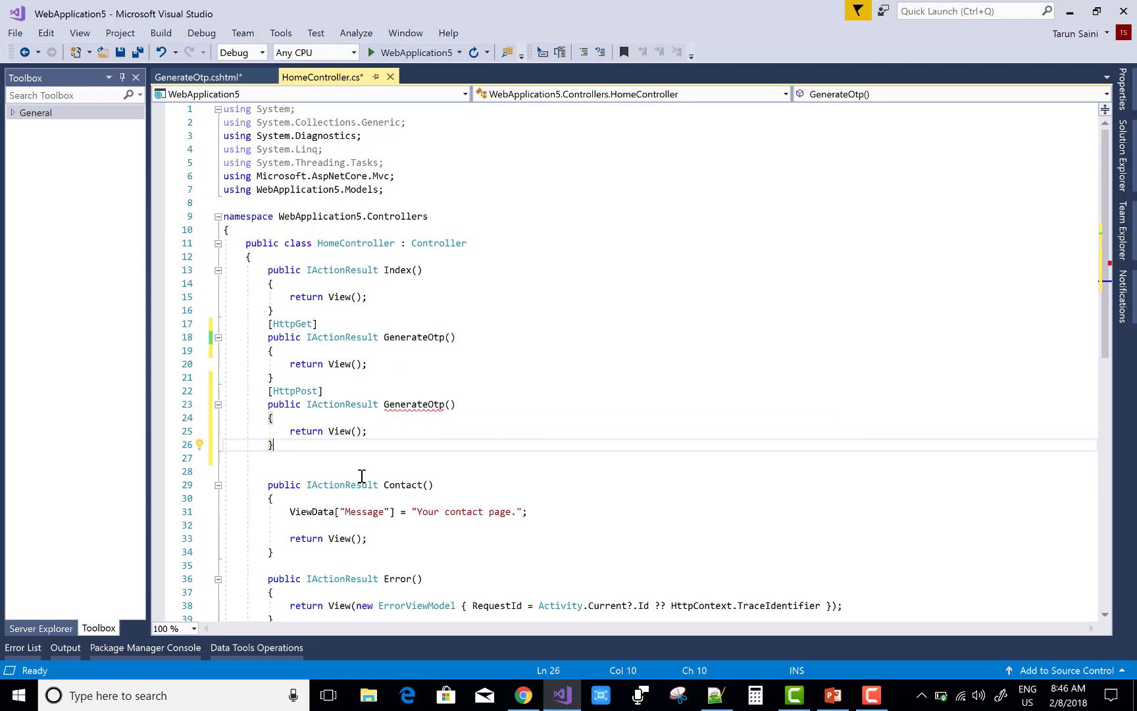
mouse_move(213, 191)
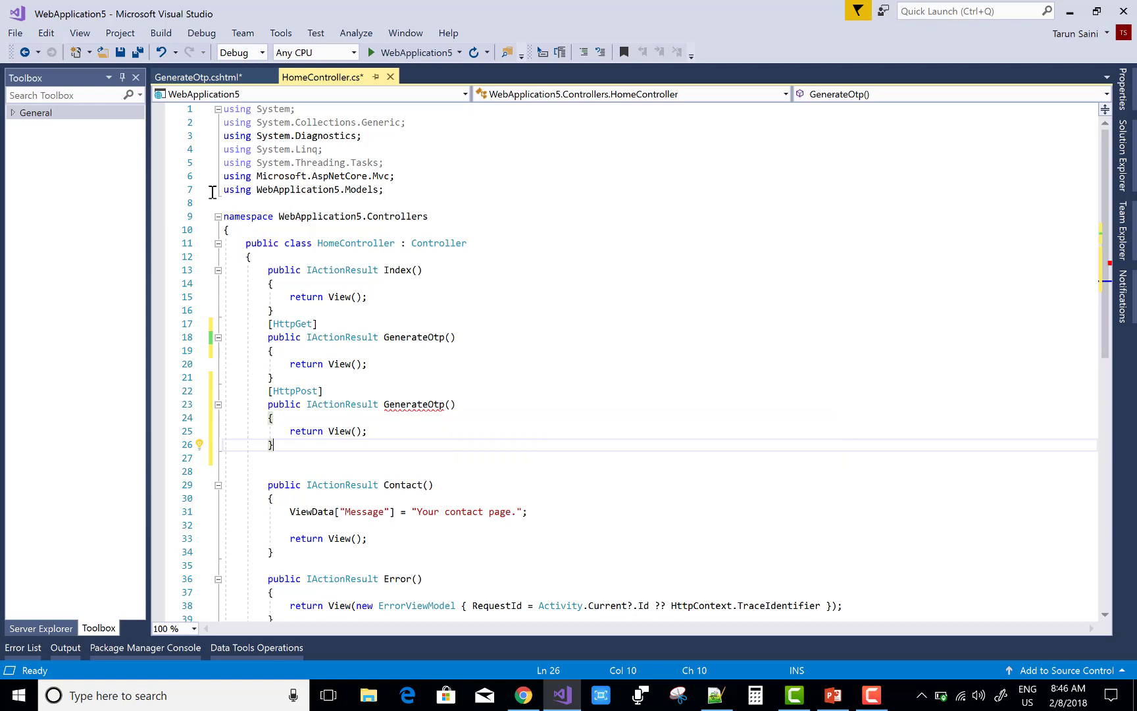
key("ctrl+s")
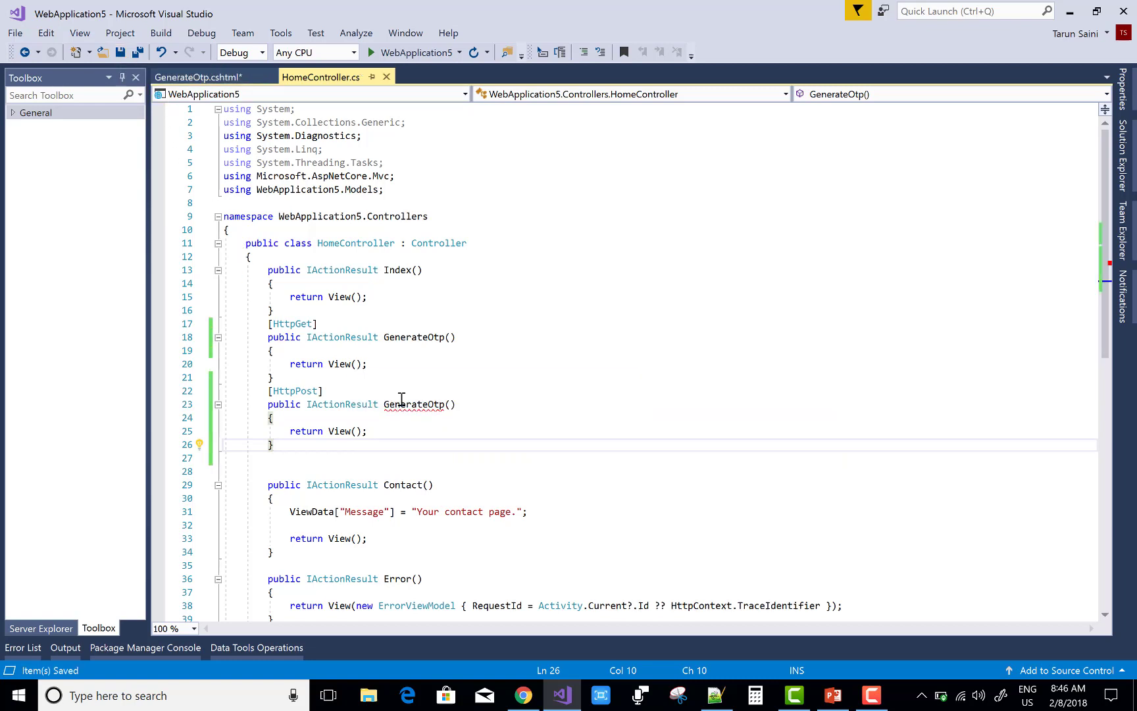
left_click(199, 77)
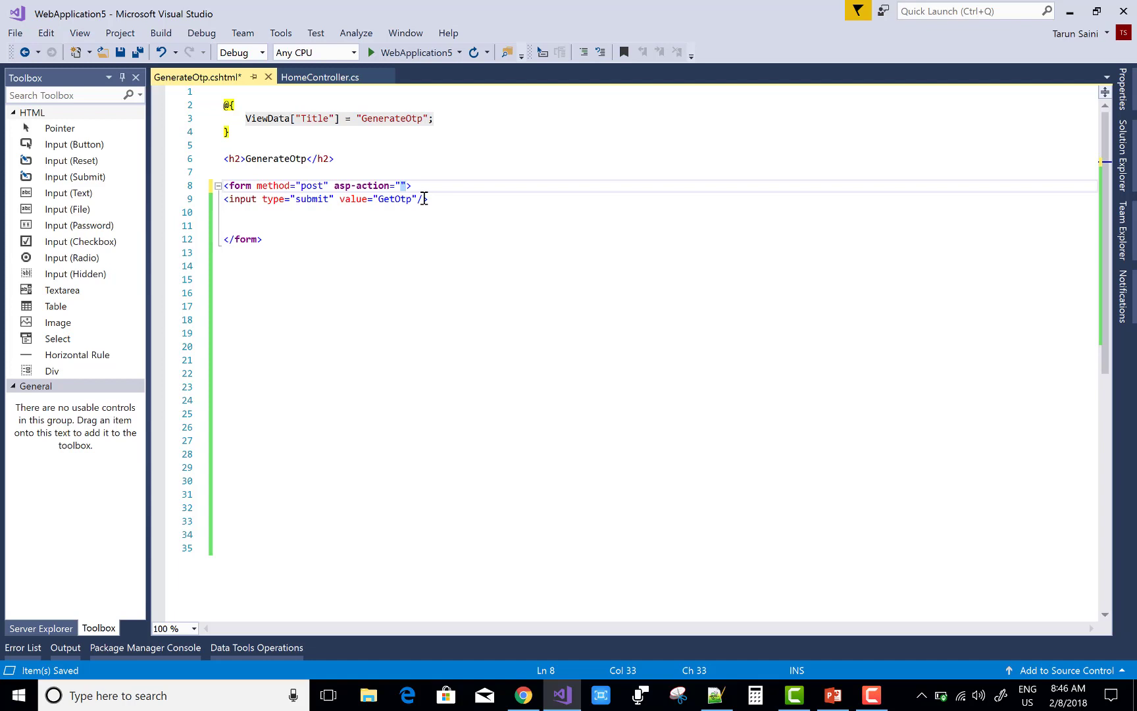
Step: Rename the POST action to SendOtp, set the form's asp-action to SendOtp, and begin asp-controller
left_click(319, 77)
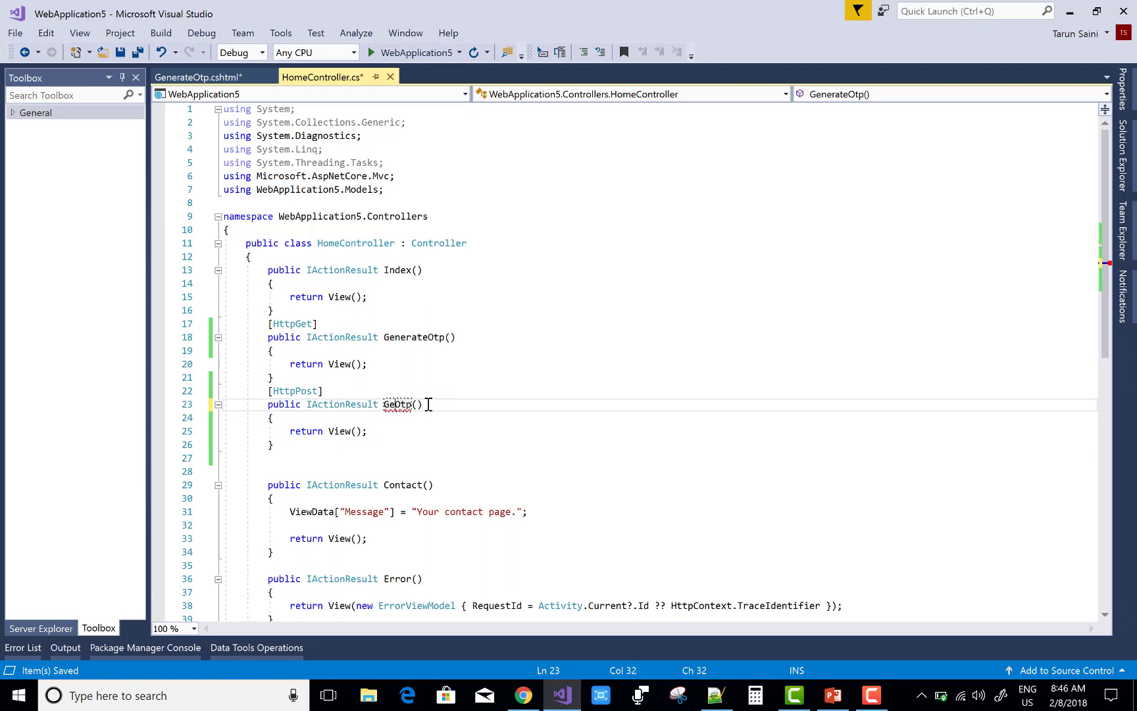
type("SendOtp")
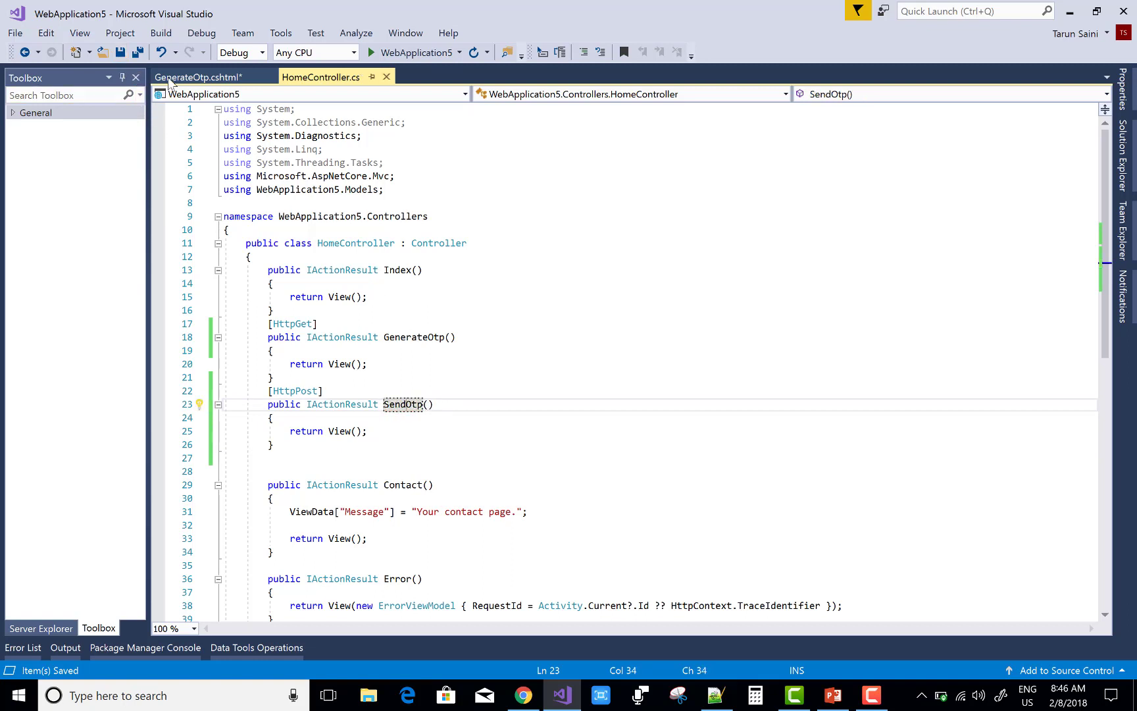
left_click(196, 77)
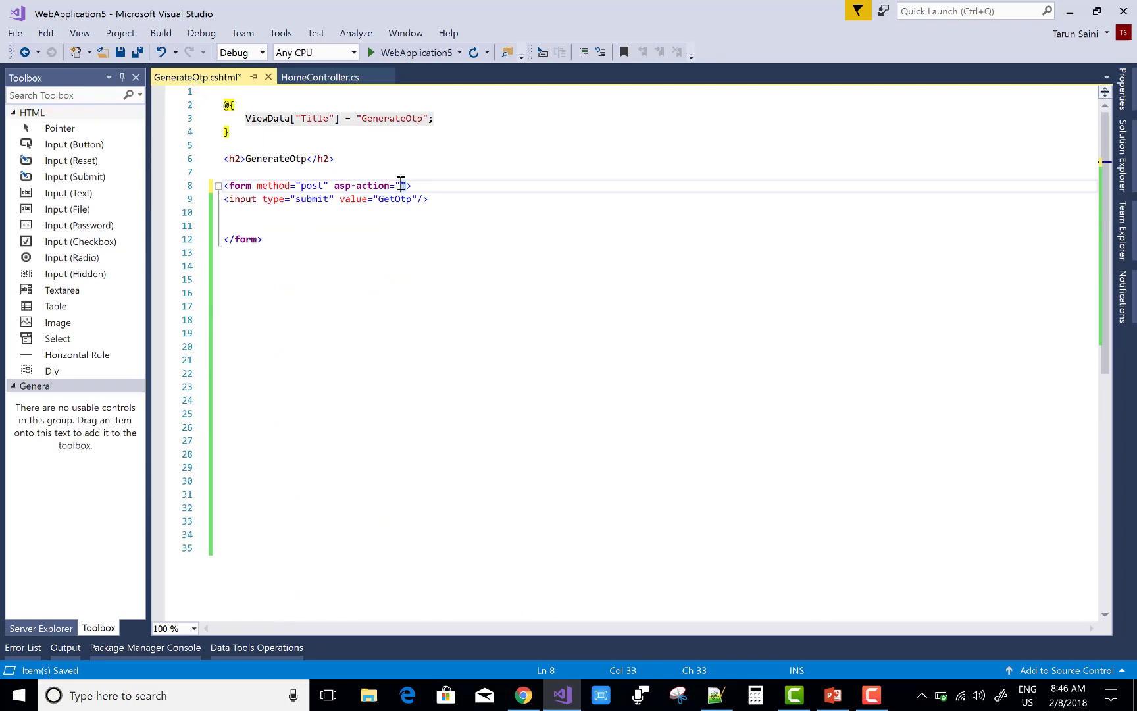
type("Send")
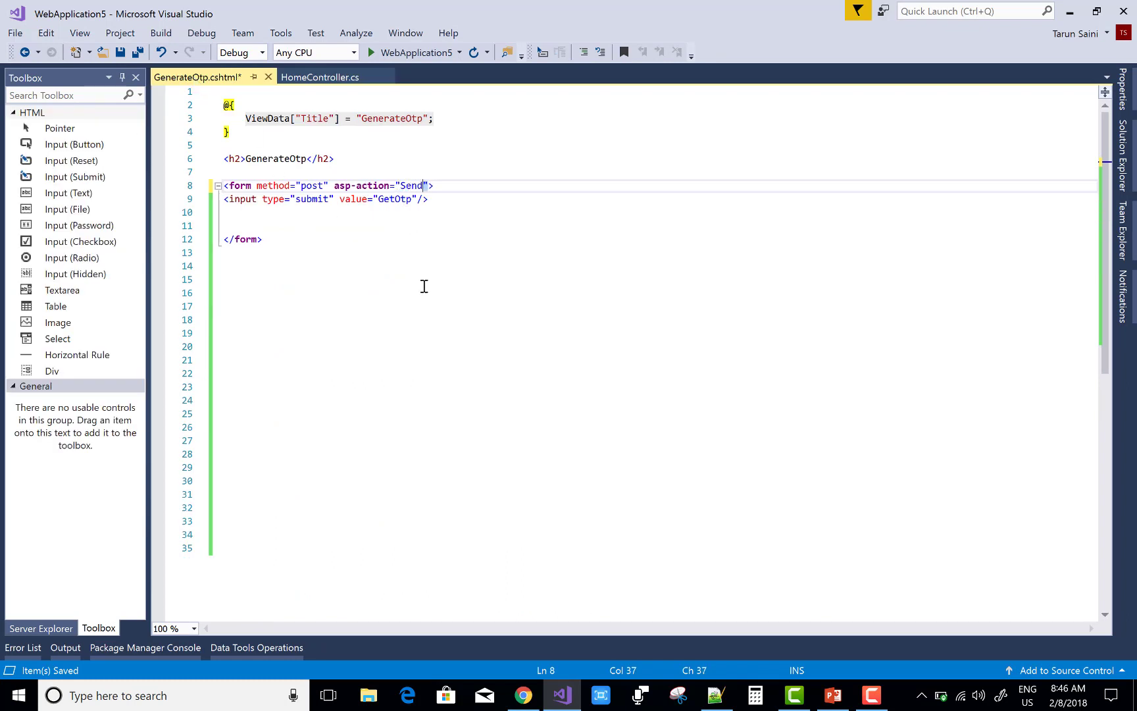
type("Otp")
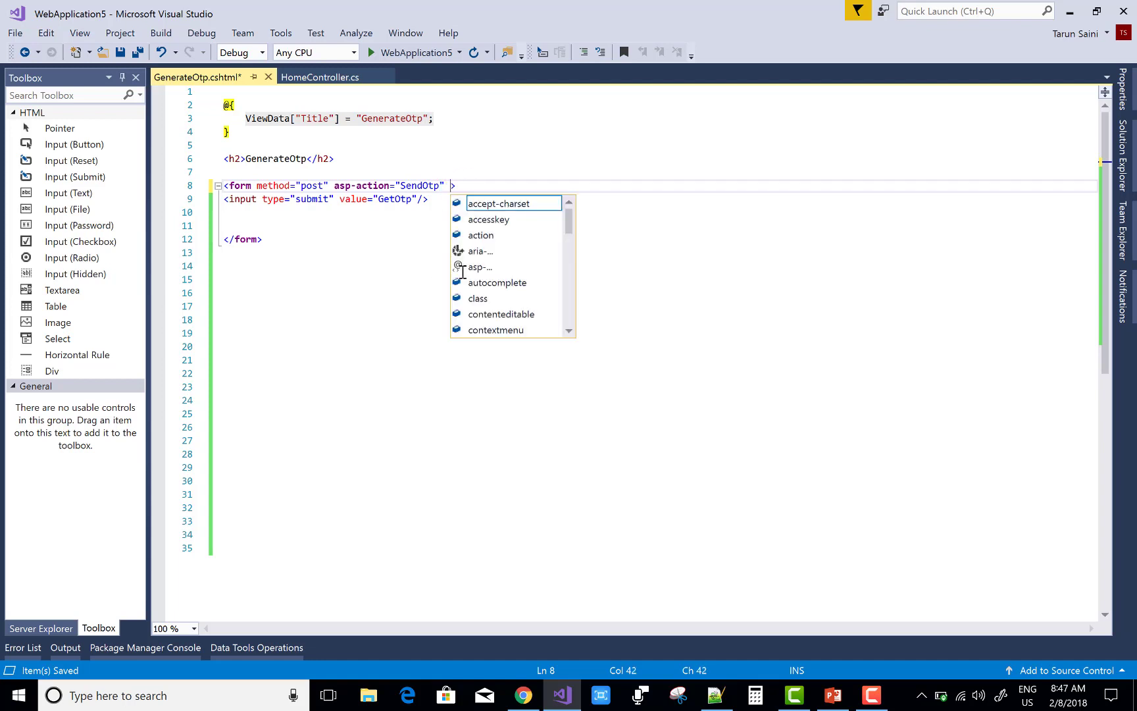
type("asp-controller=\"")
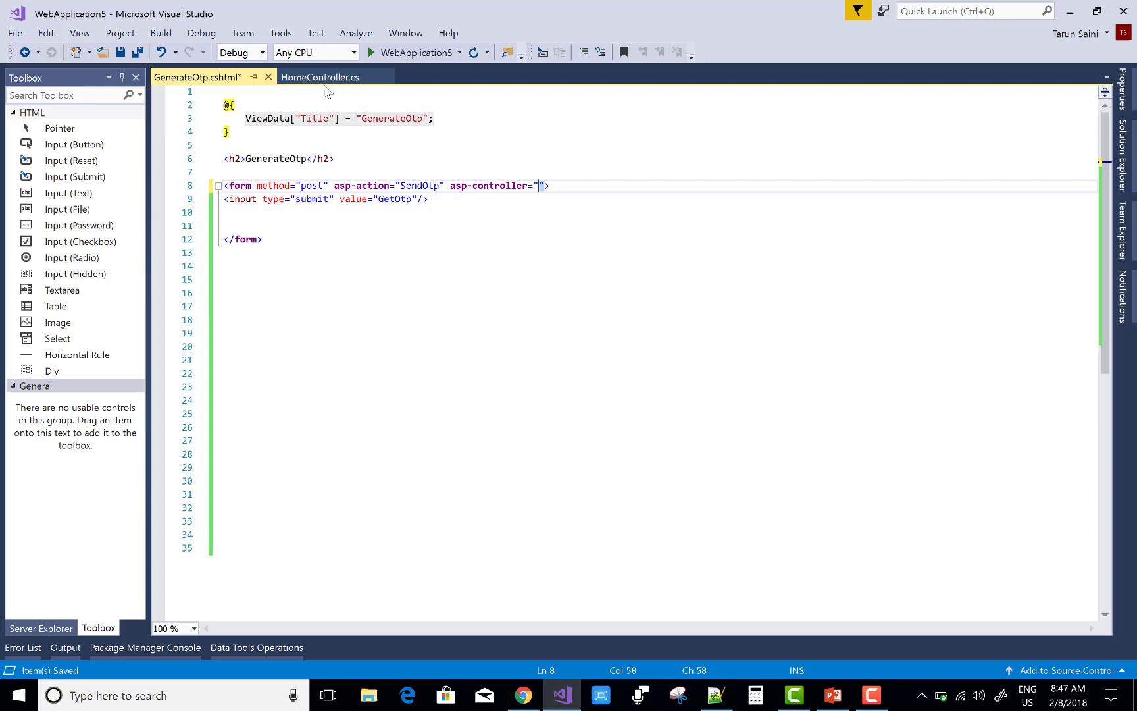
Step: Enter Home as the form's asp-controller and complete the GetOtp submit input
left_click(320, 77)
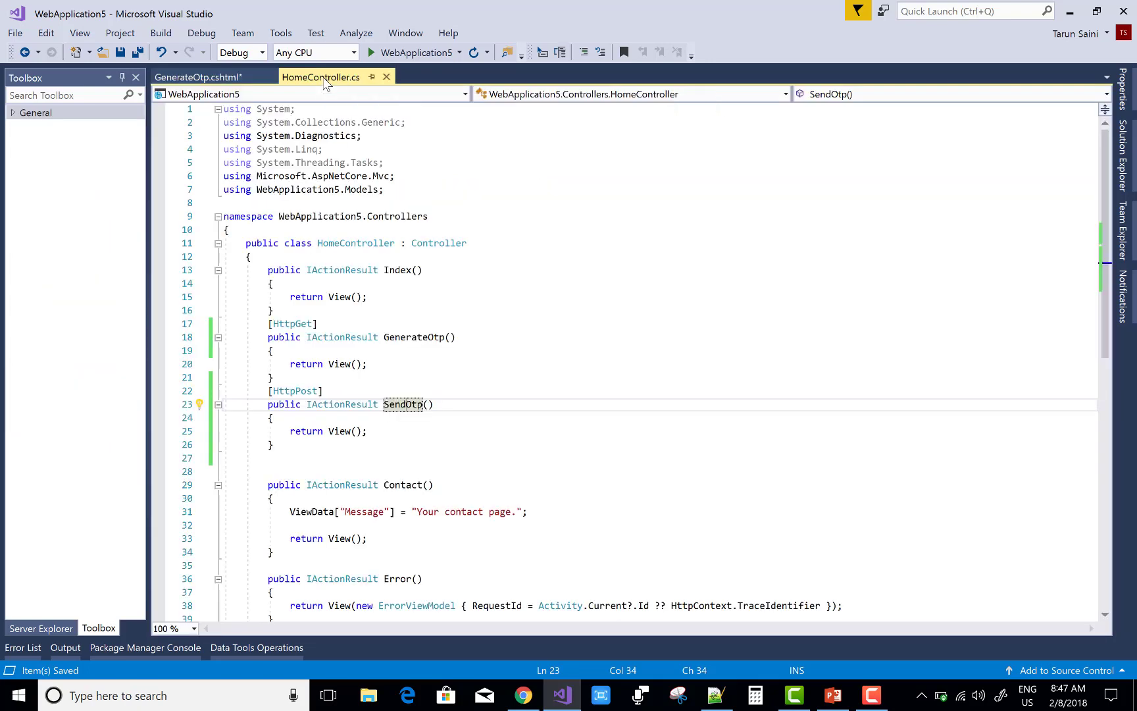
mouse_move(198, 77)
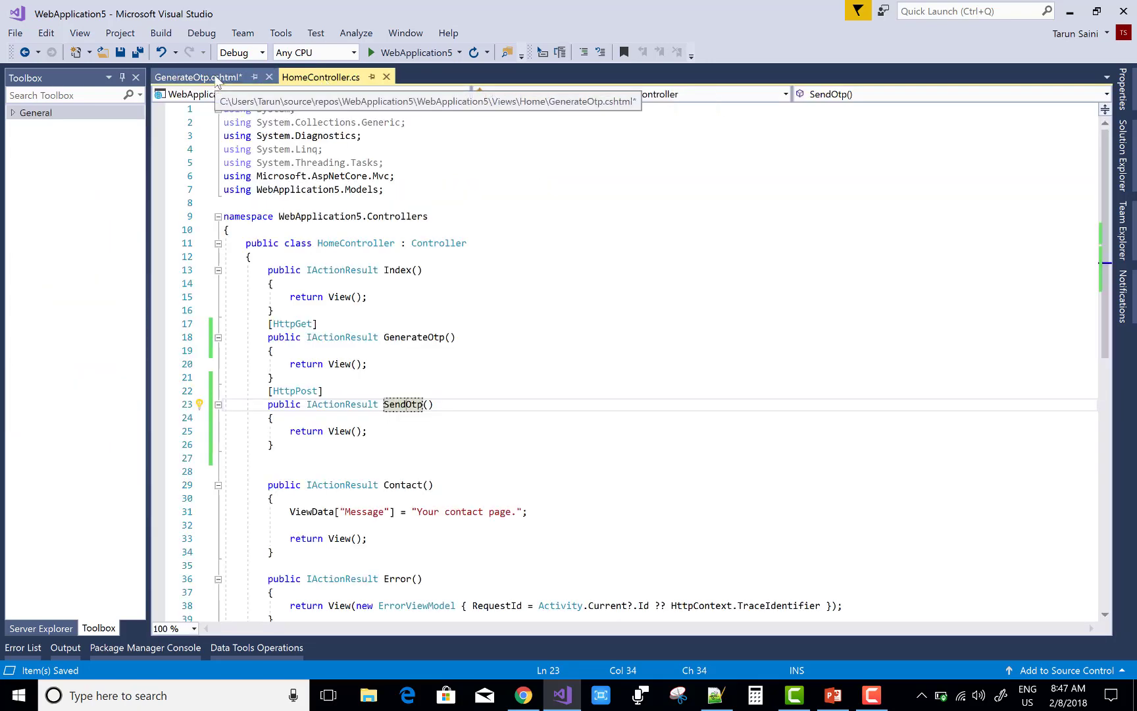
left_click(197, 77)
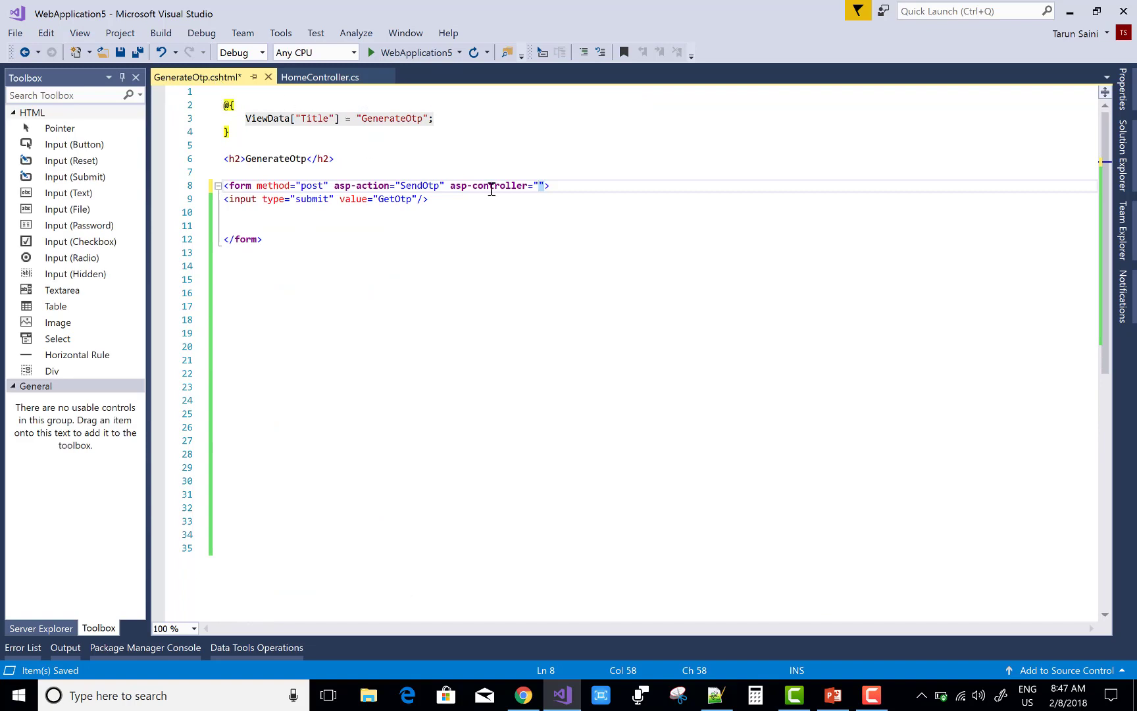
mouse_move(522, 225)
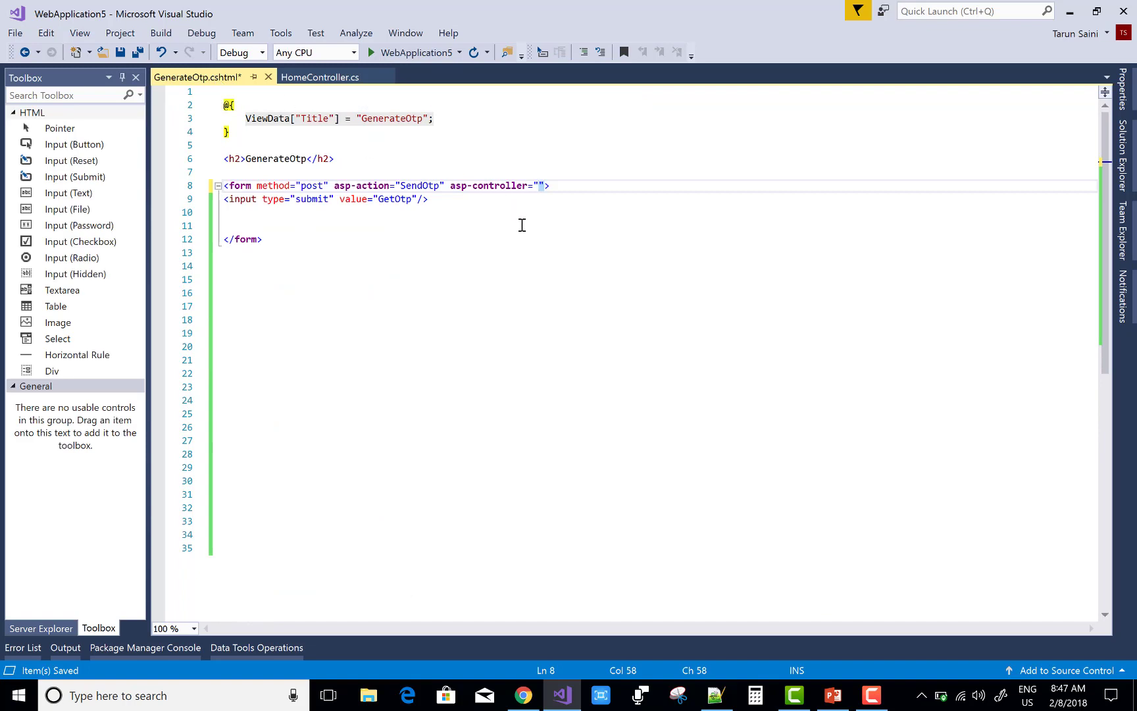
type("Home")
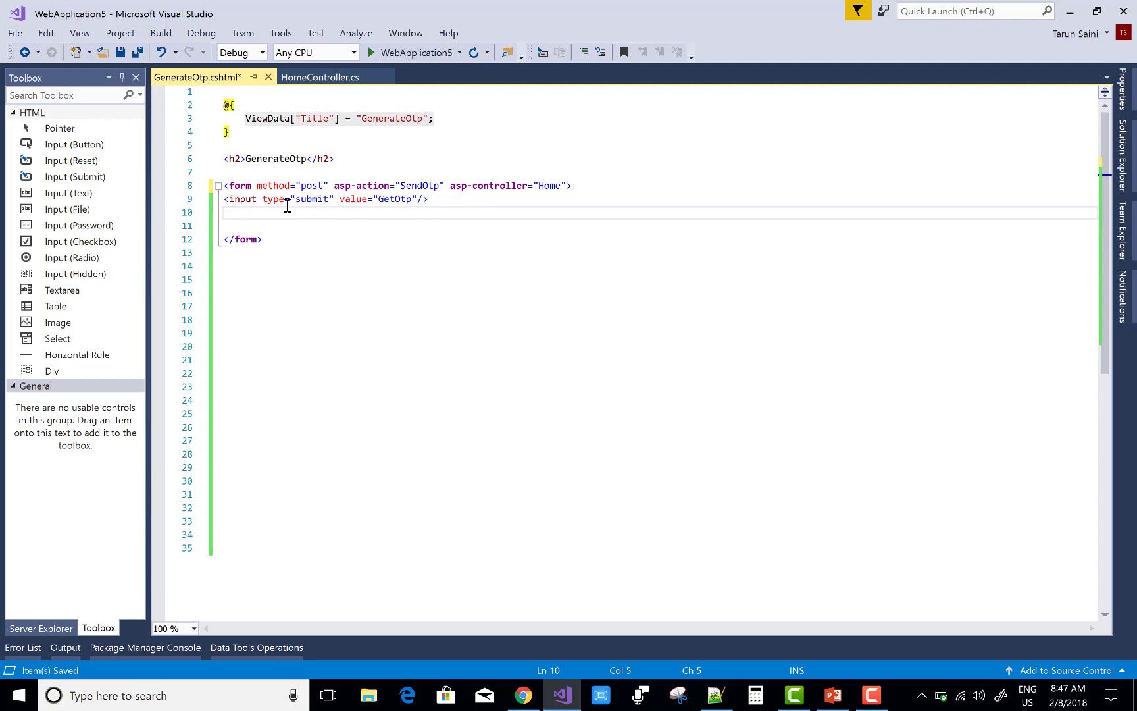
mouse_move(127, 66)
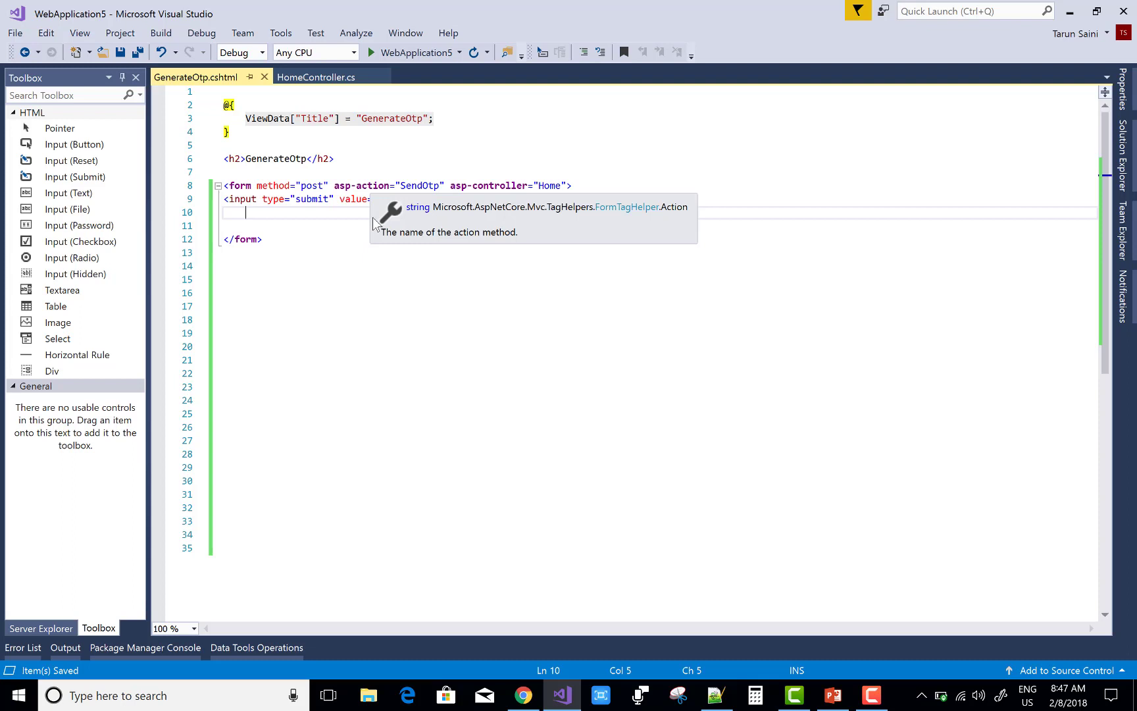
type("GetOtp\"/>")
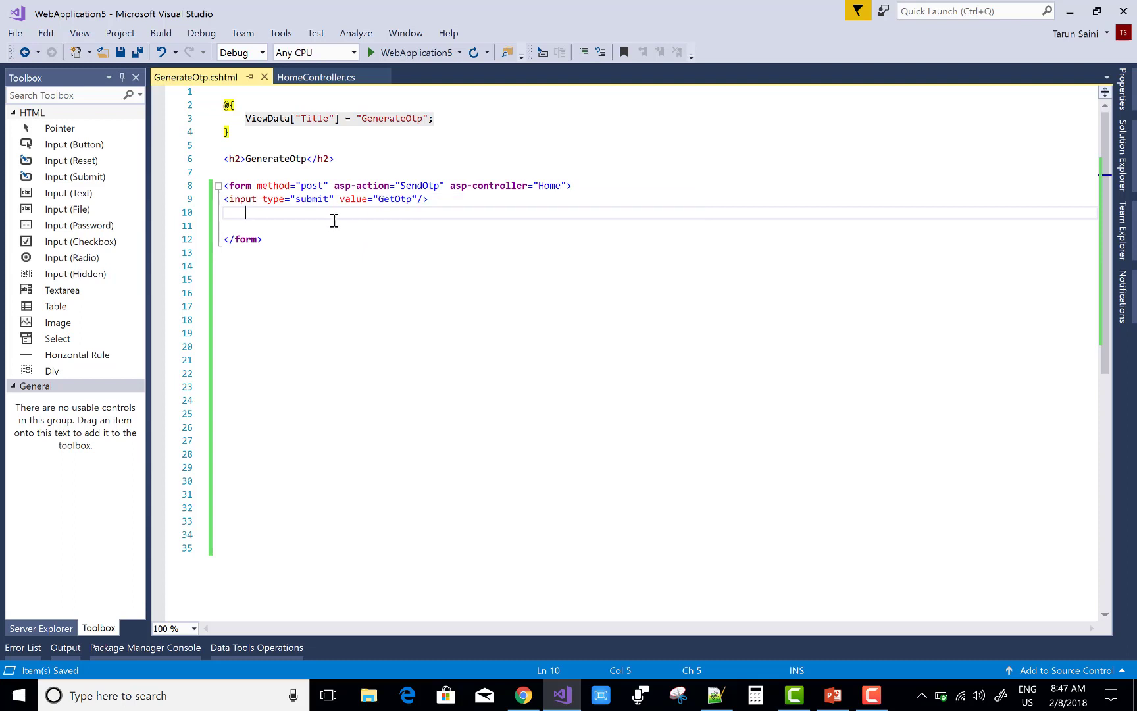
mouse_move(145, 70)
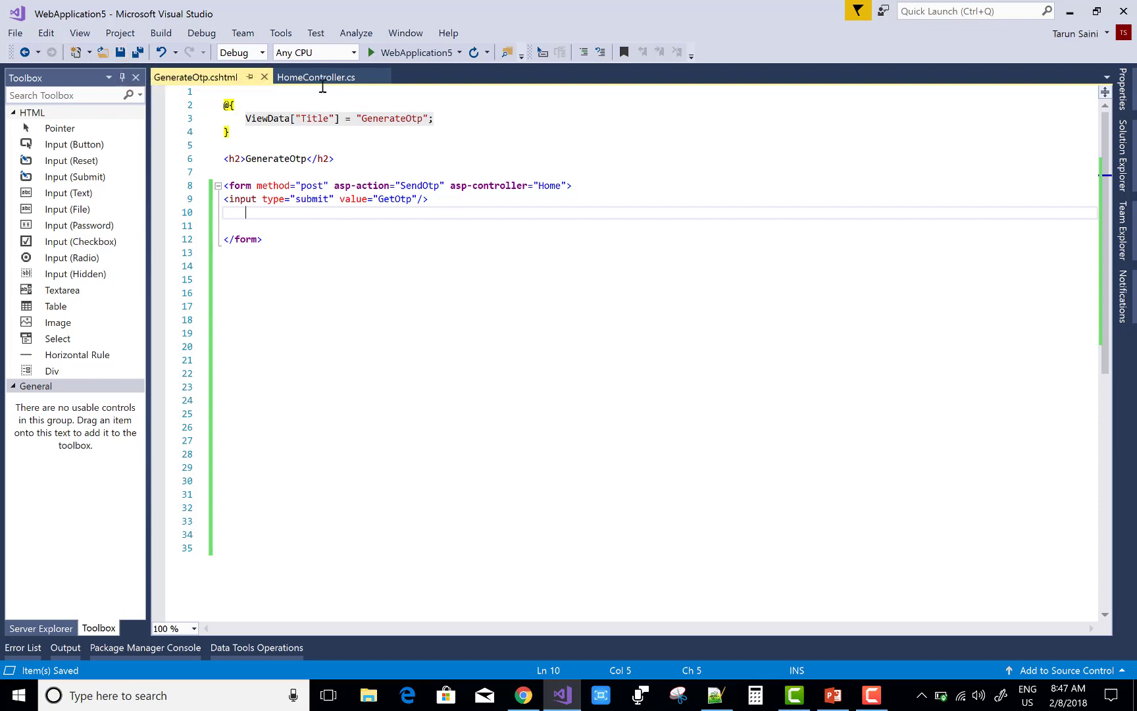
left_click(316, 77)
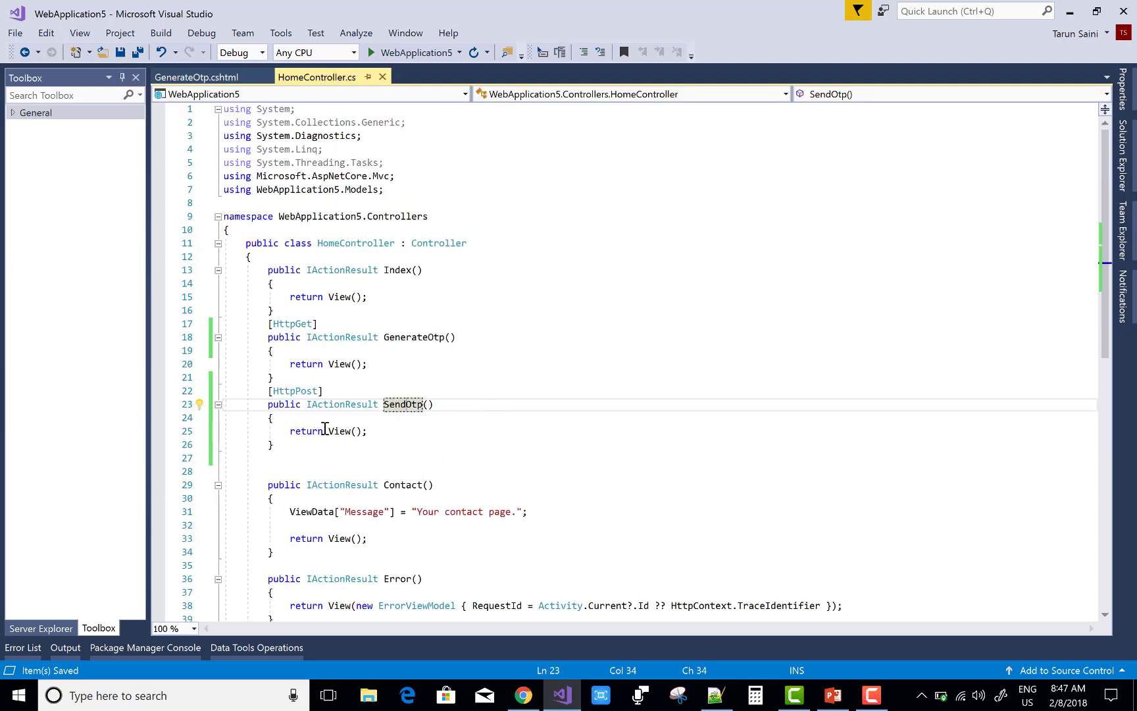
left_click(297, 418)
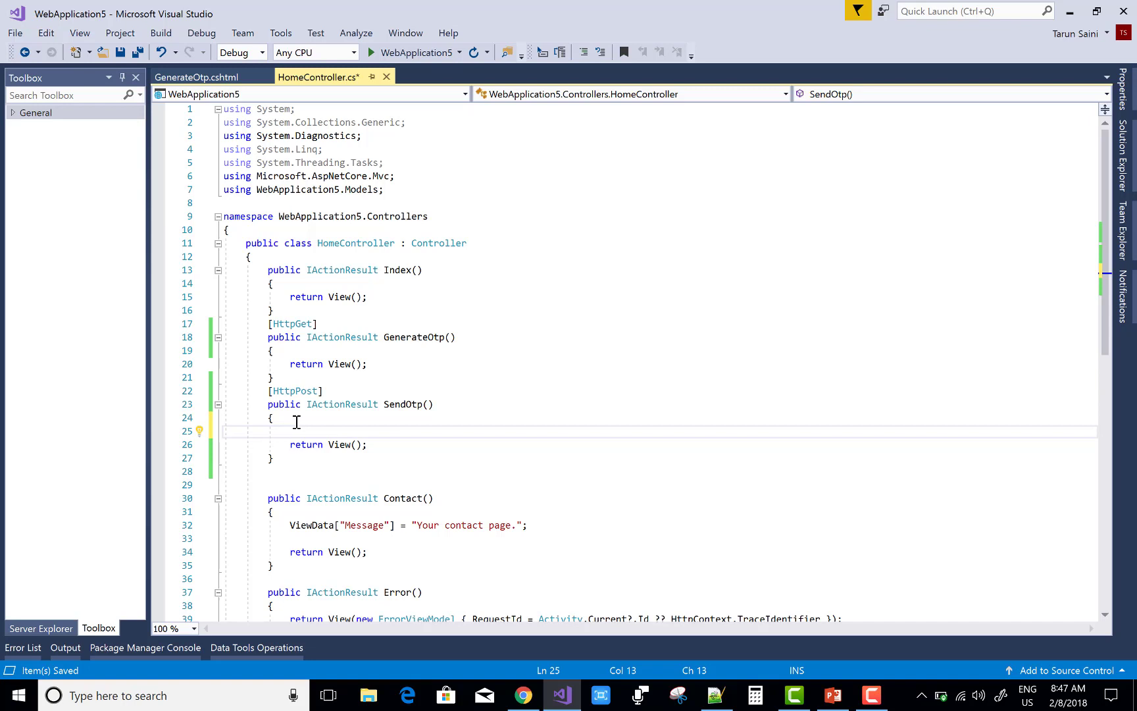
type("string num")
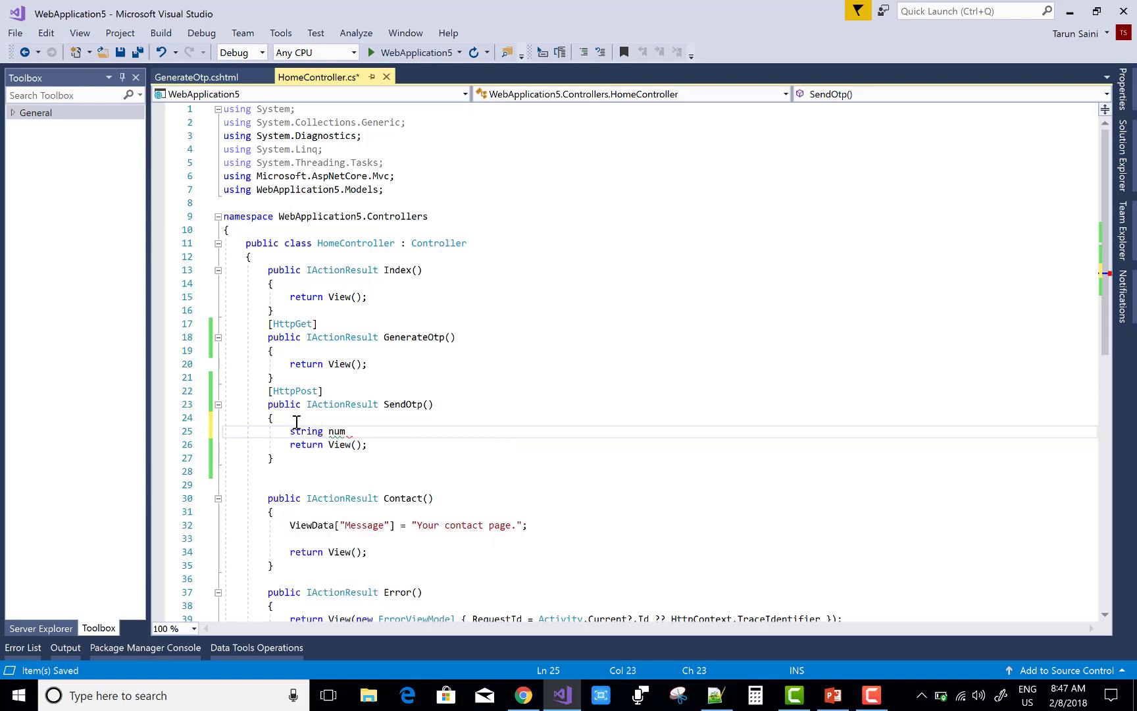
type("=")
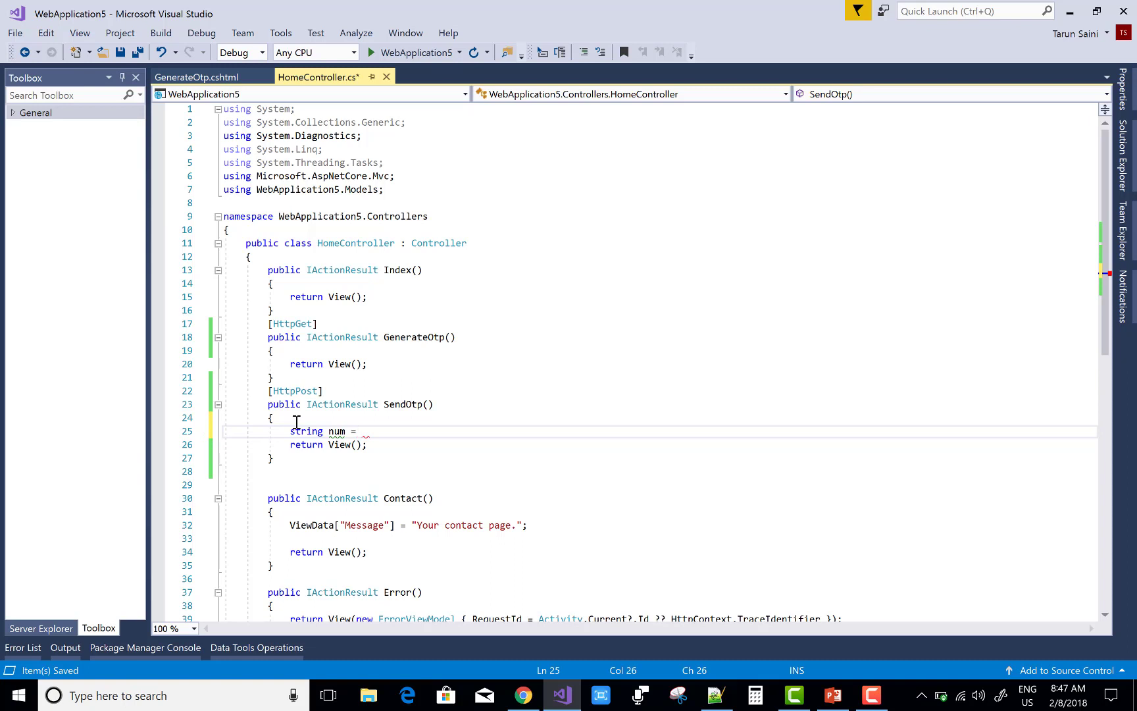
type("\"0\"")
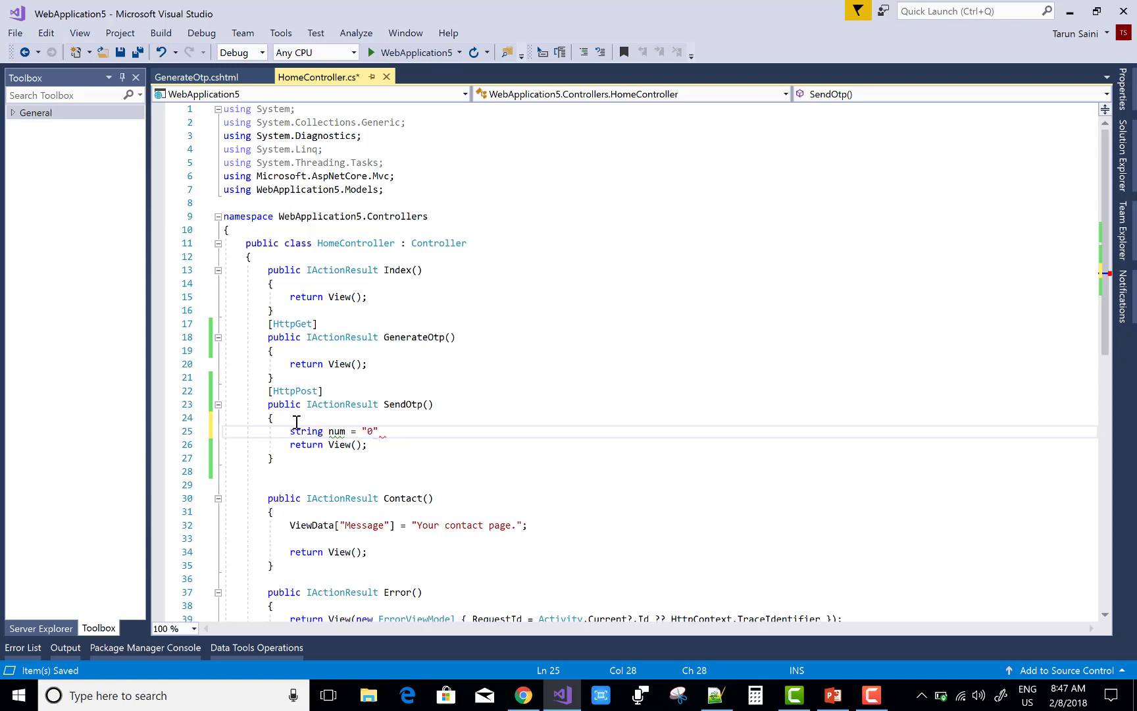
type("123456")
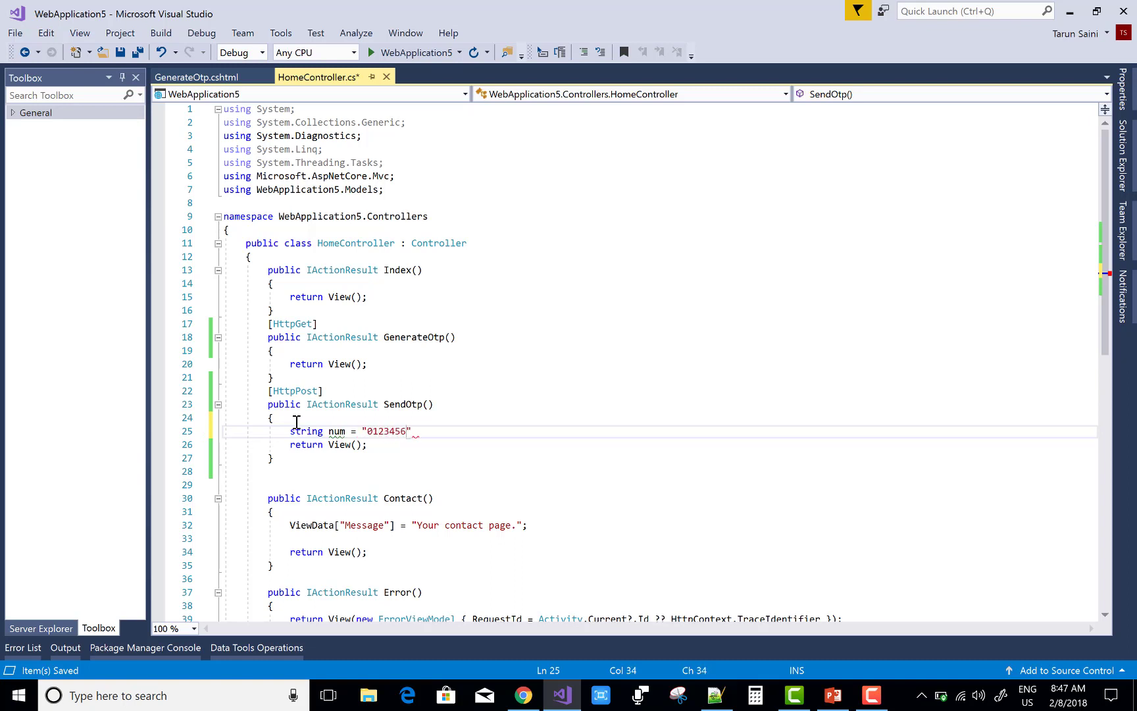
type("789")
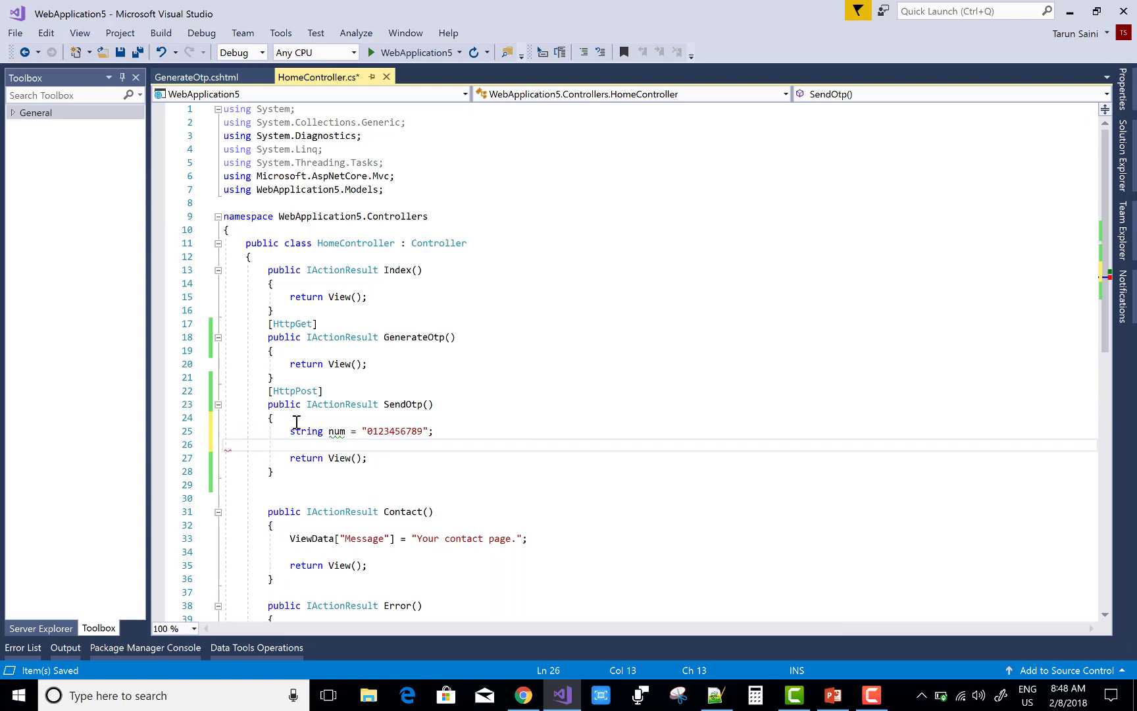
type("int")
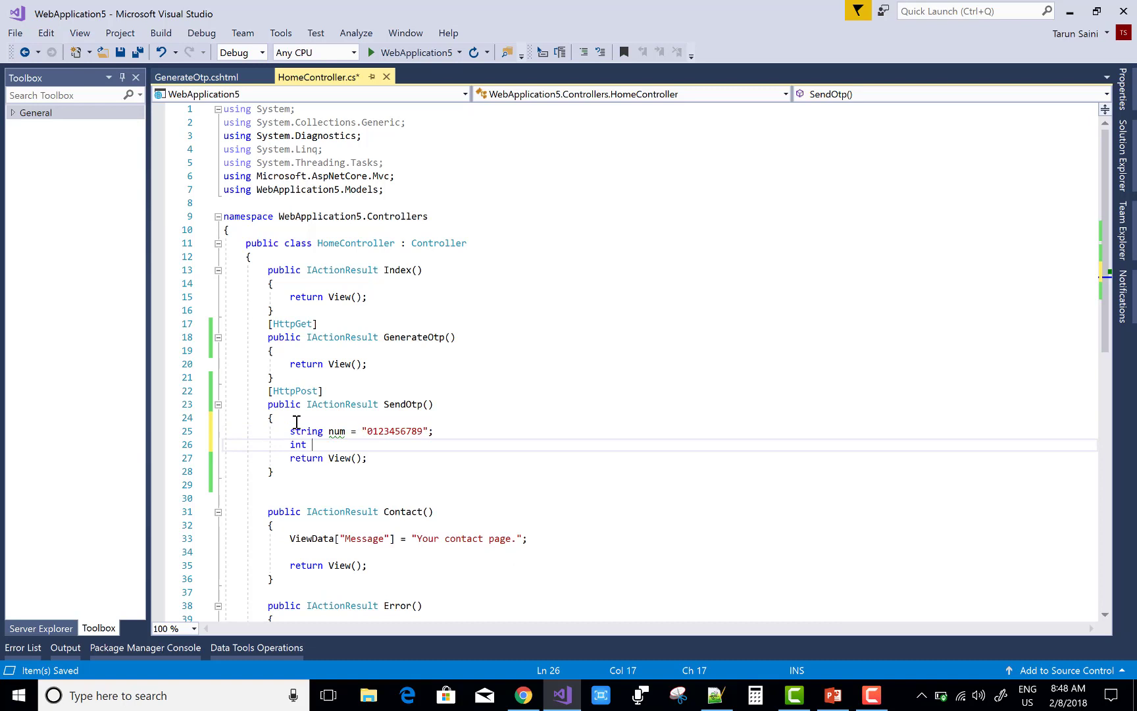
type("len =")
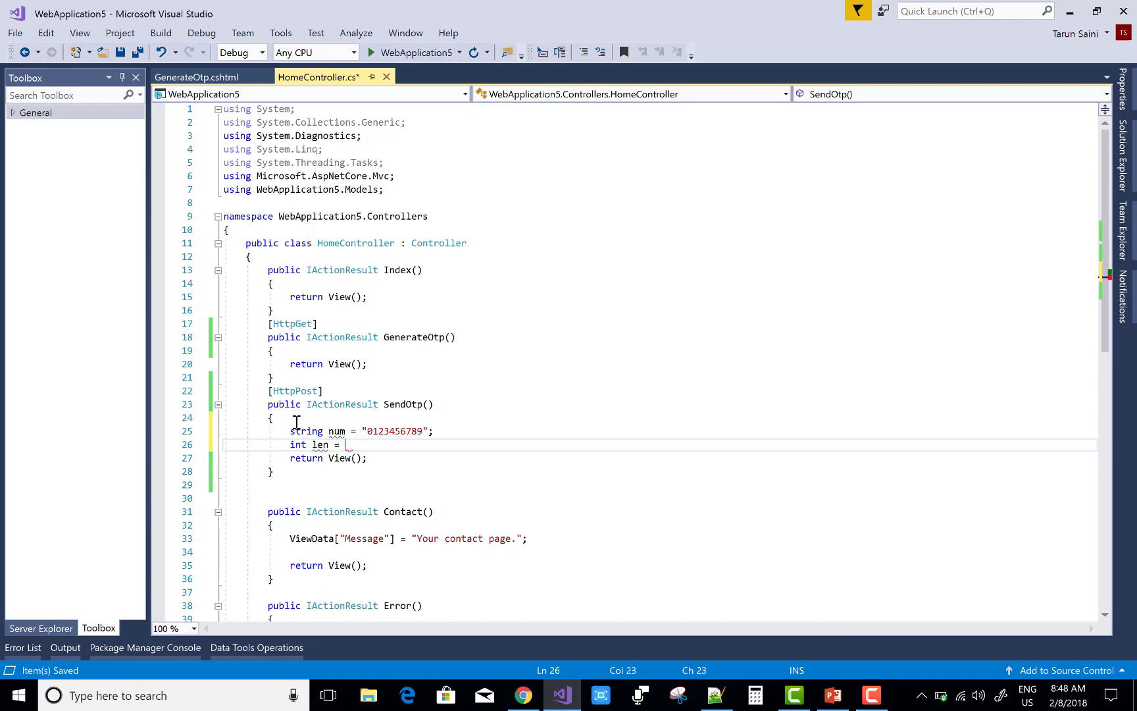
type("nu")
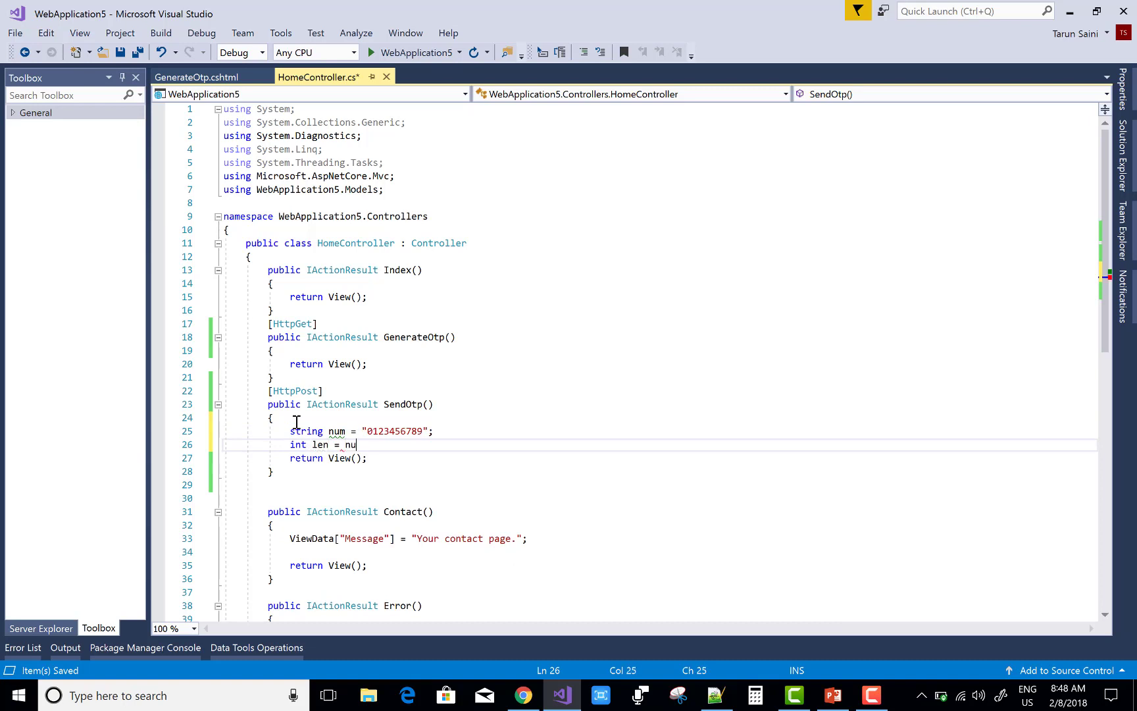
type(".Length;")
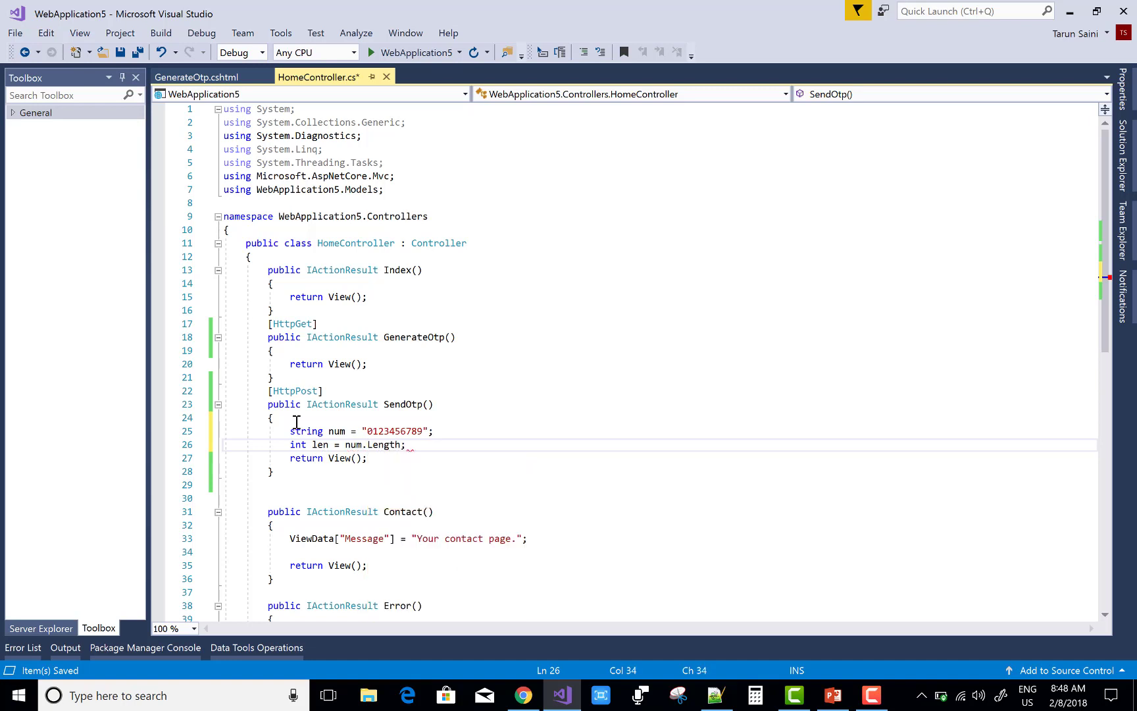
Step: Declare an otp string, int otpDigit = 5, and a finalDigit string
type("string otp")
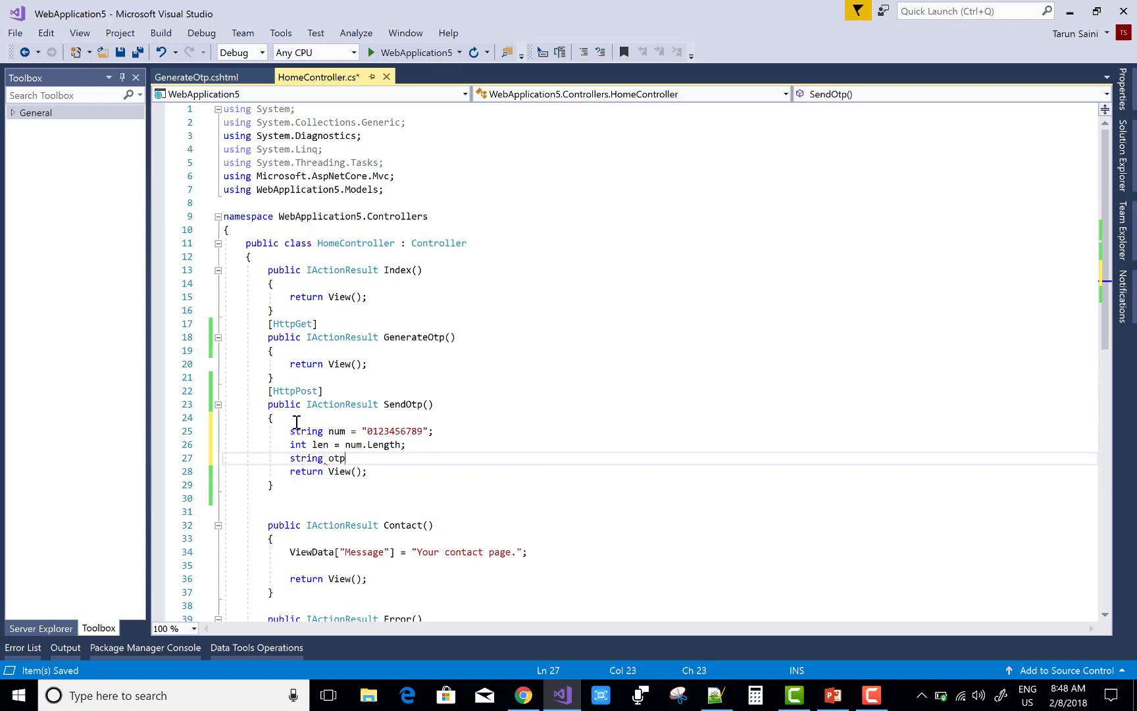
key("BackSpace")
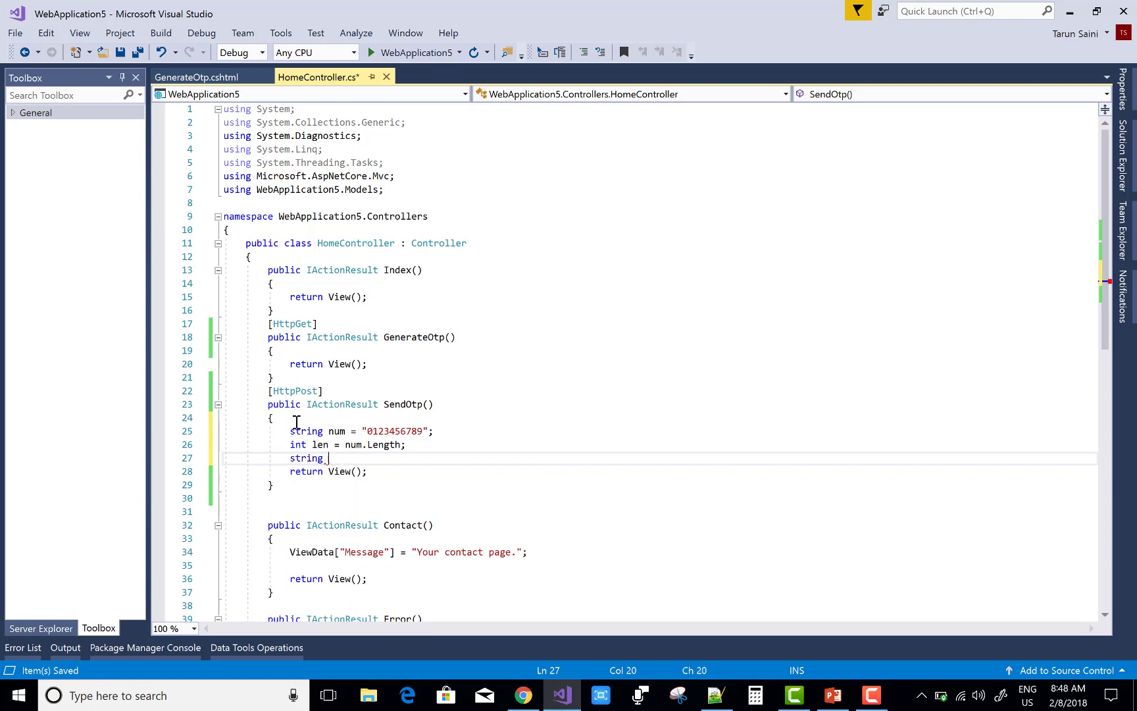
type("otp =")
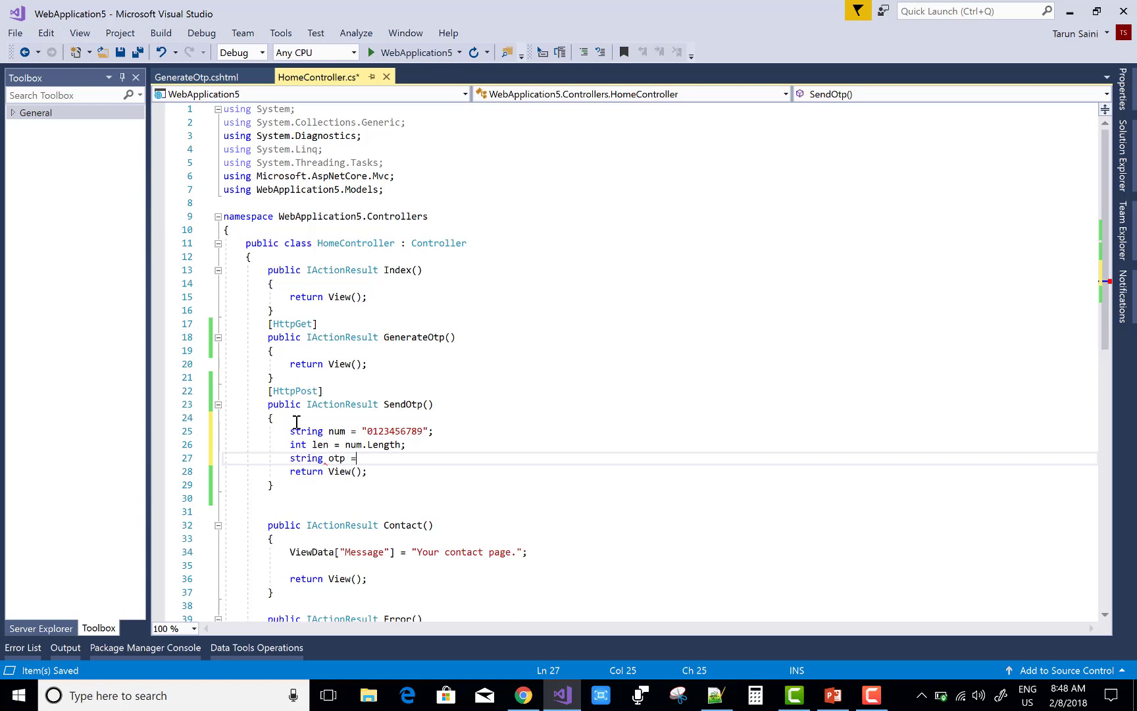
type("string.Empty;")
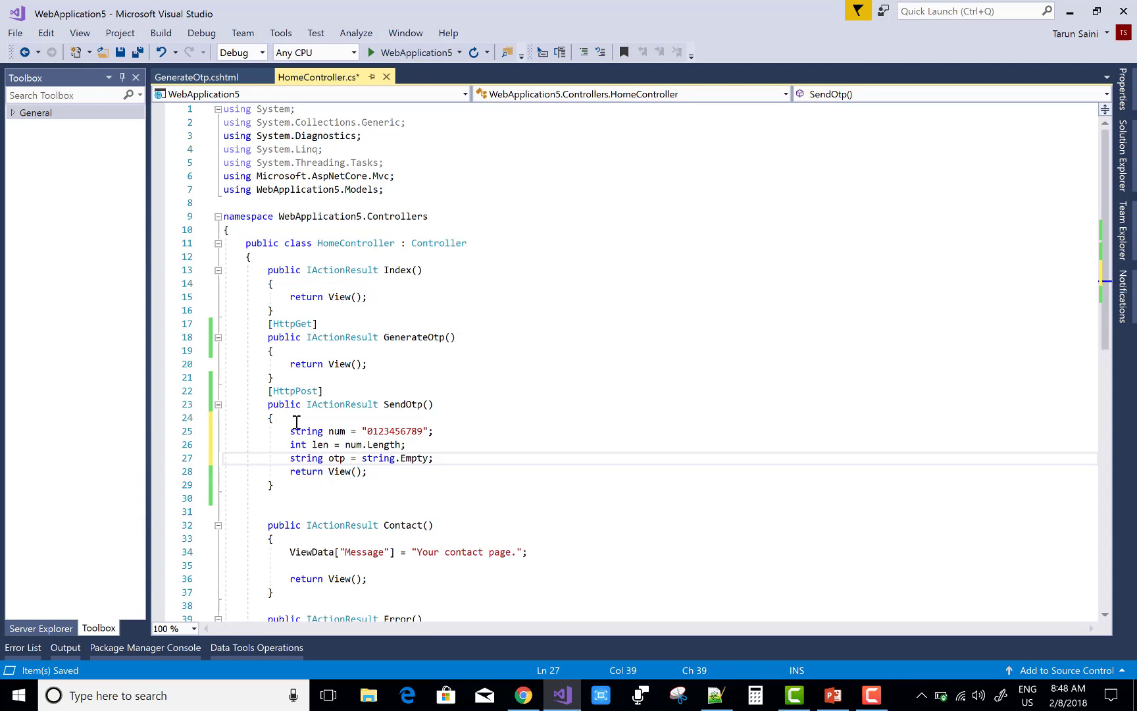
type("int")
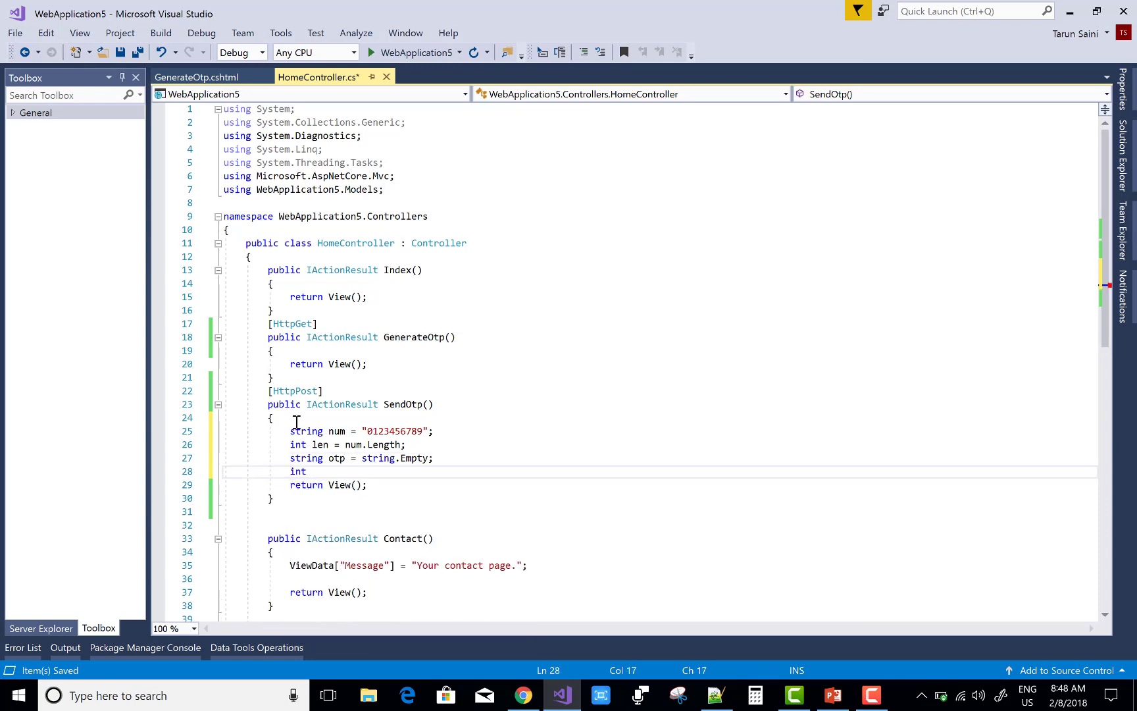
type("otpdig")
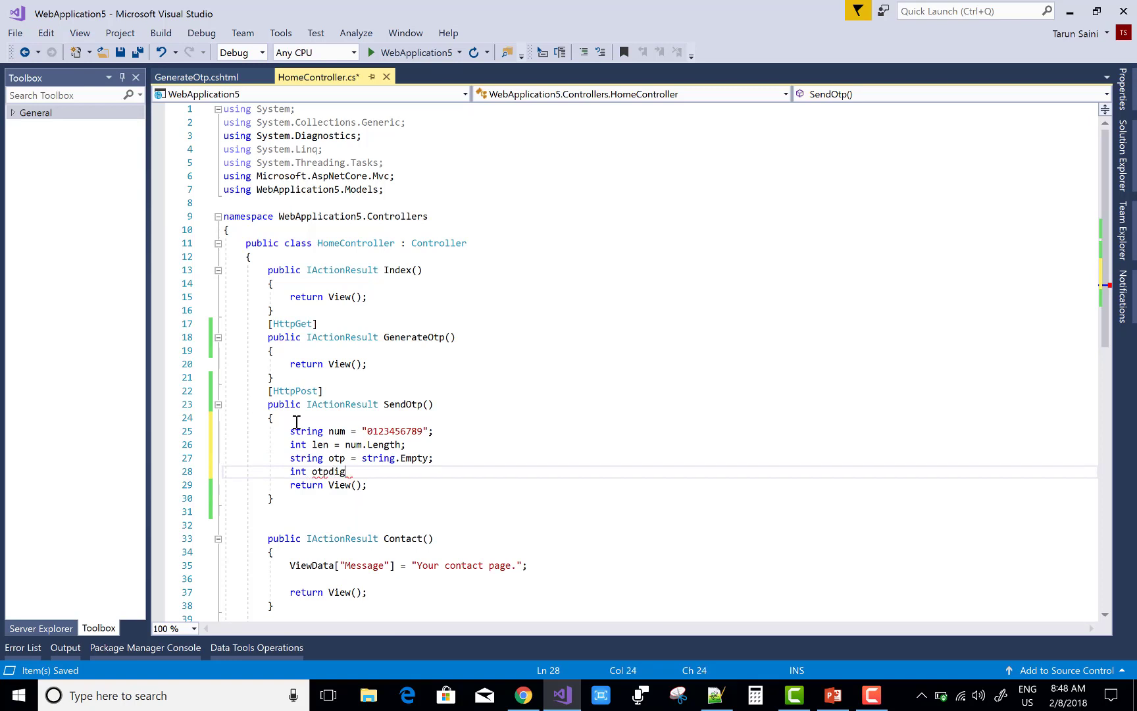
type("it = 5;")
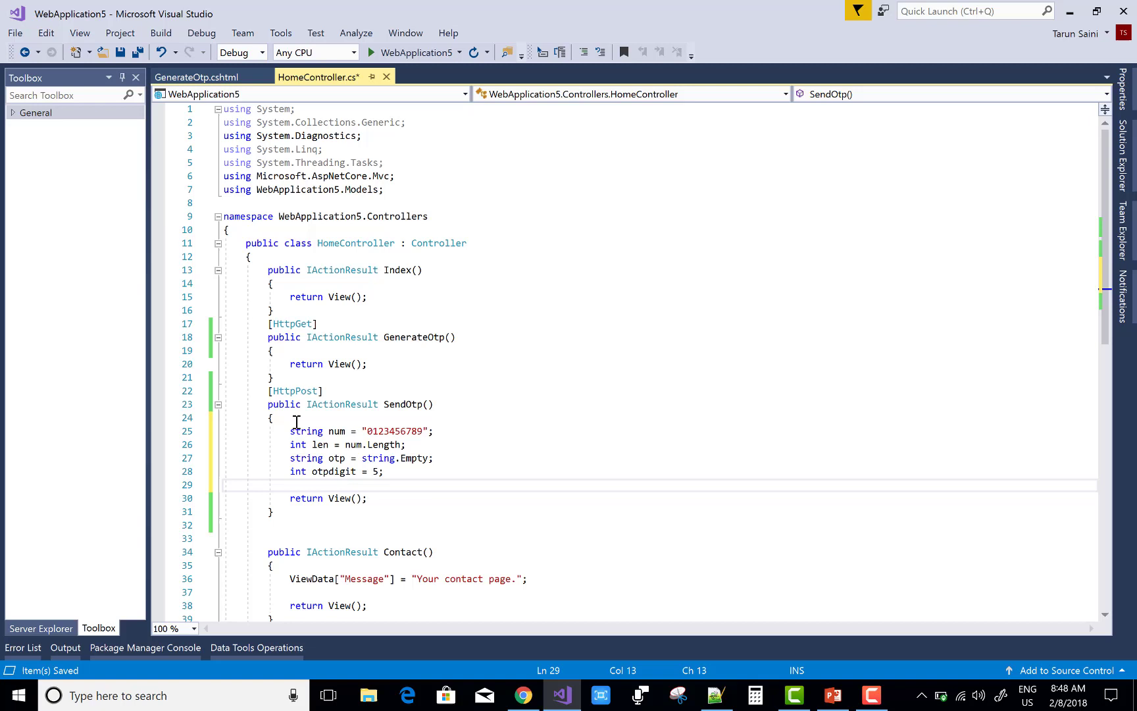
type("string fina")
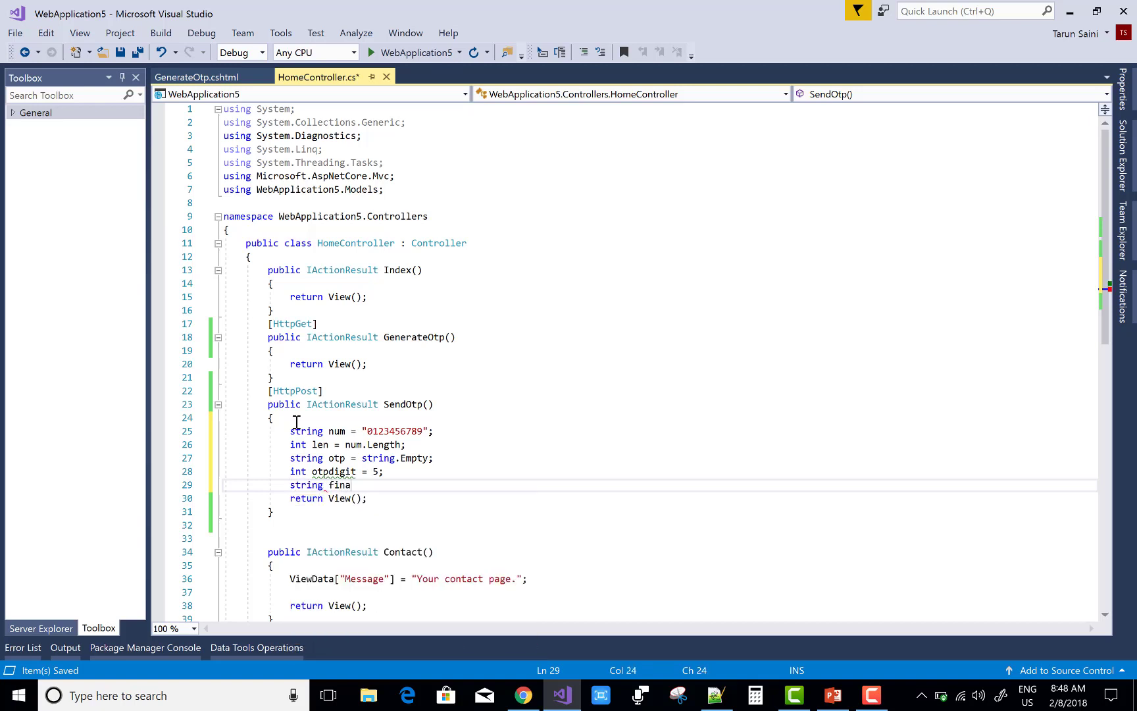
type("ldigit")
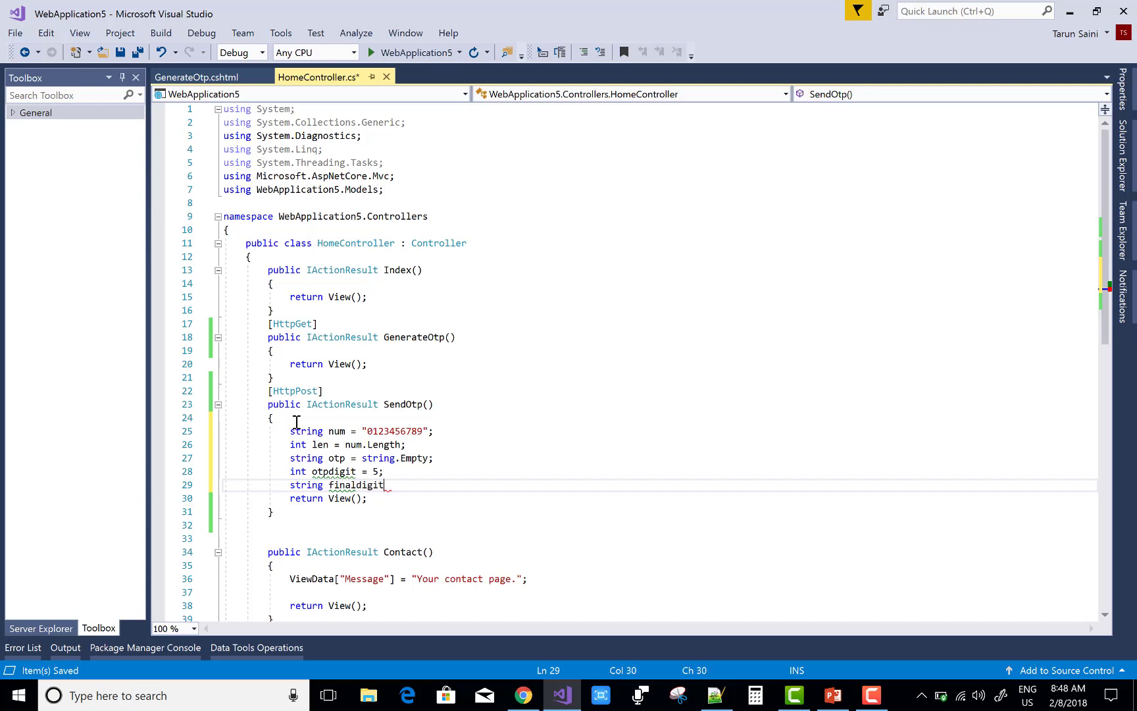
type(";")
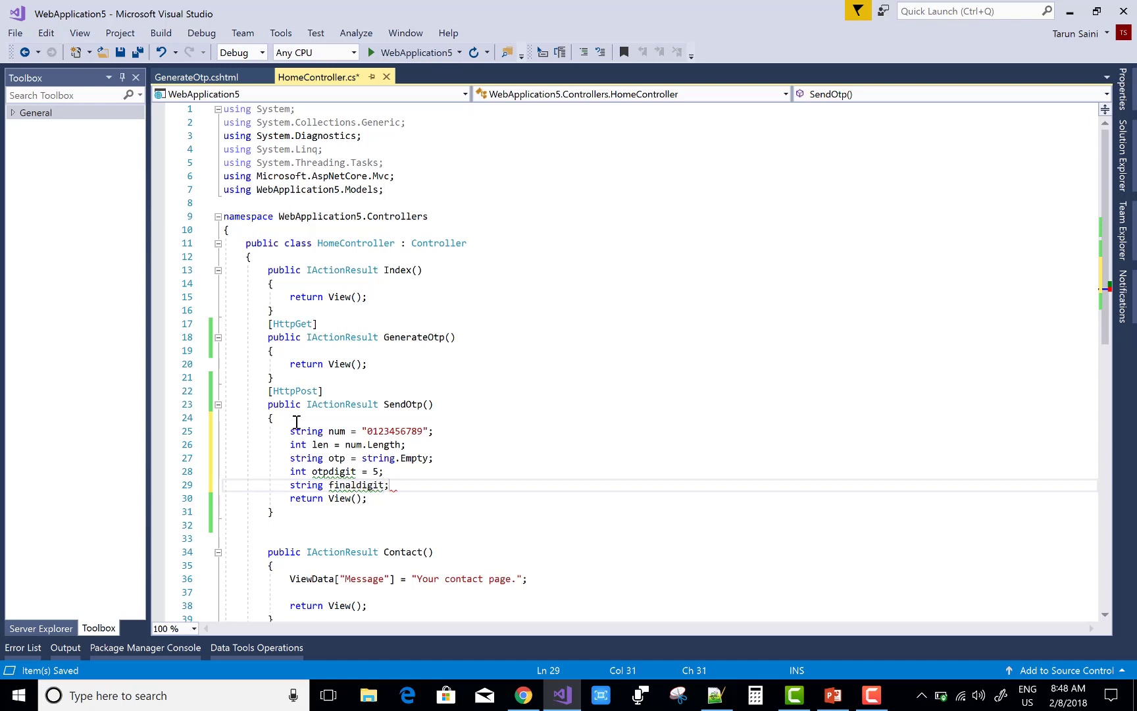
Step: Declare int getIndex; and open blank lines below it
key("enter")
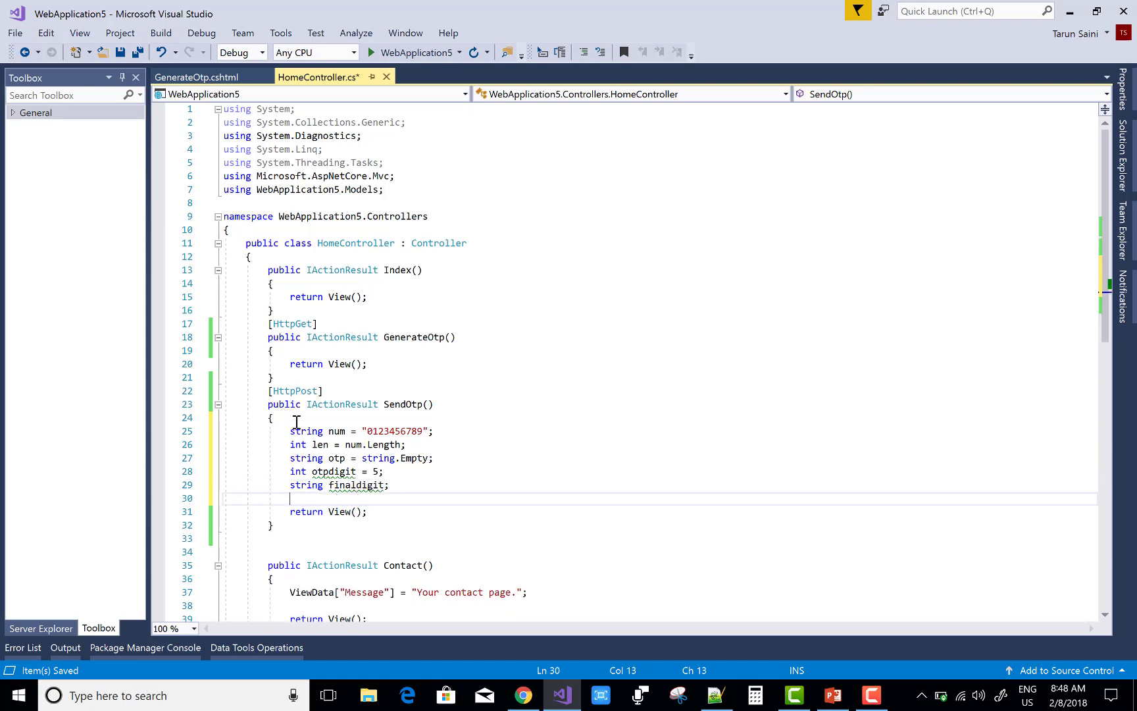
type("int get")
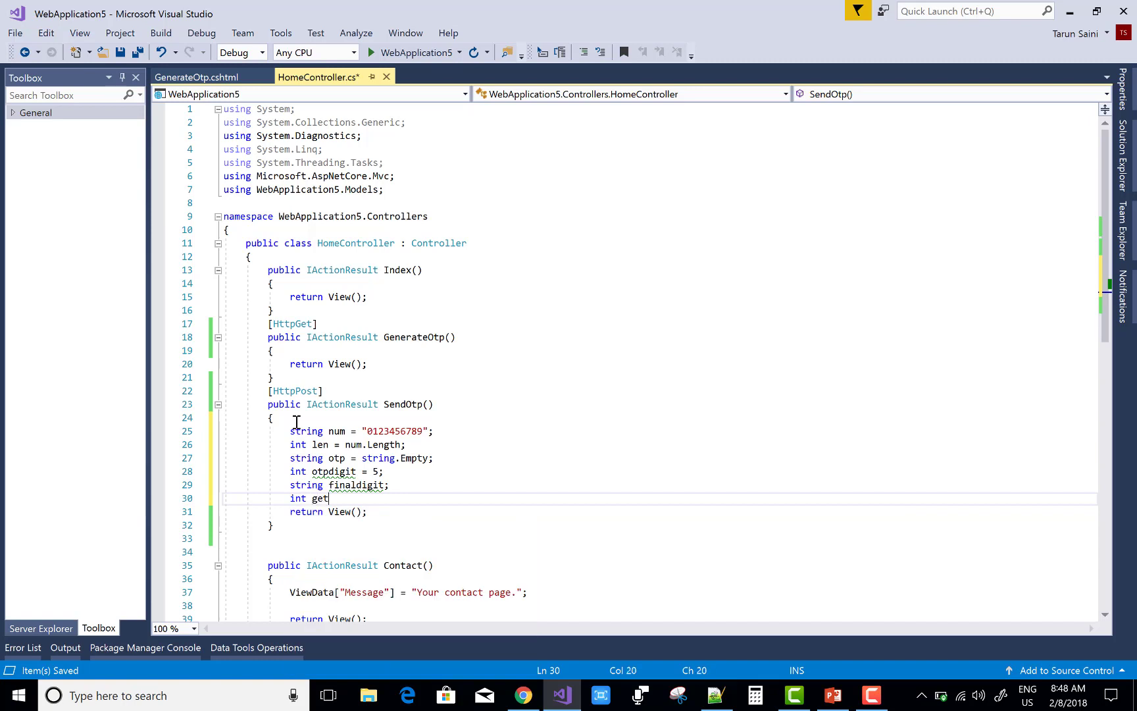
type("in")
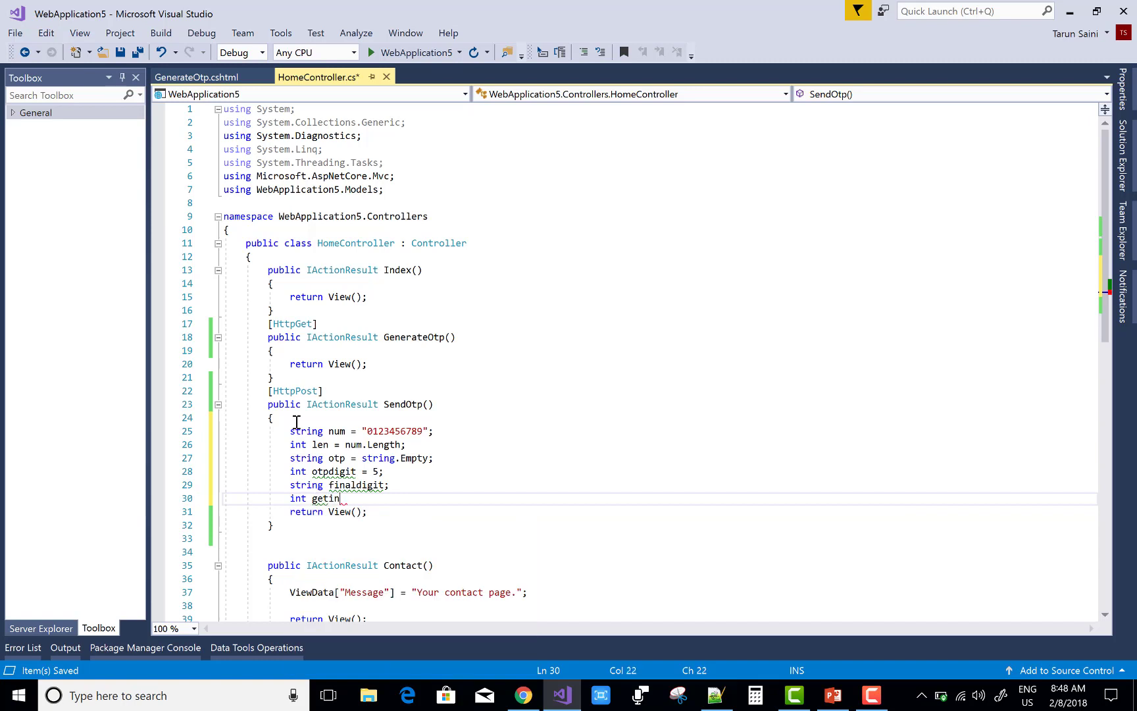
type("dex")
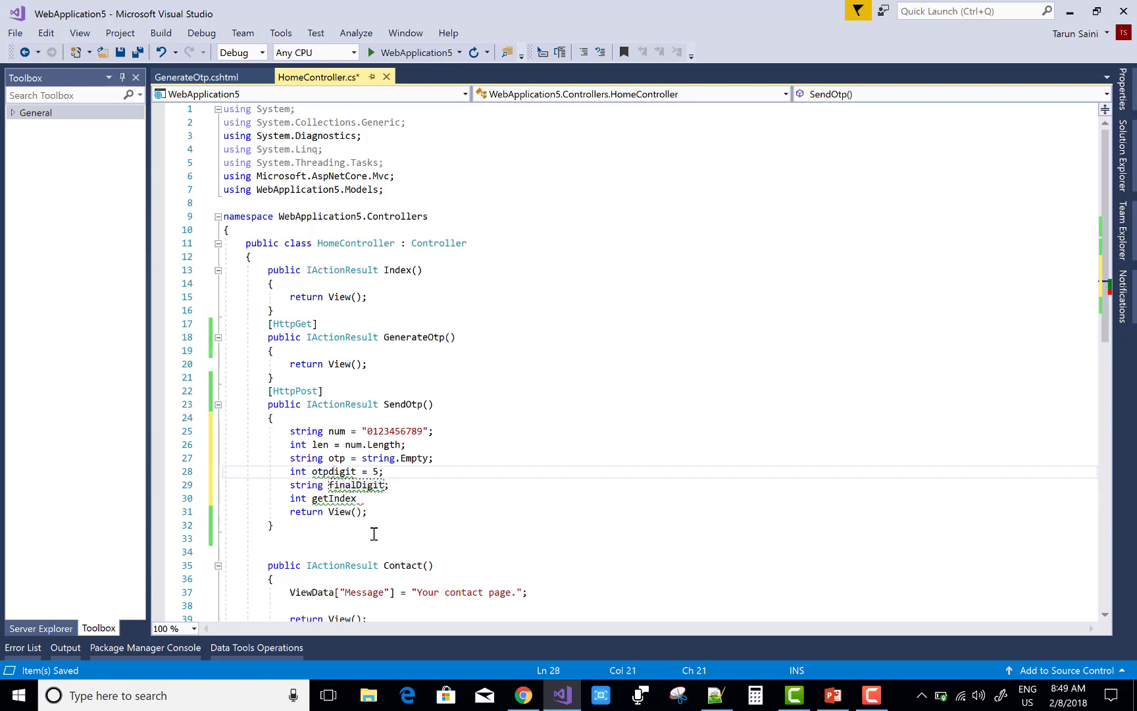
mouse_move(356, 484)
type("D")
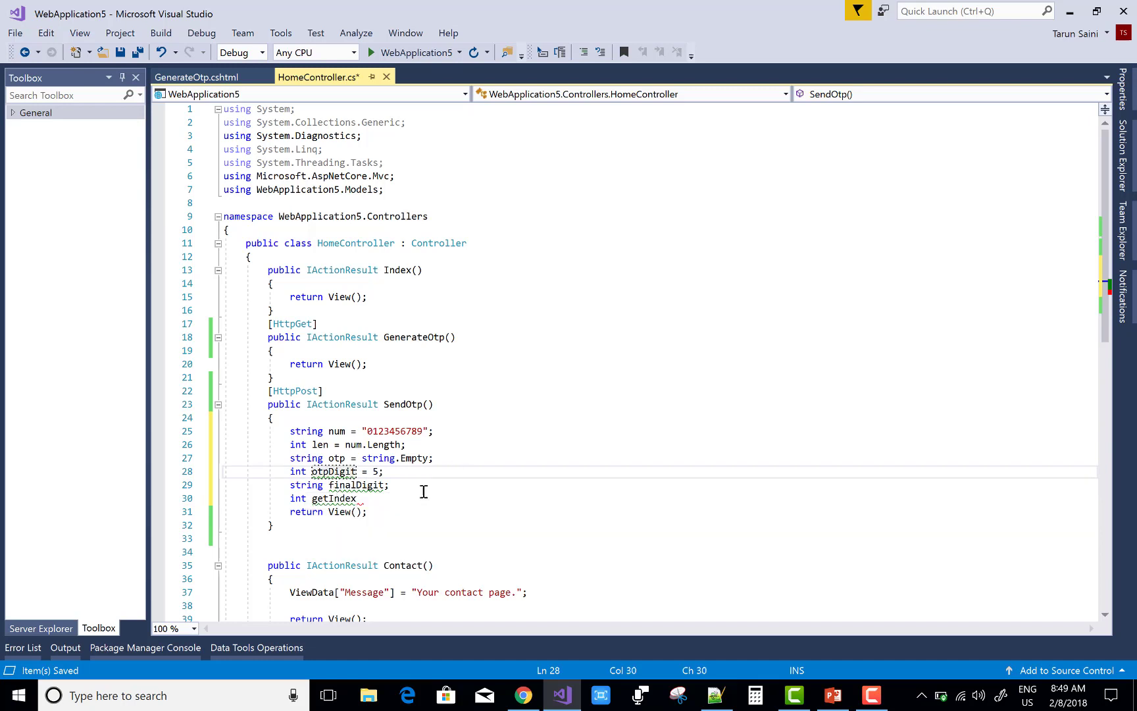
left_click(361, 498)
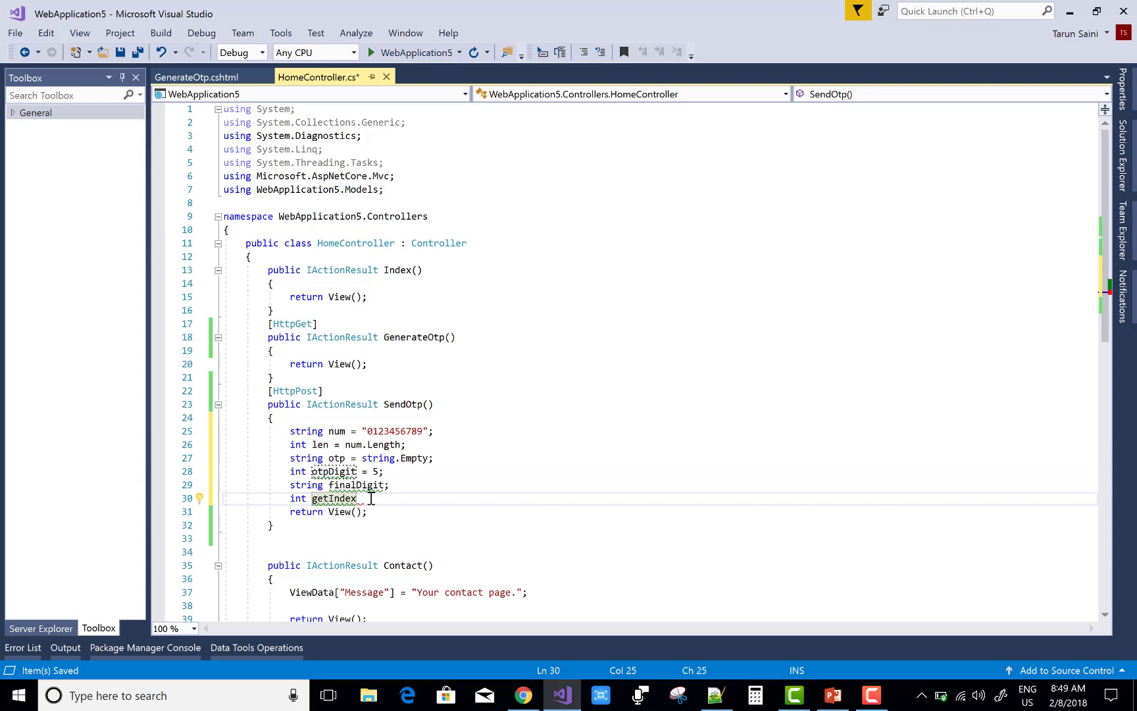
type(";")
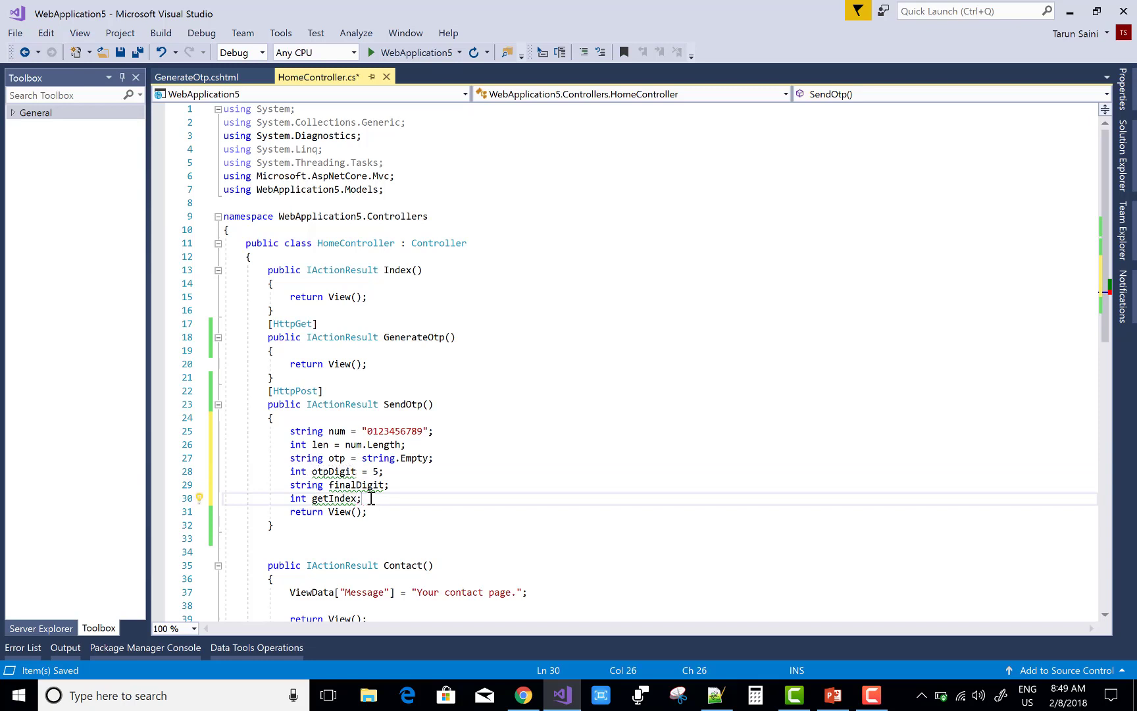
key("enter")
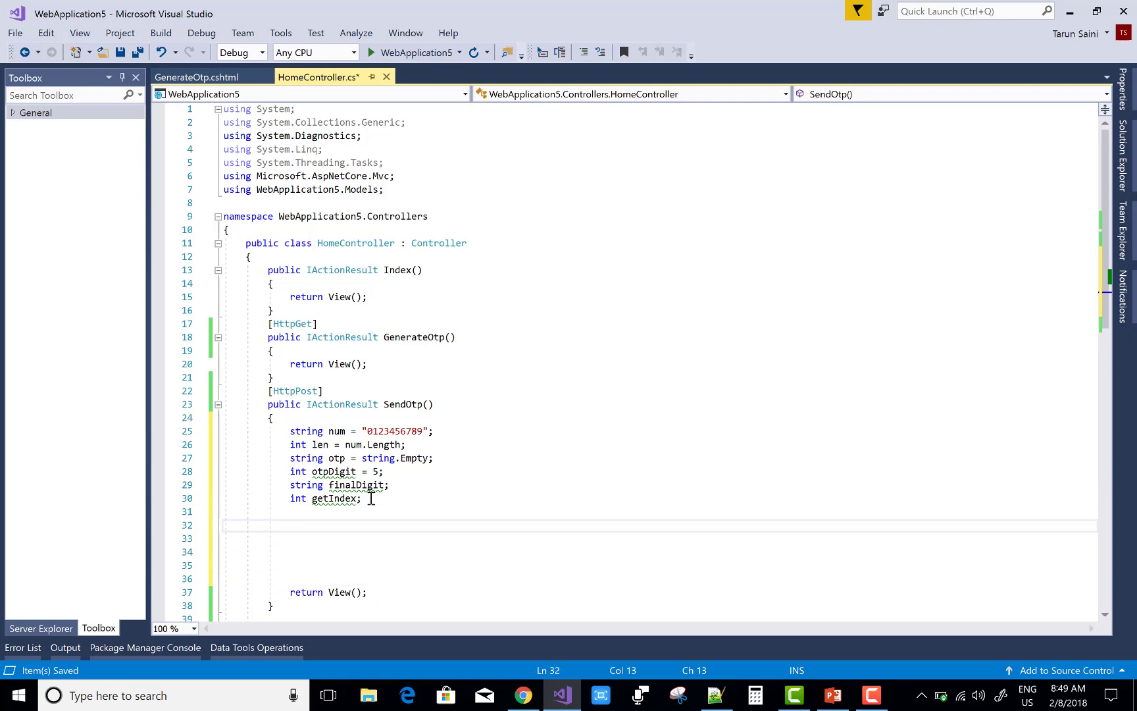
Step: Write a for loop up to otpDigit wrapping do { } while (otp.IndexOf(finalDigit) != -1)
type("for (int i = 0; i < length; i++)")
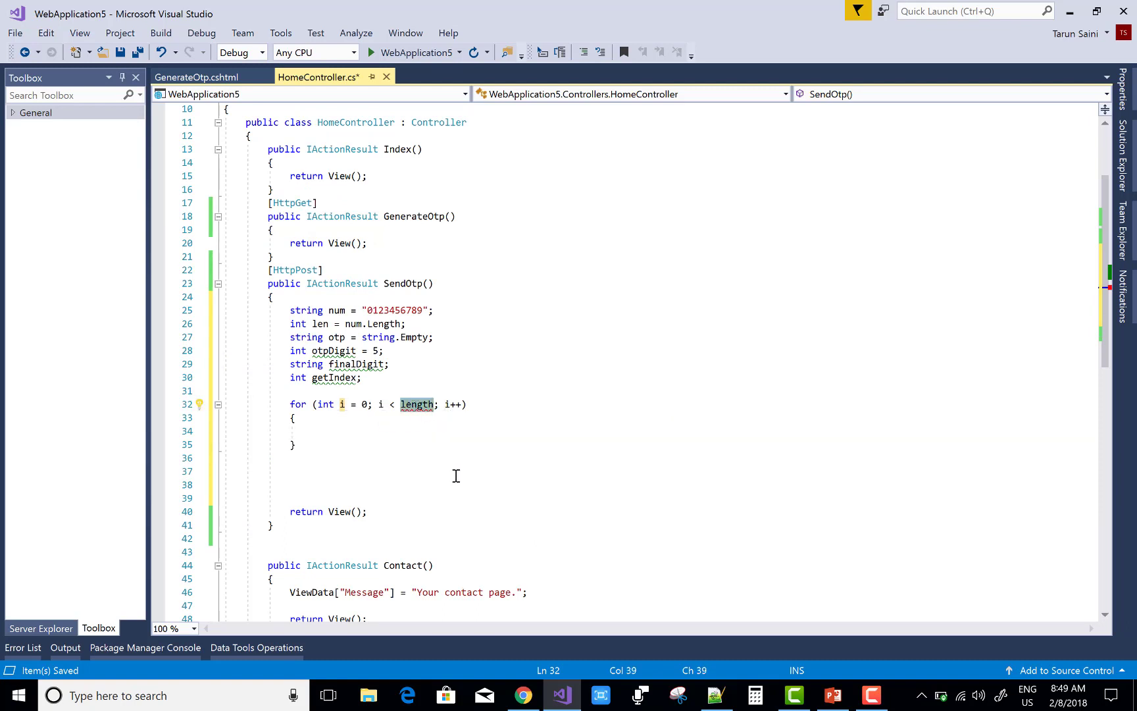
type("otpdi")
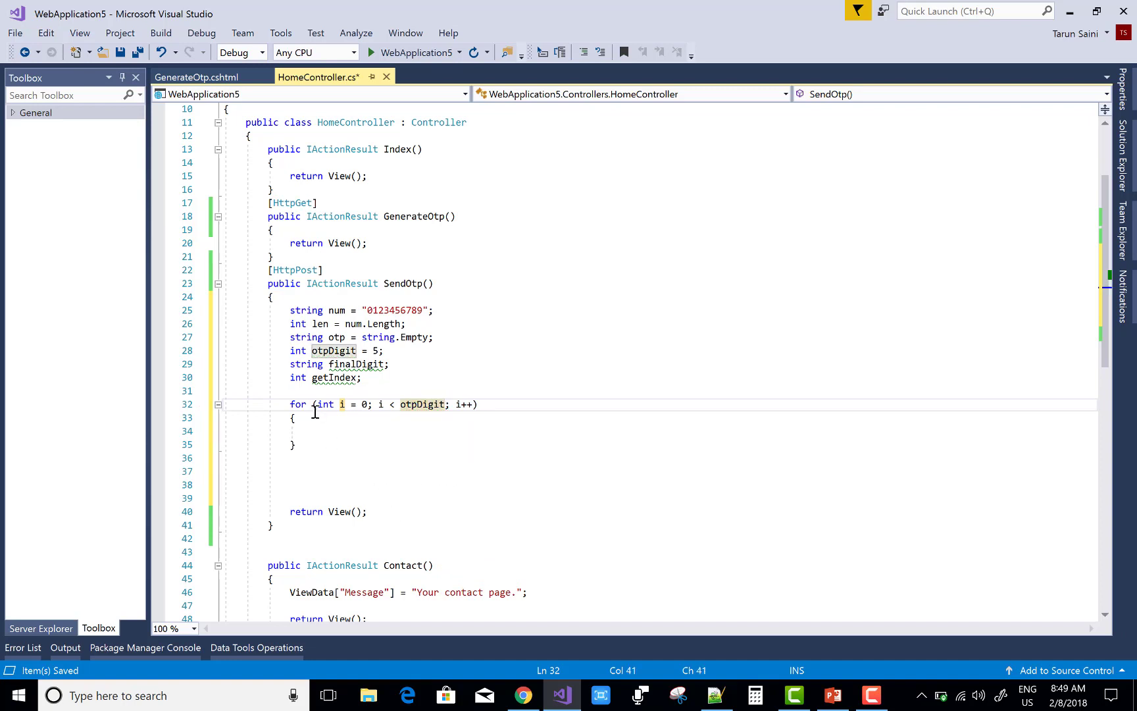
type("d")
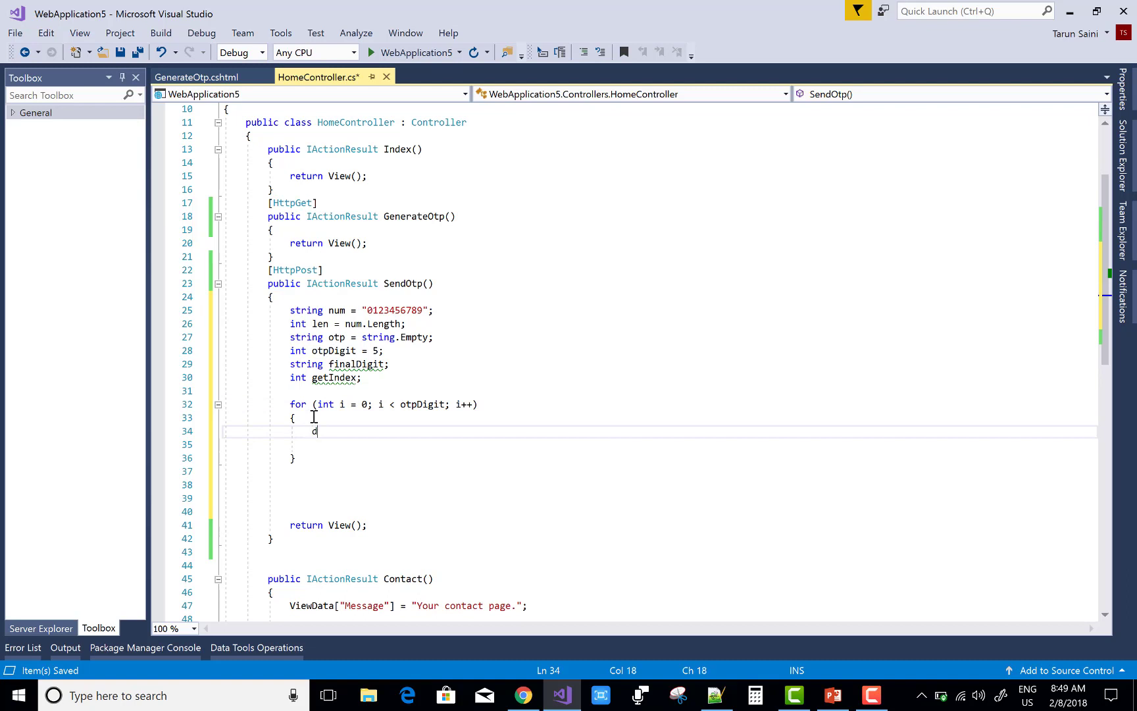
type("do")
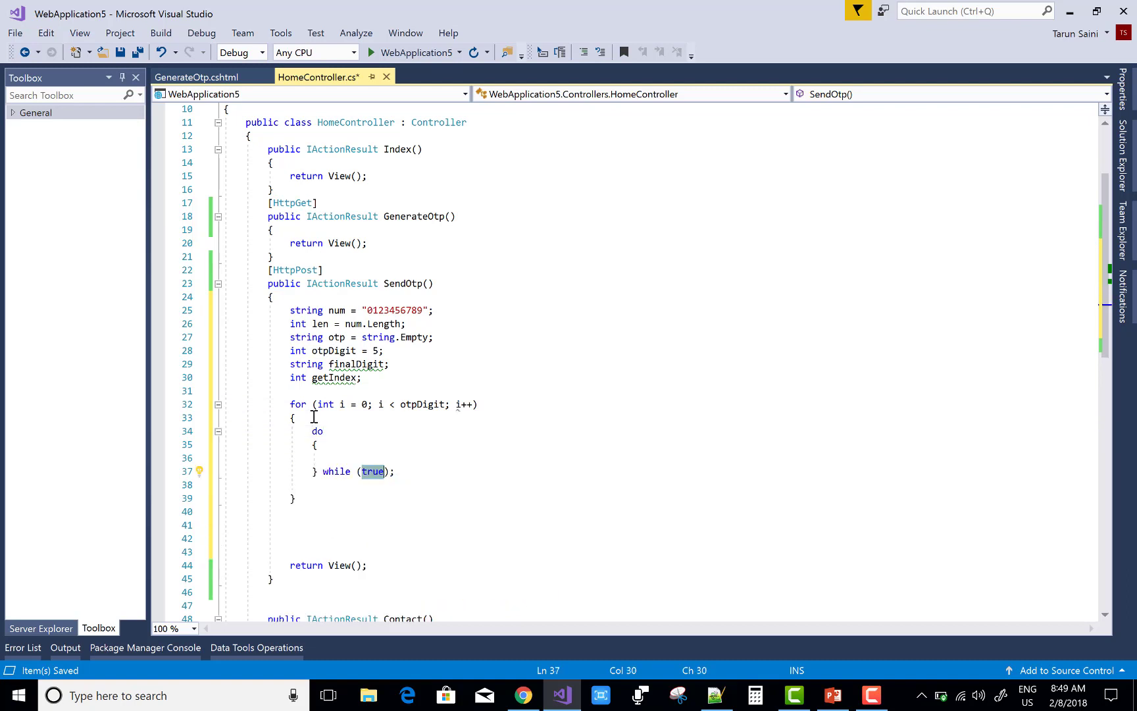
type("otp")
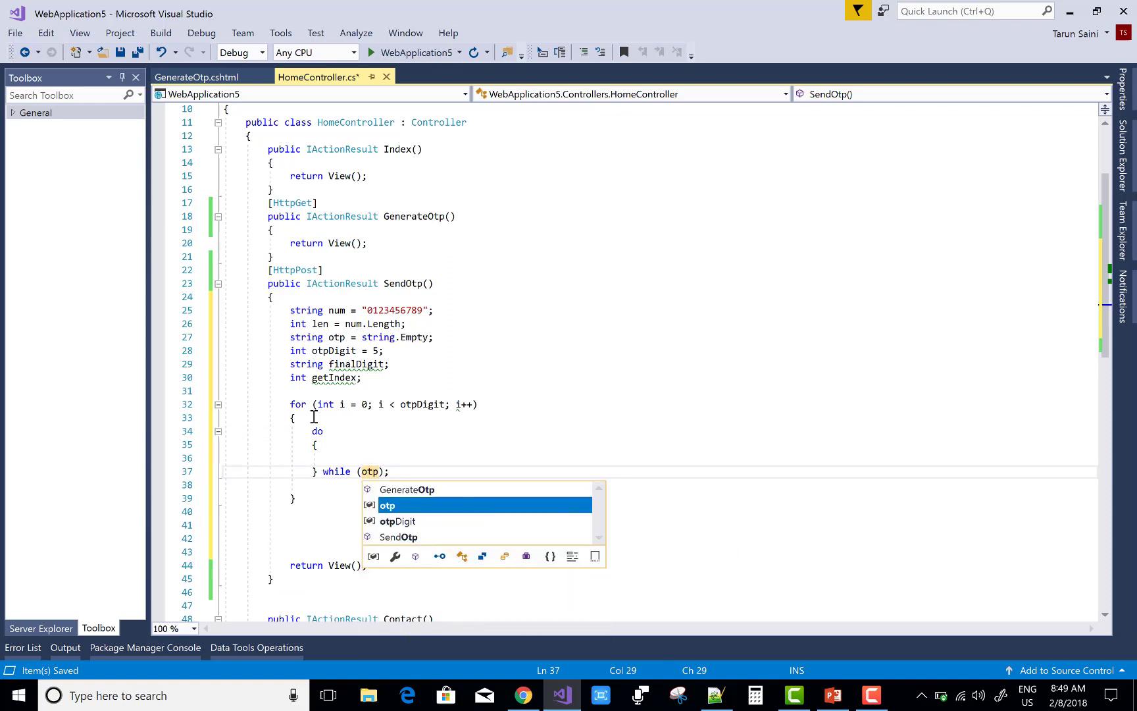
type(".")
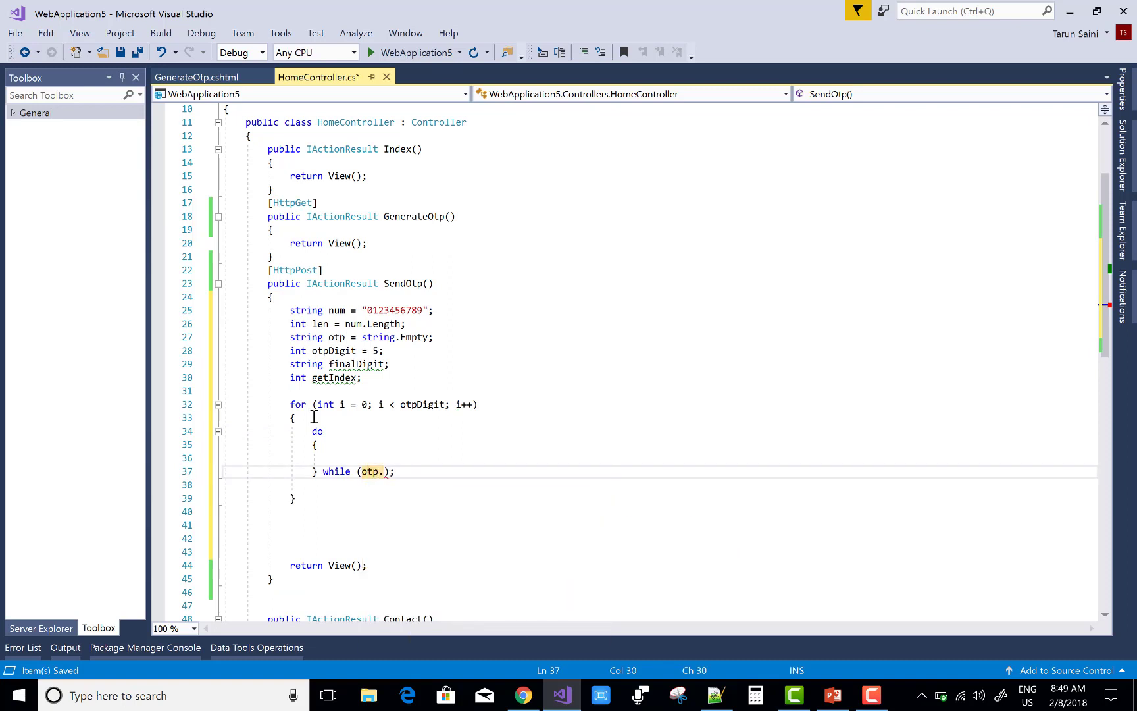
type("IndexOf")
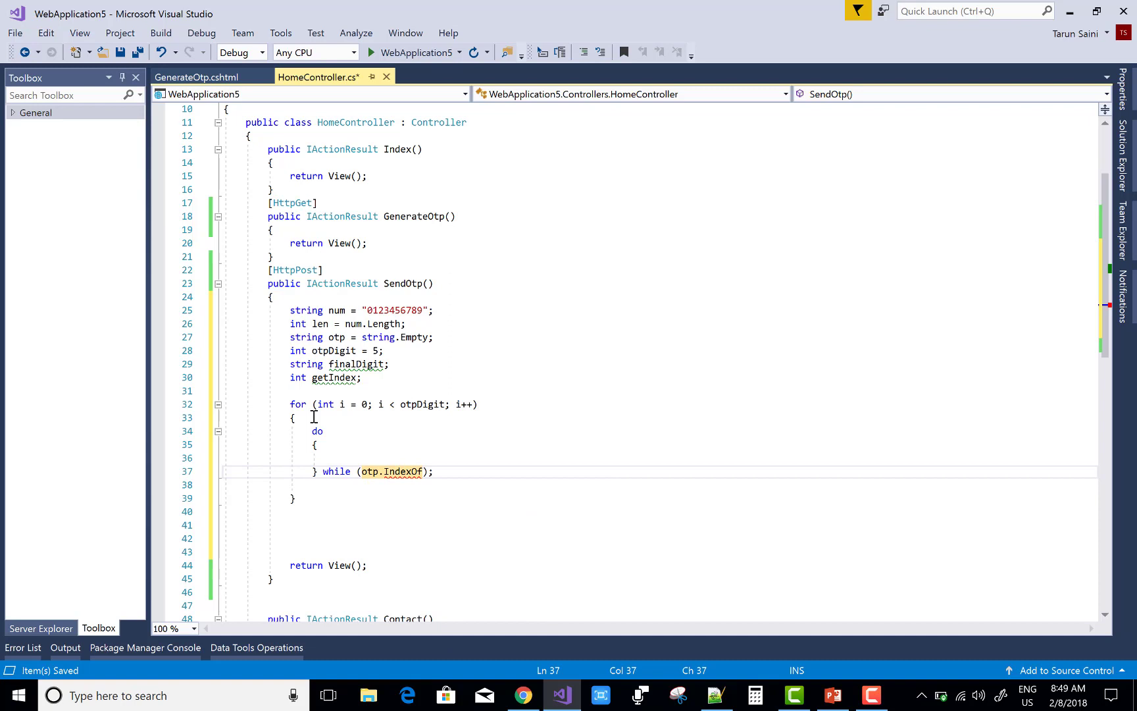
type("finalDigit")
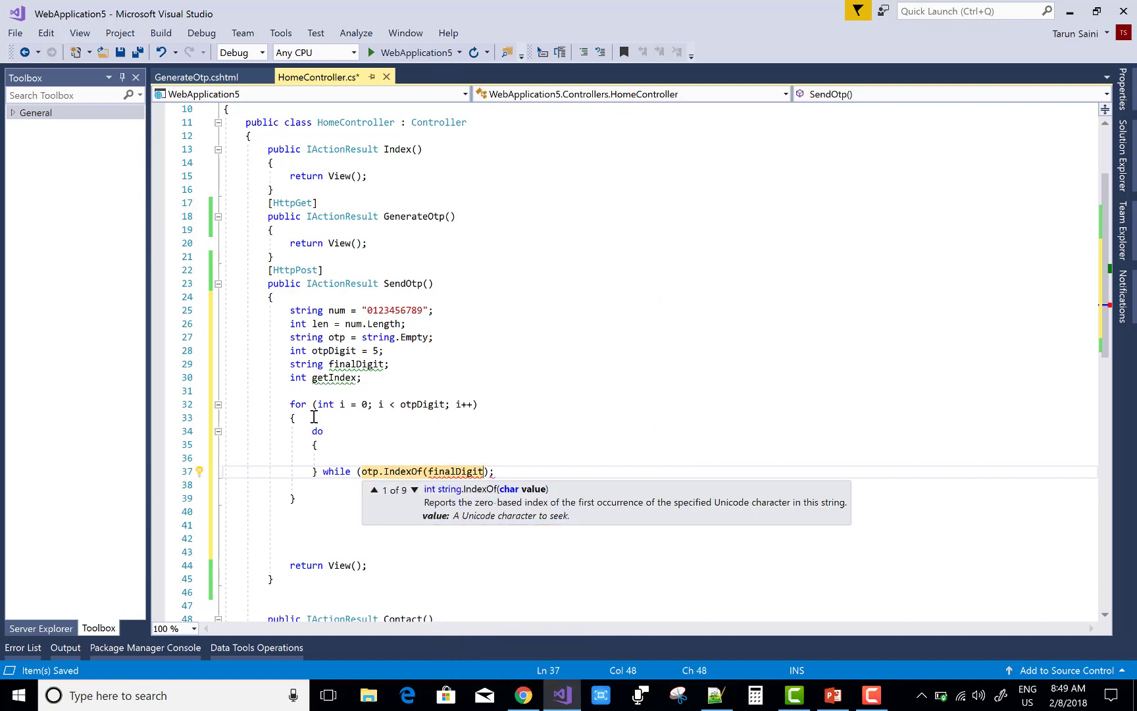
type(")")
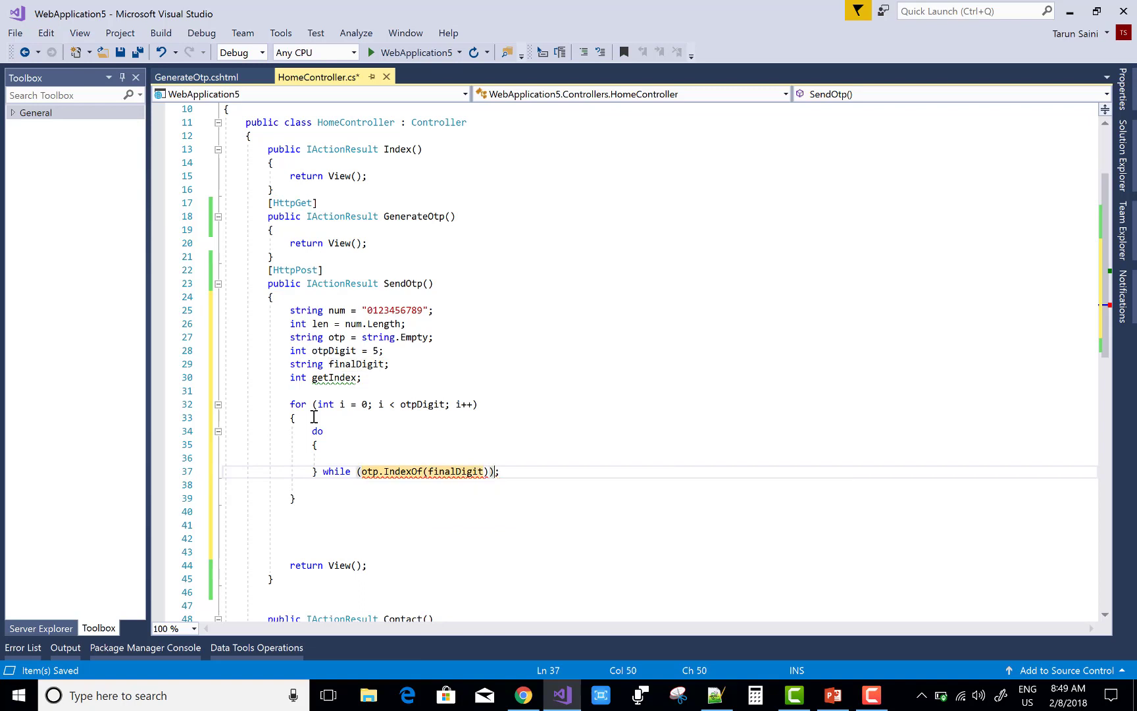
type("!")
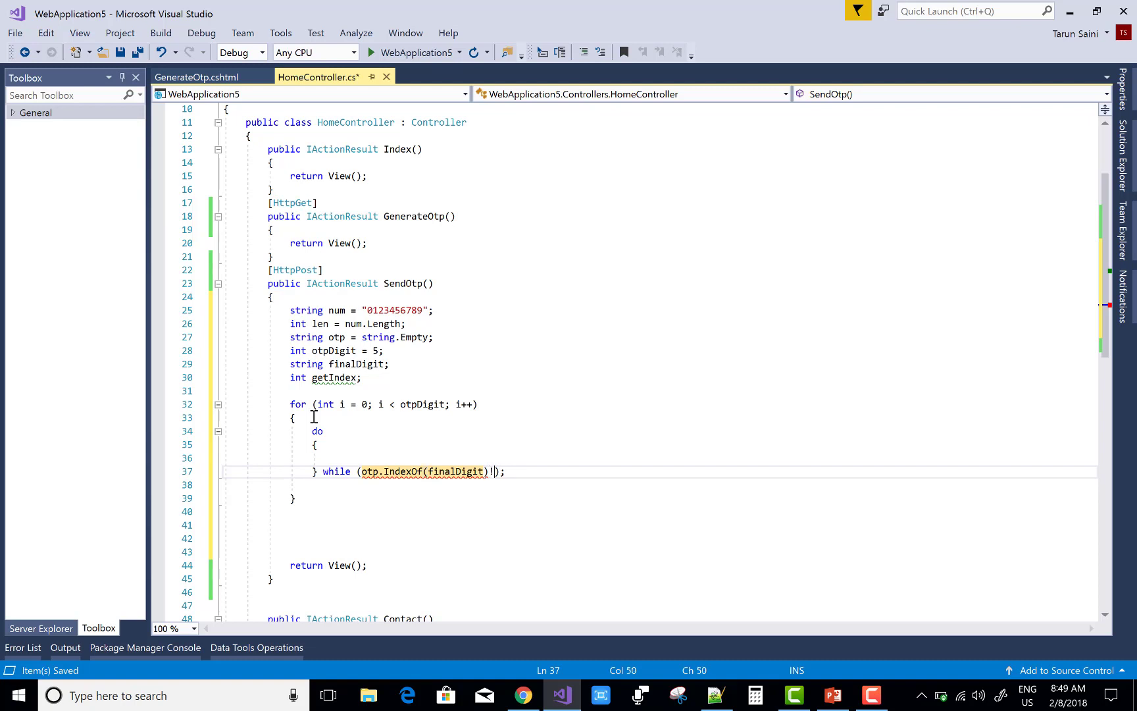
type("=-1")
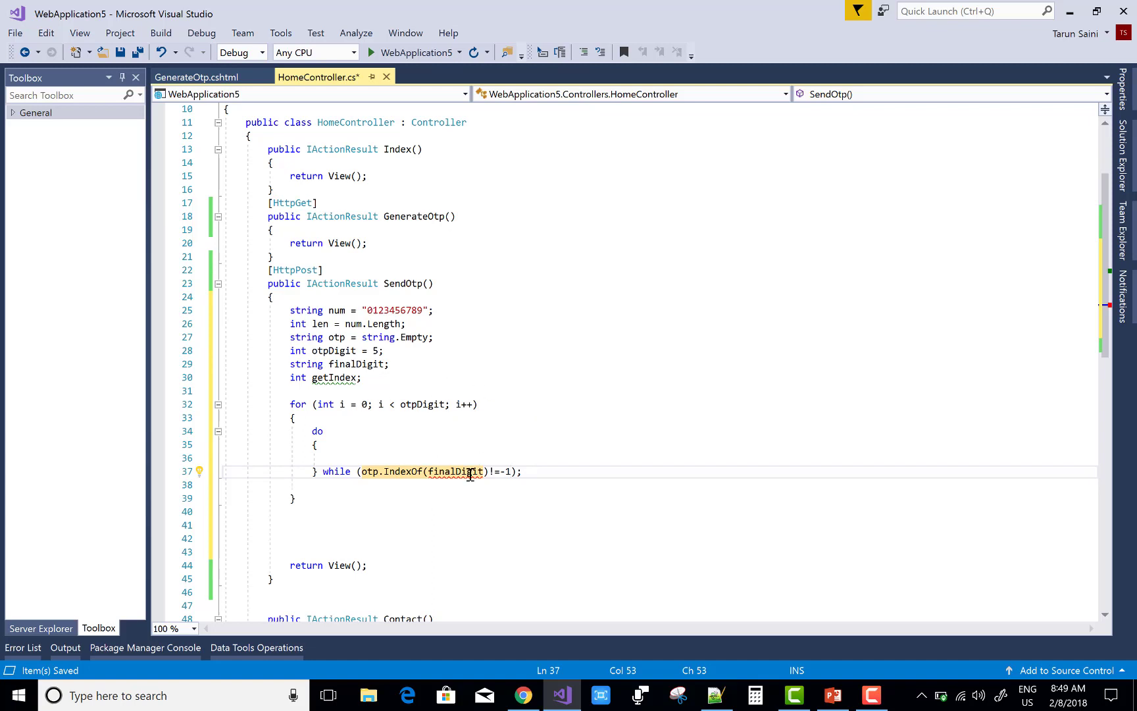
mouse_move(461, 471)
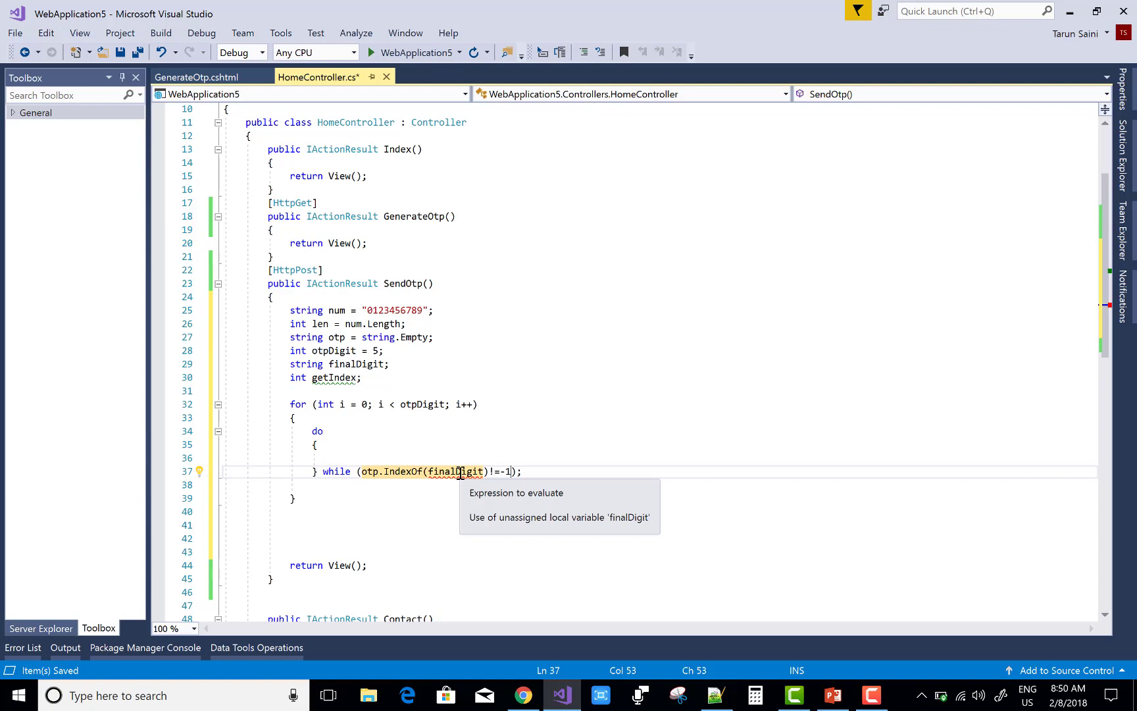
mouse_move(376, 380)
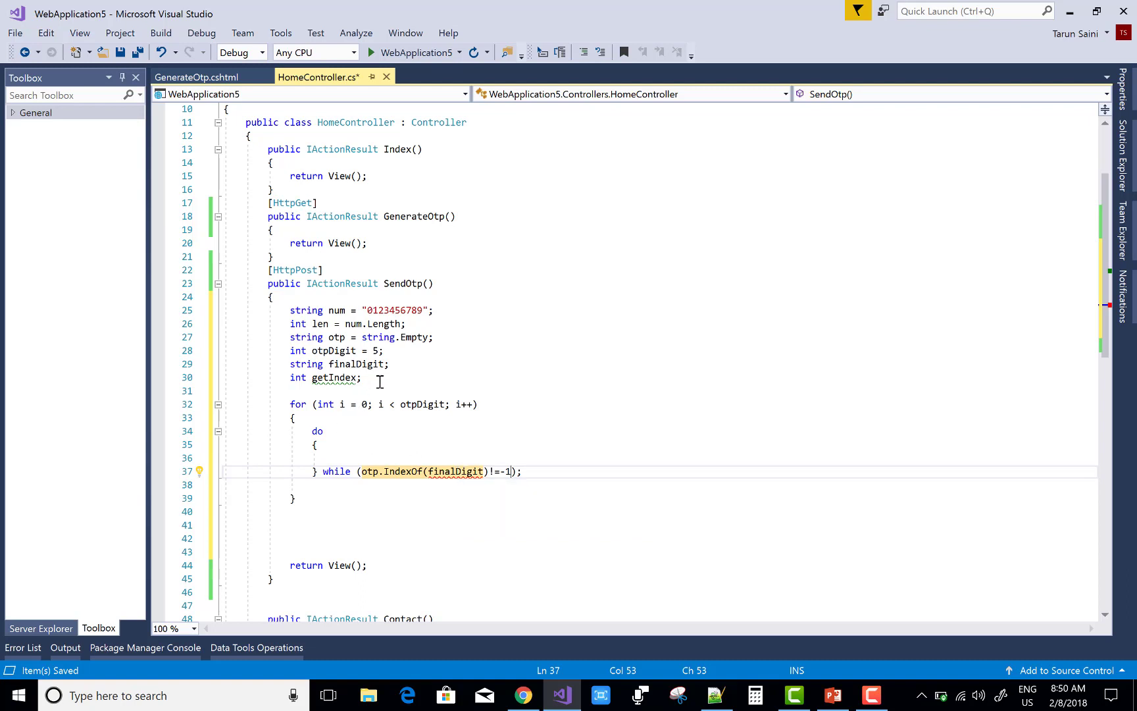
mouse_move(306, 416)
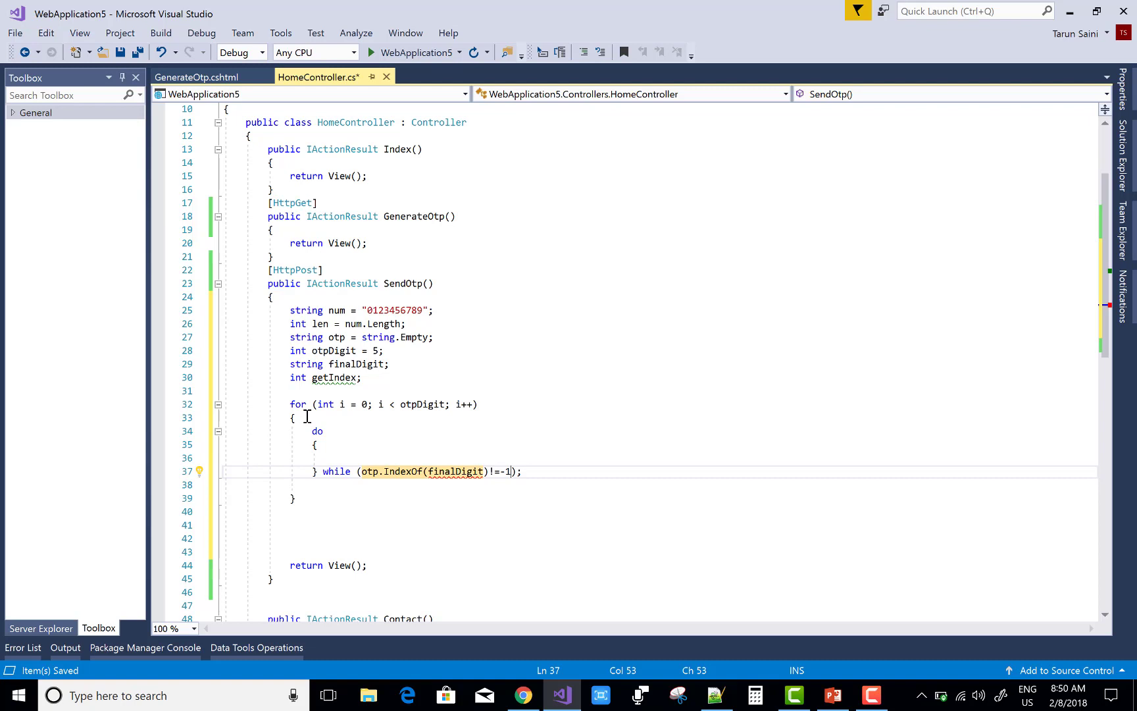
mouse_move(326, 421)
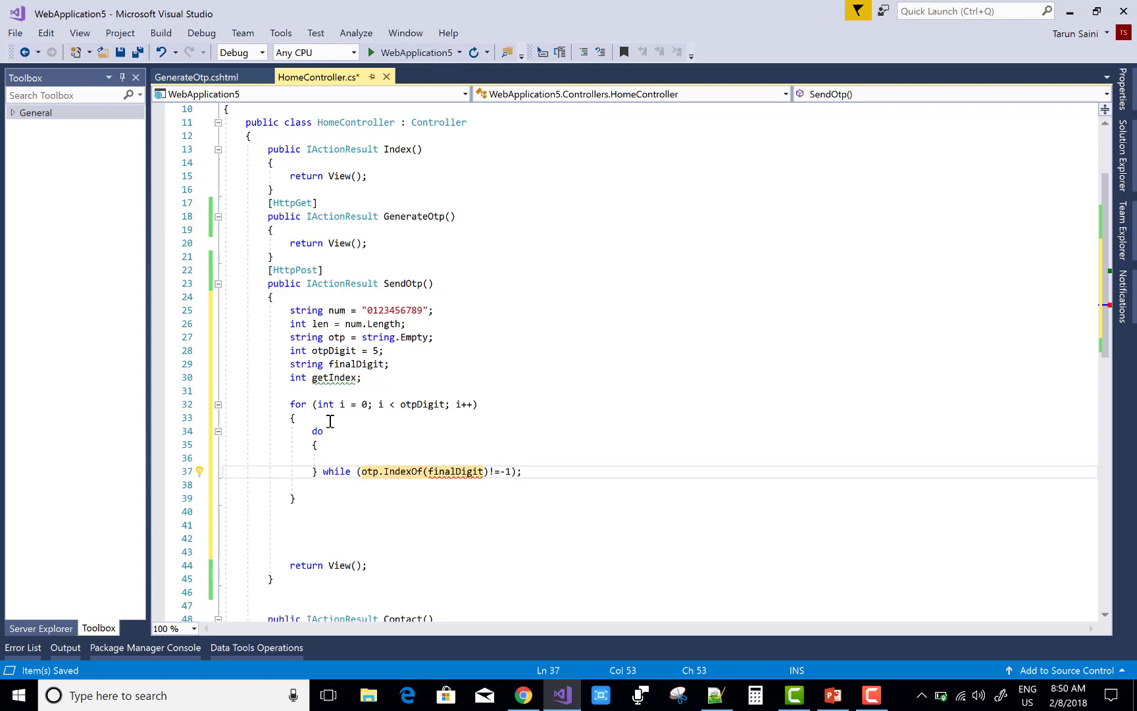
Step: Inside the do block, set getIndex = new Random().Next(0, len);
left_click(331, 445)
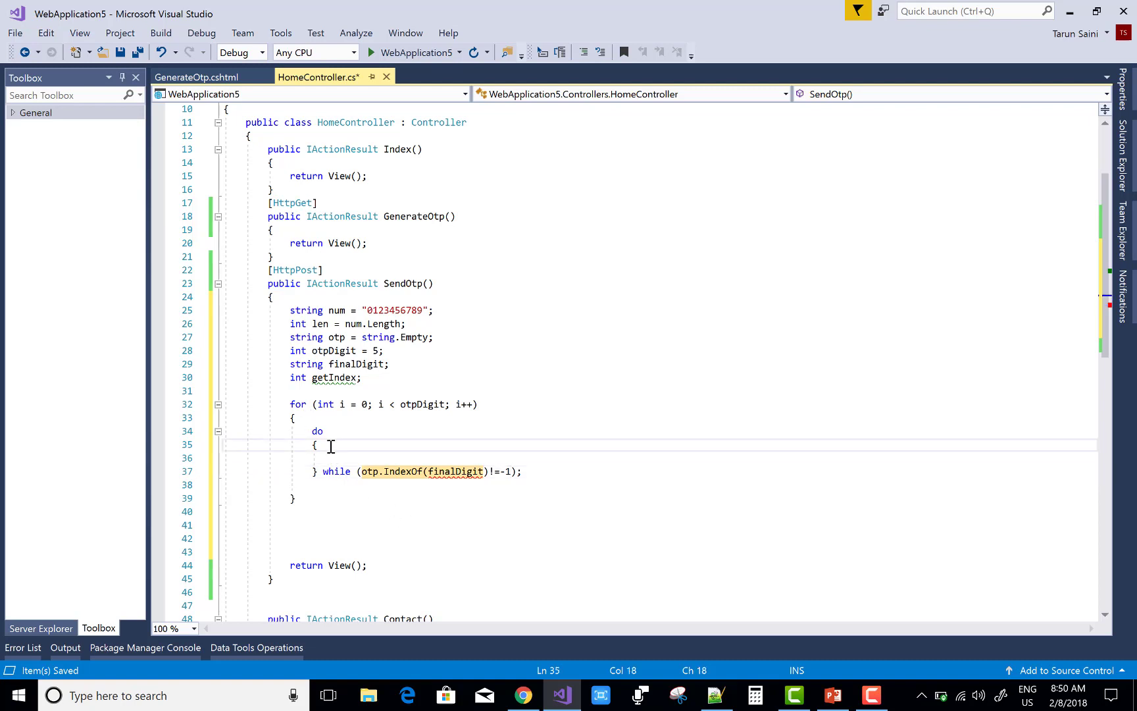
key("enter")
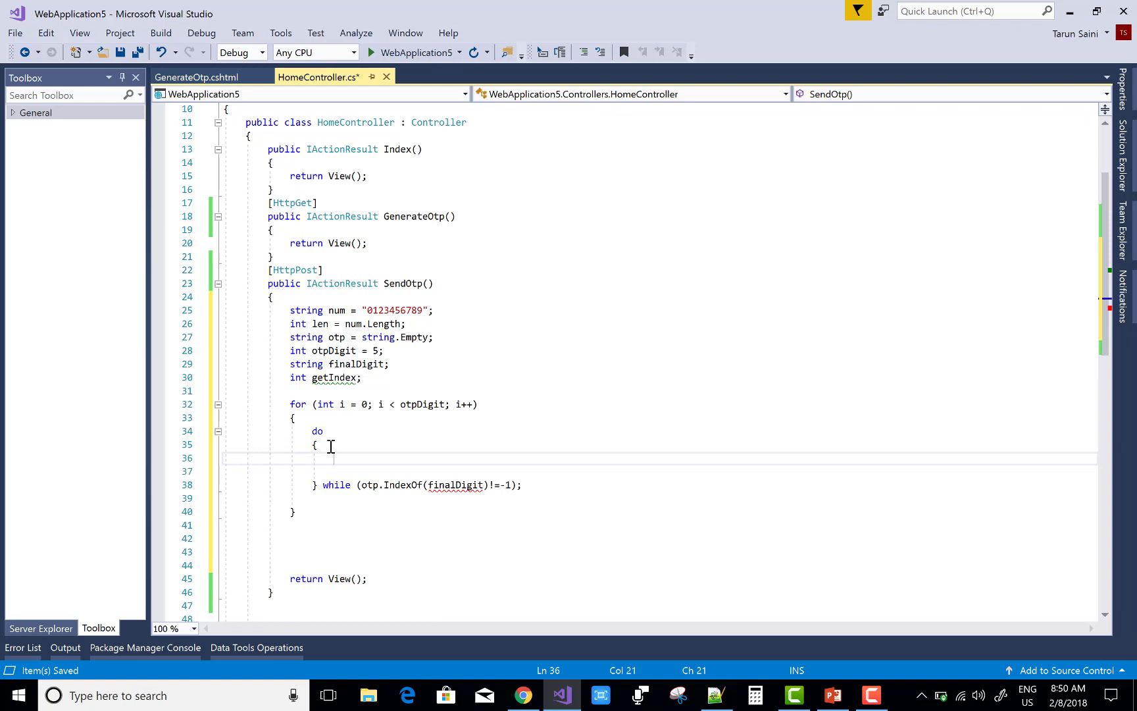
type("getIndex")
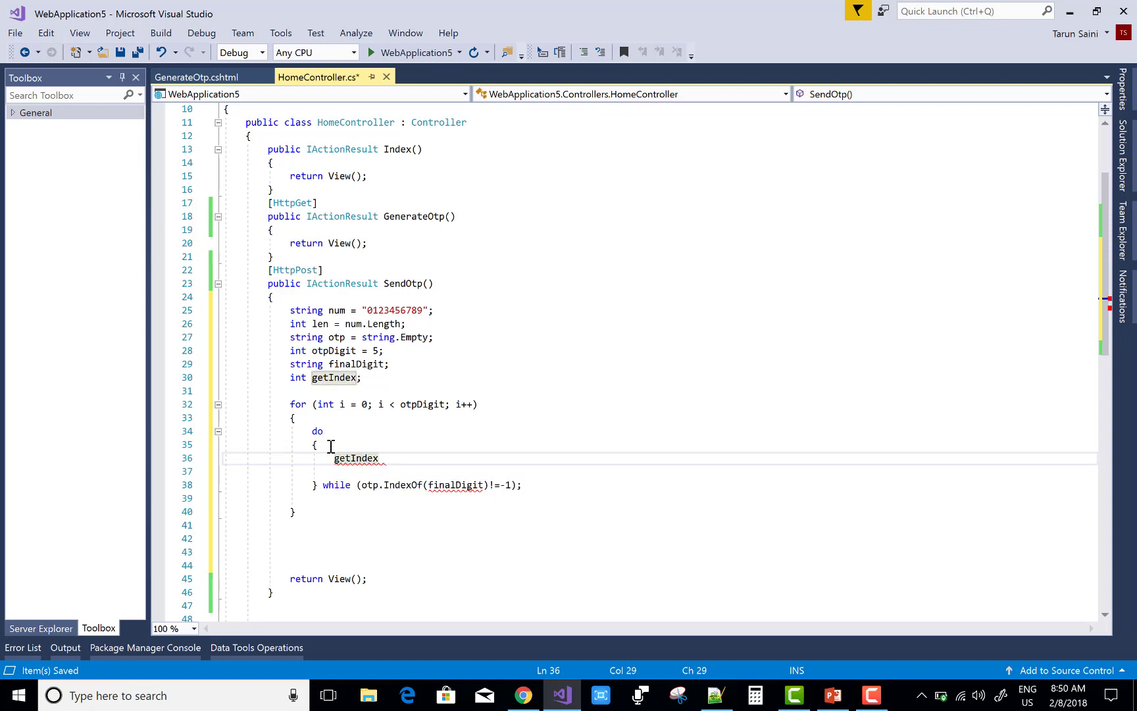
type("= ne")
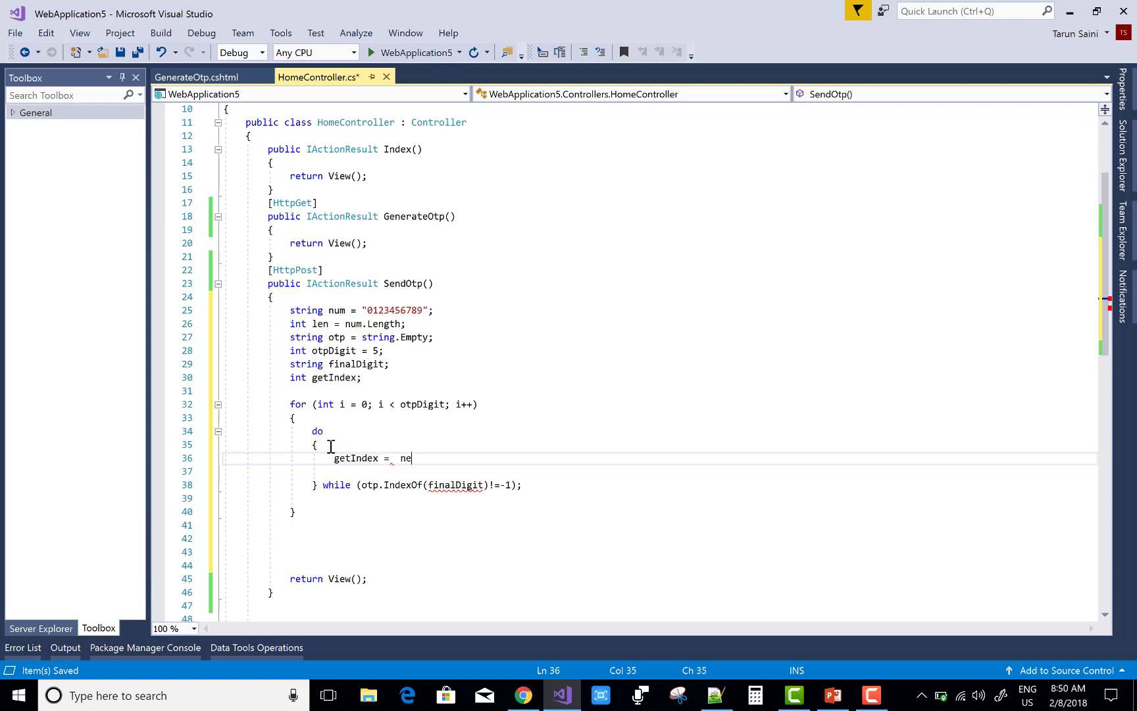
type("new random")
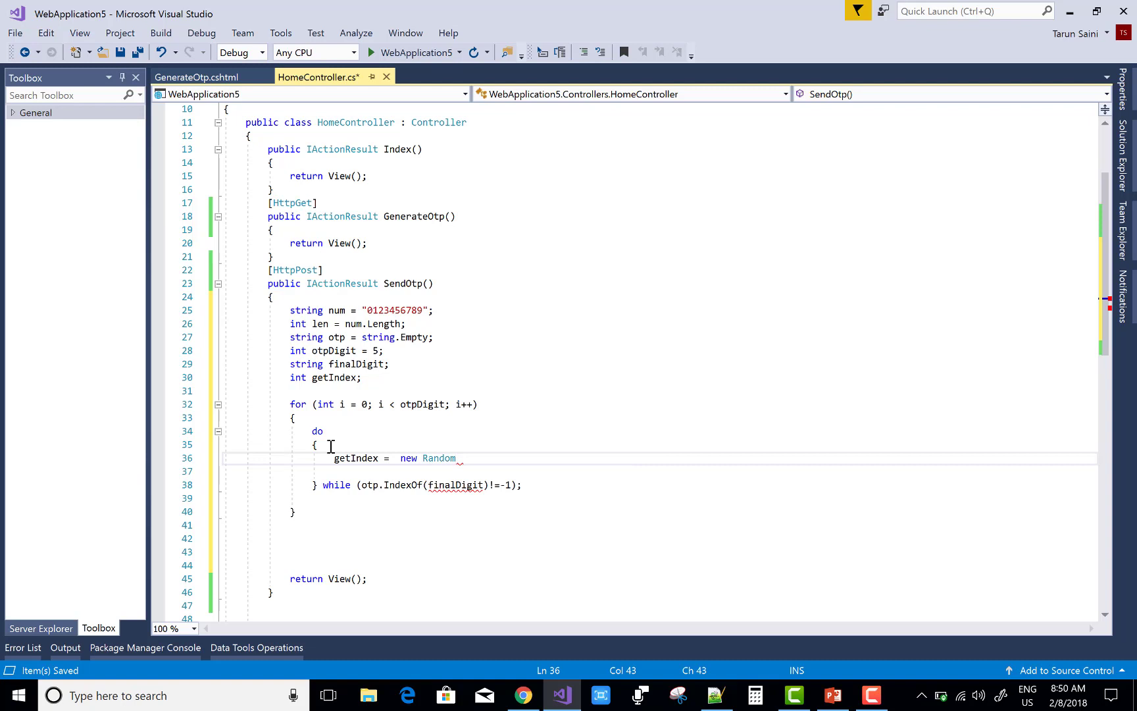
type("().Next")
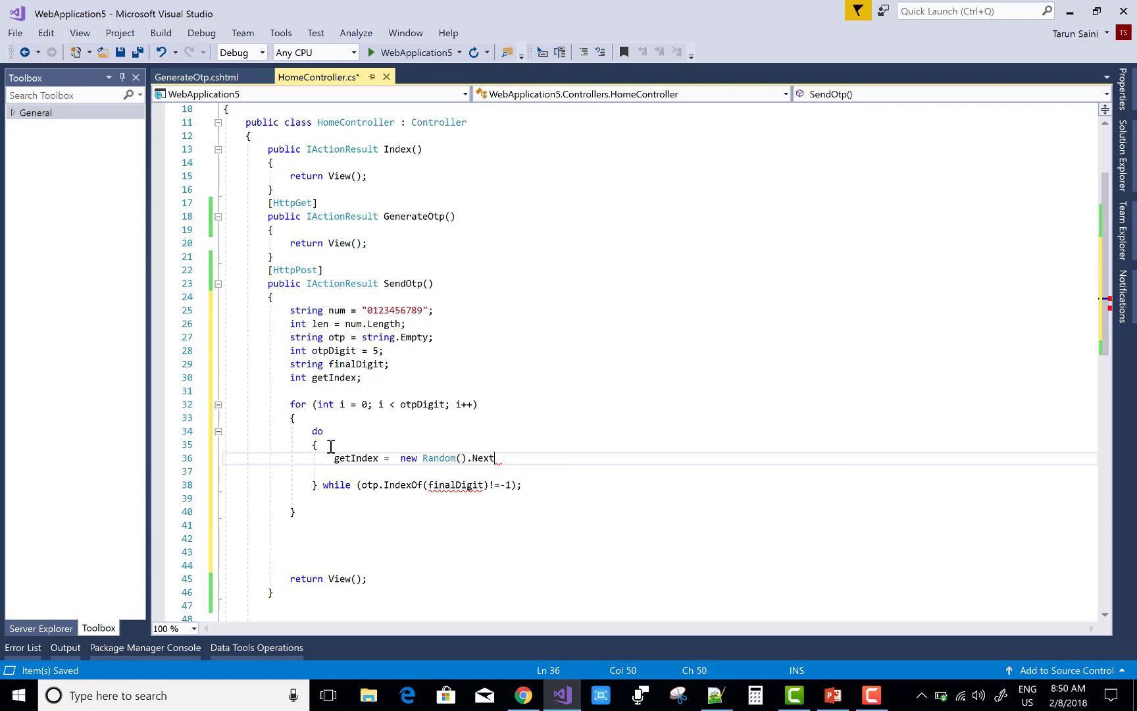
type("(0")
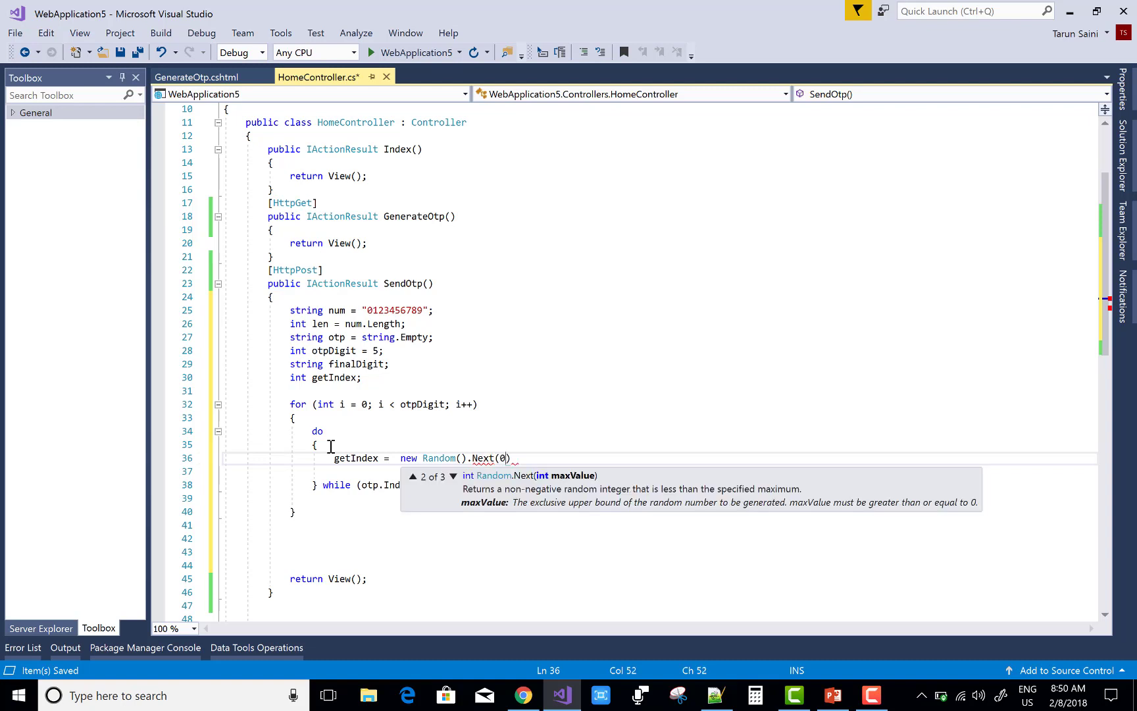
type(",len")
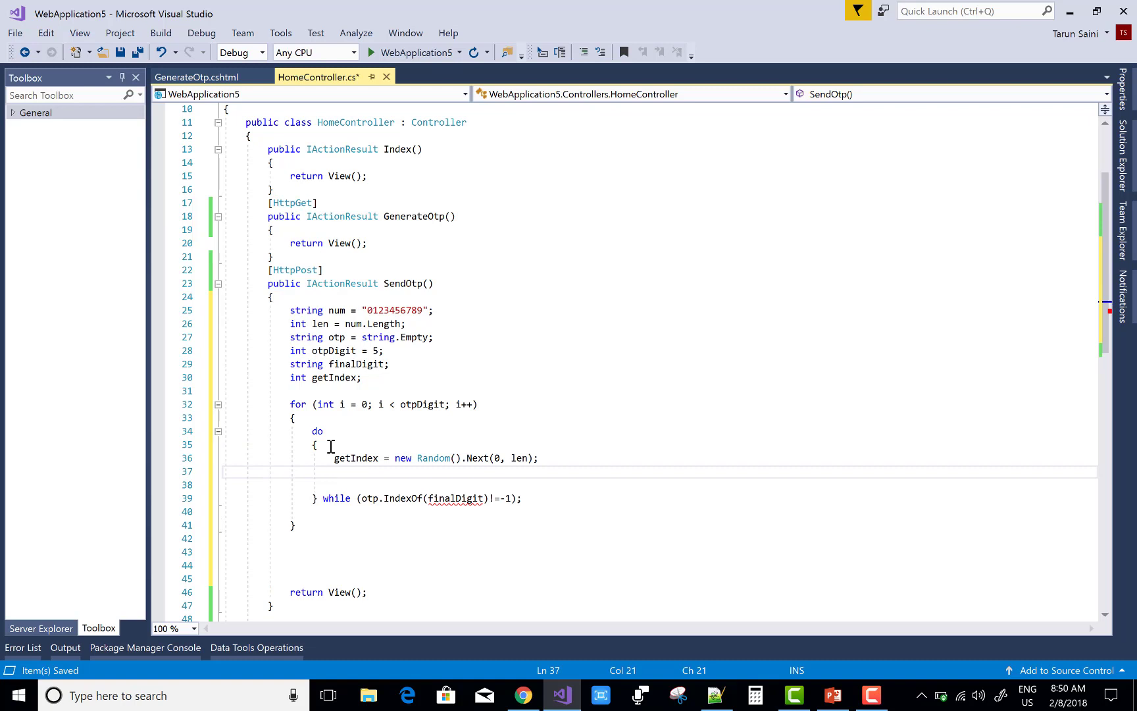
Step: Set finalDigit = num.ToCharArray()[getIndex].ToString(); in the do block
type("finalDigit")
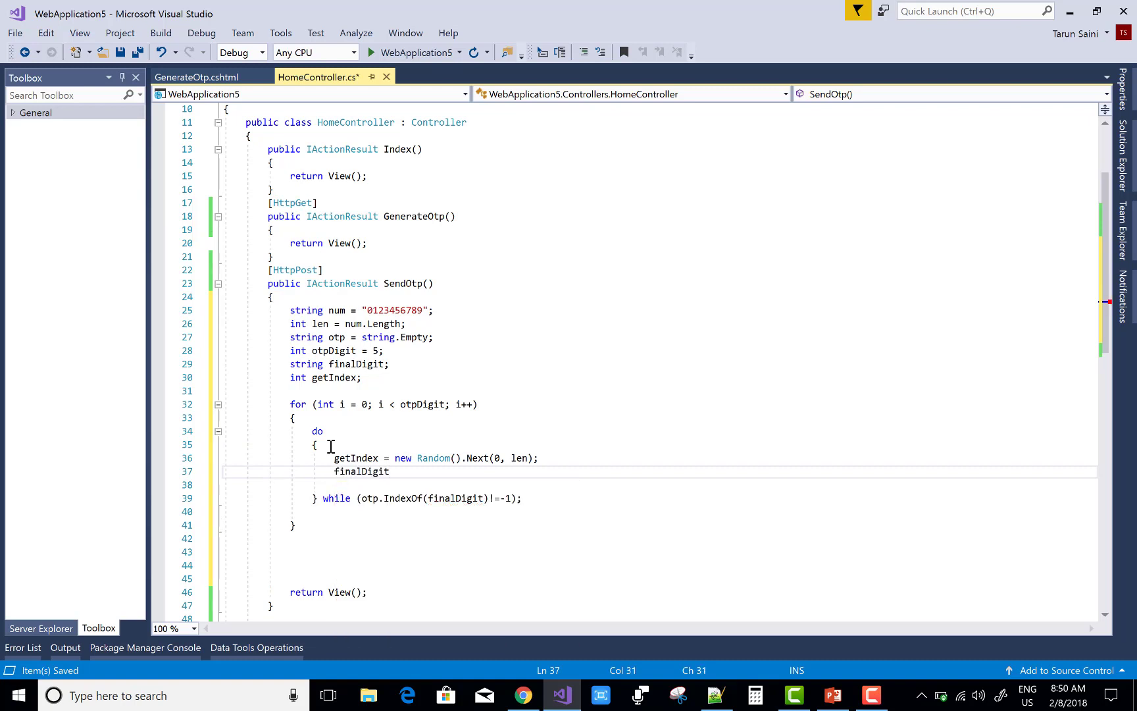
type("= num")
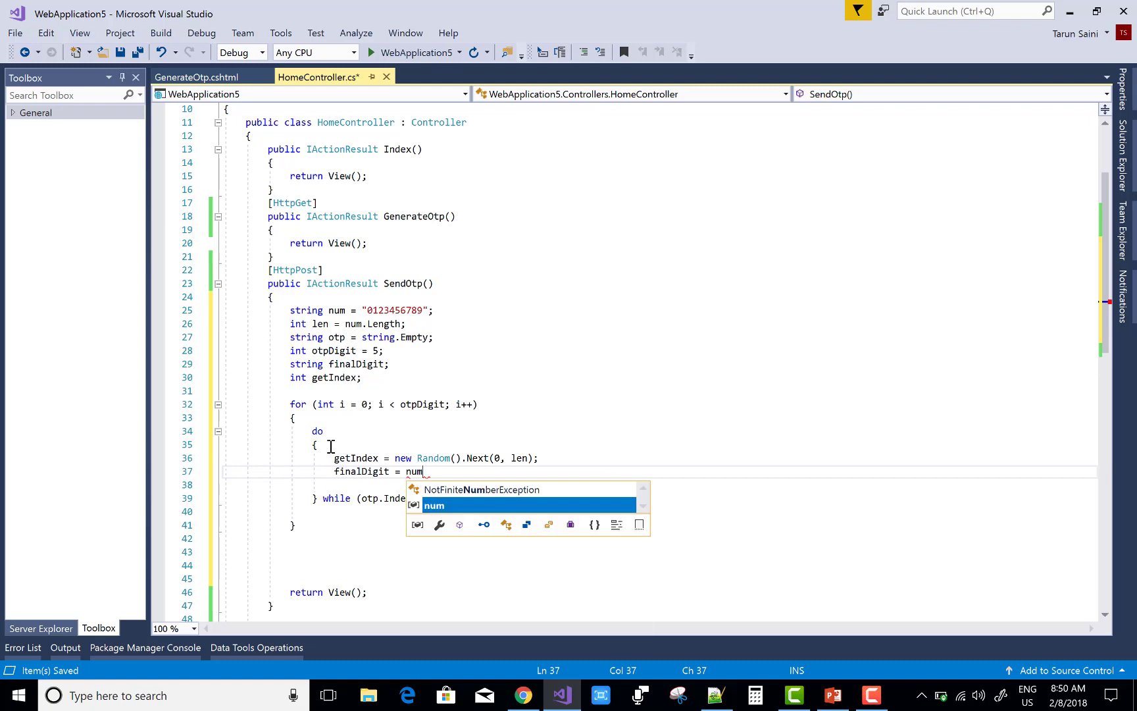
type(".")
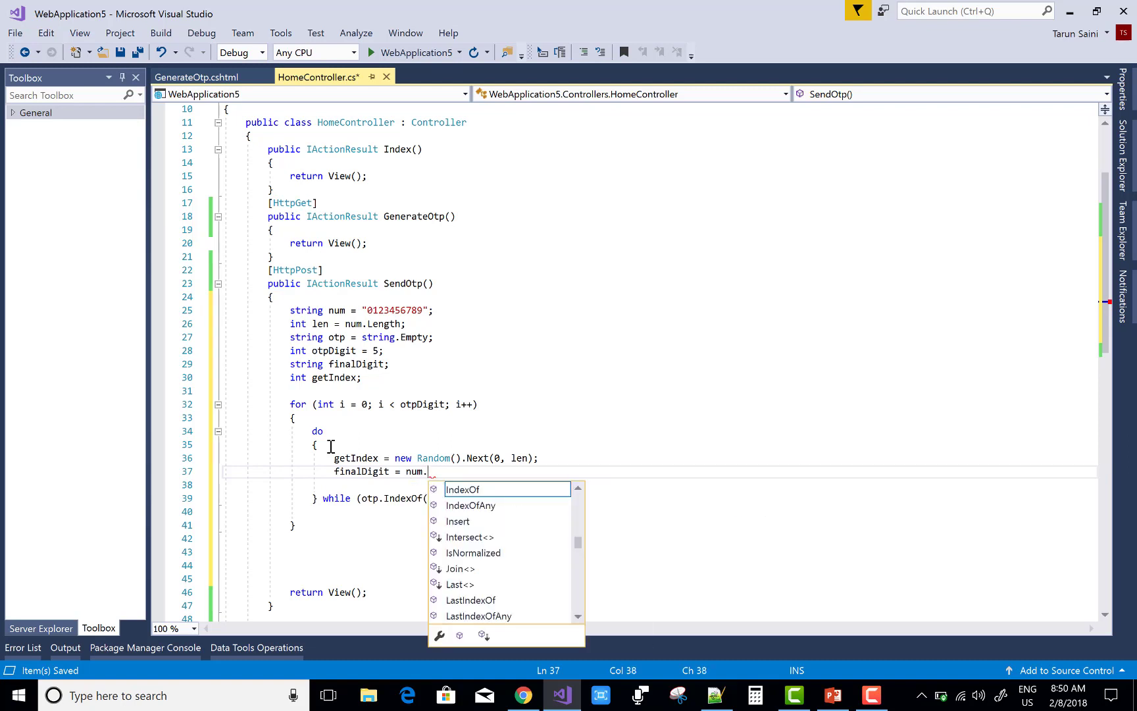
type("ToCharArray")
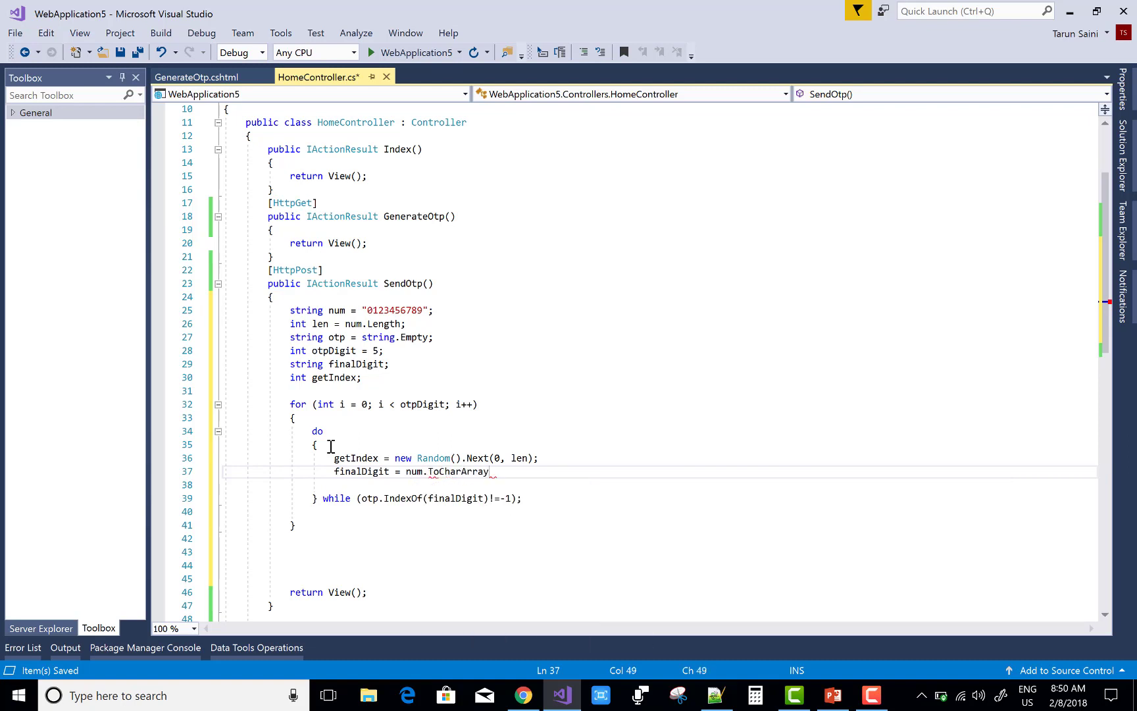
type("()")
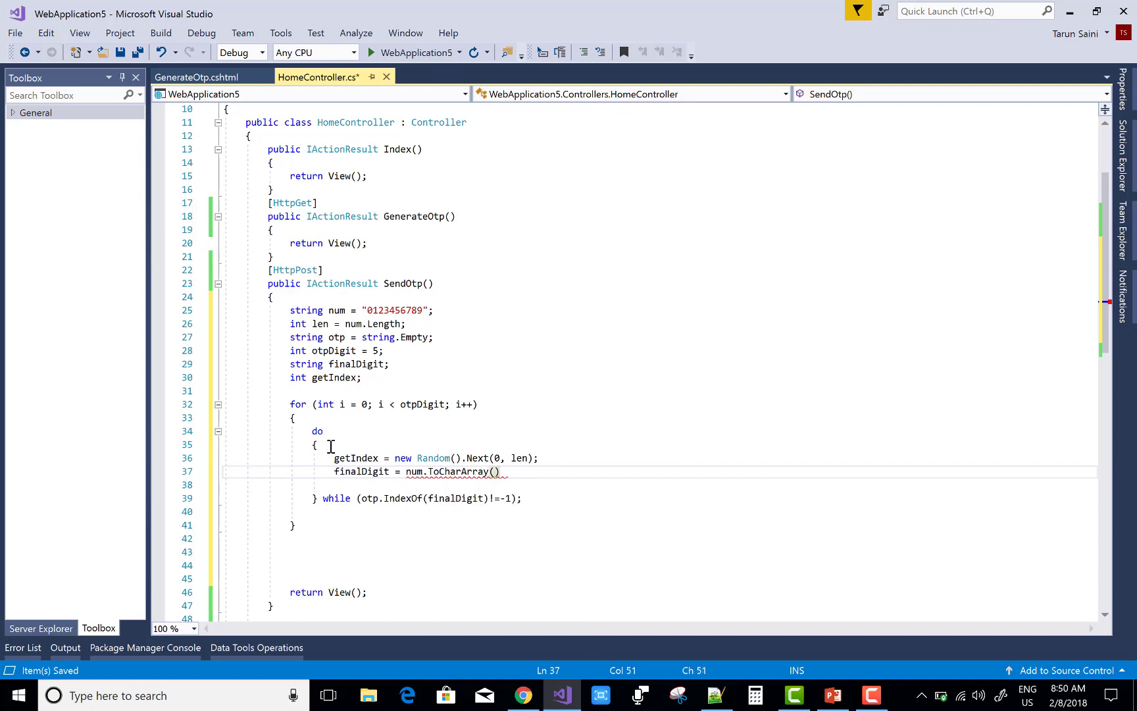
type("[get]")
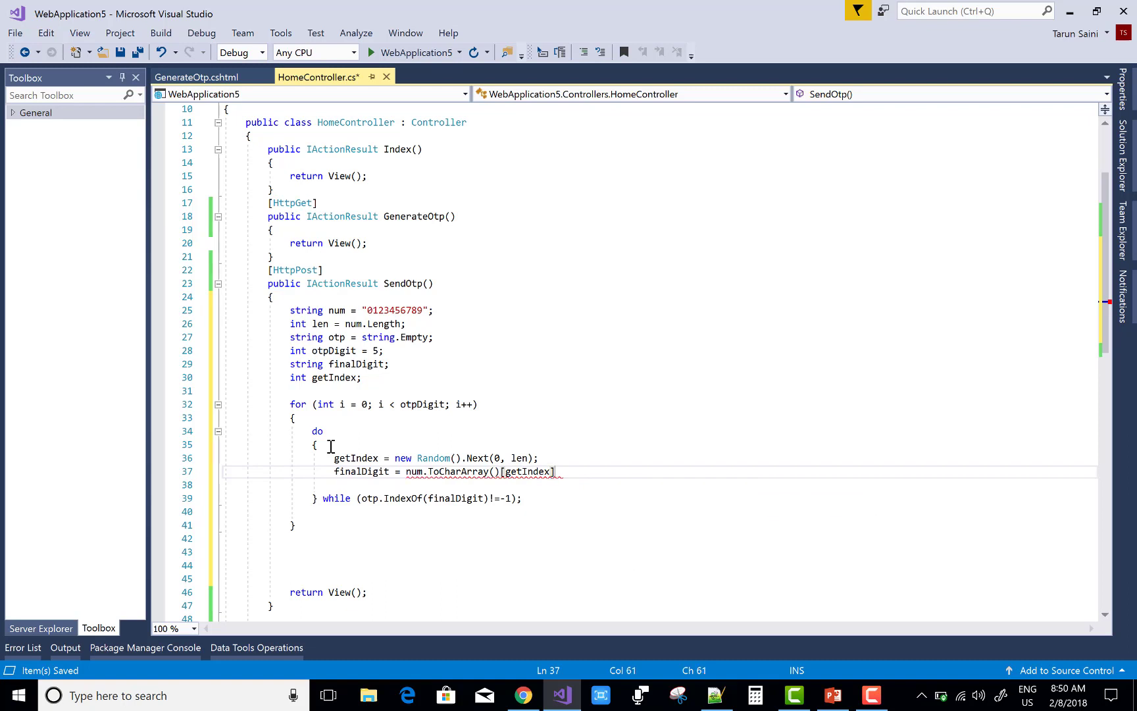
type(".ToString")
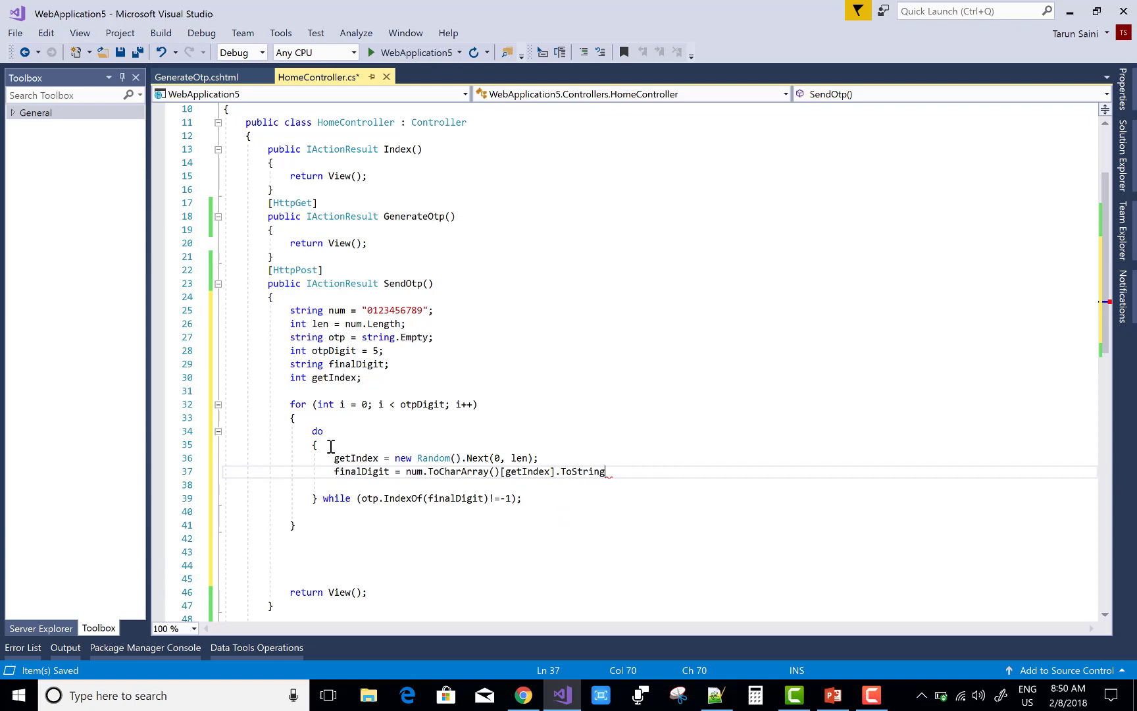
type("();")
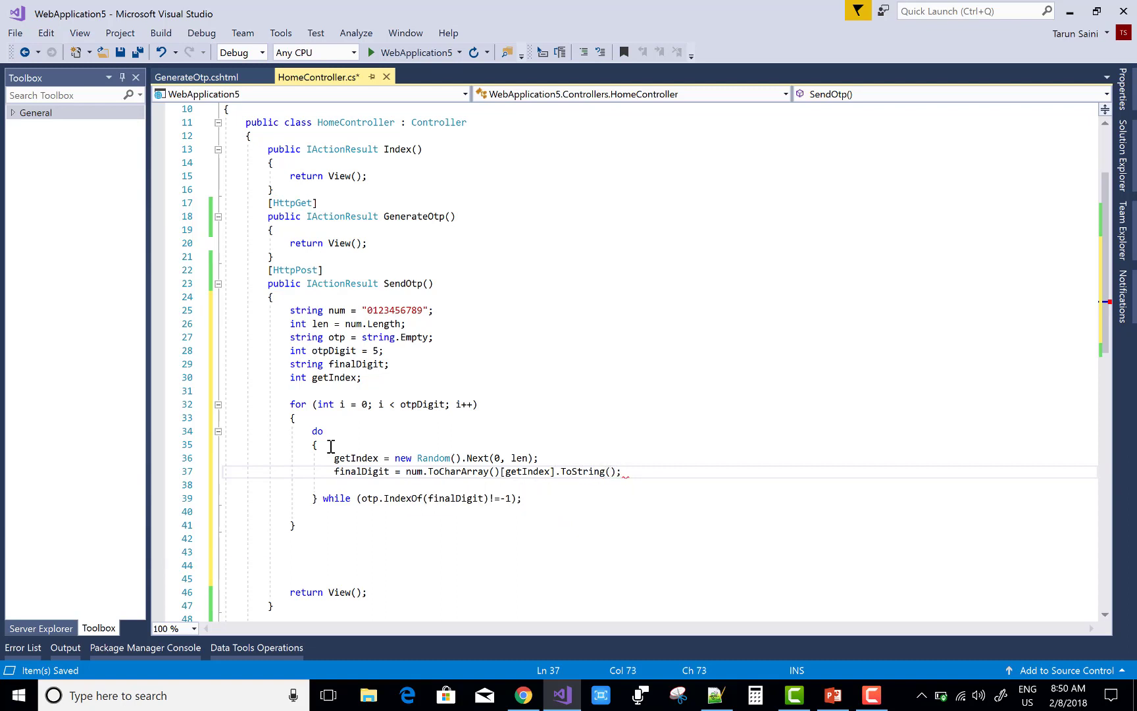
mouse_move(472, 481)
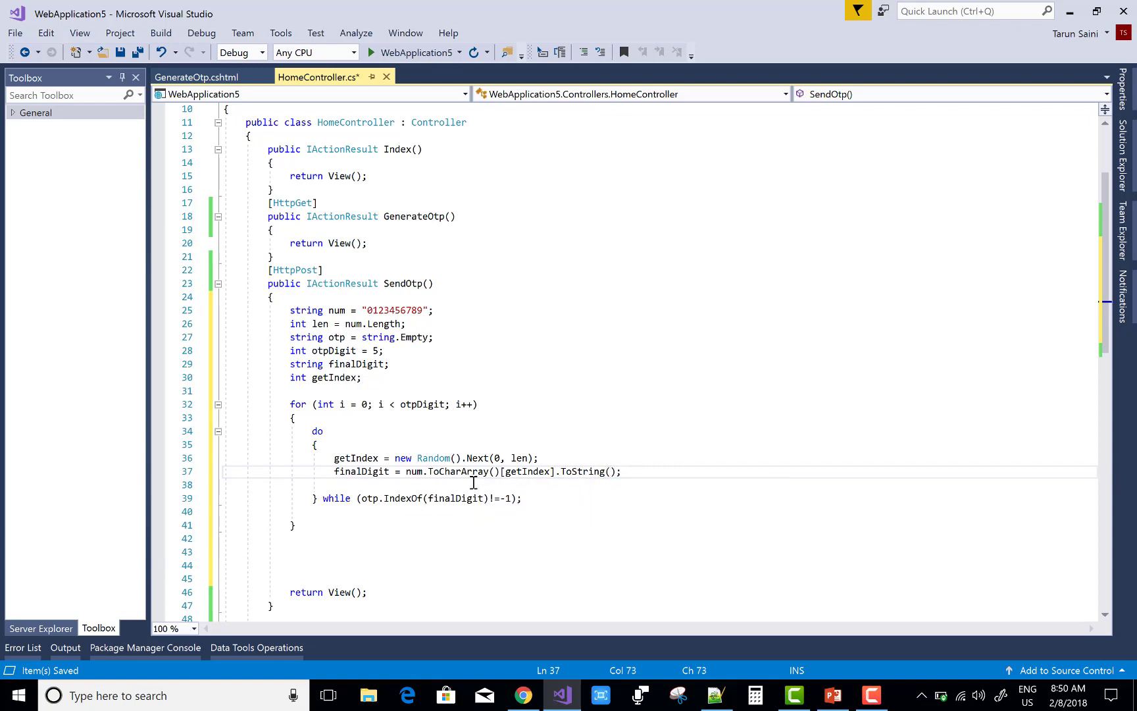
mouse_move(526, 513)
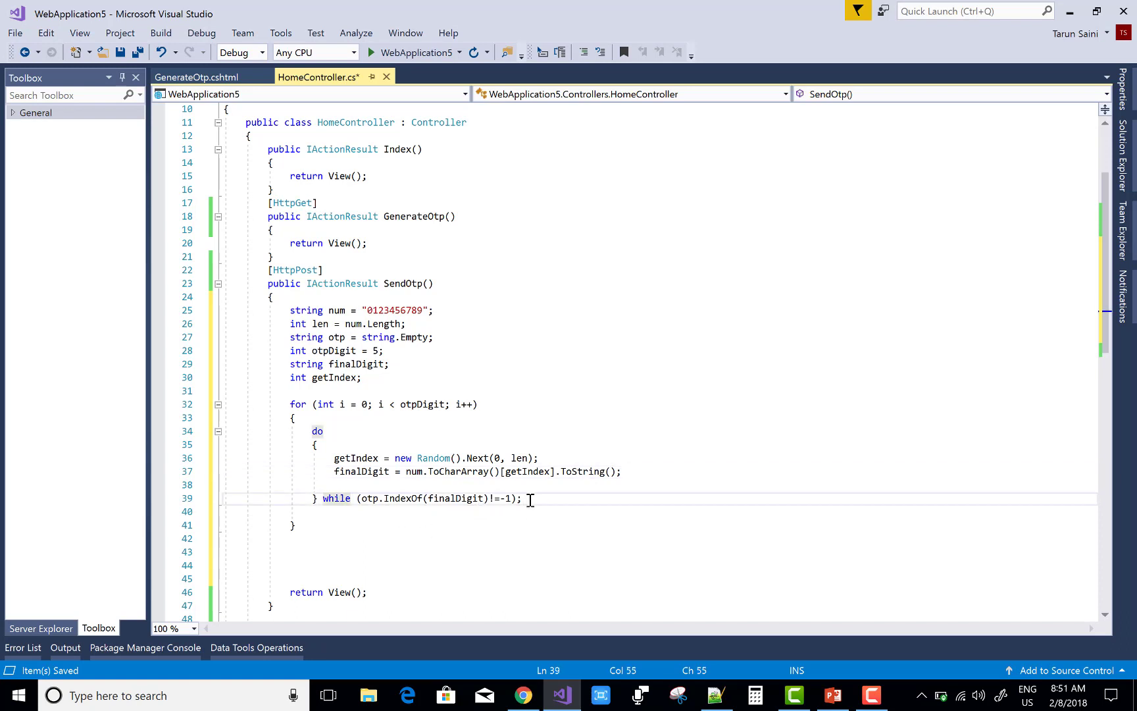
Step: Add otp += finalDigit; below the while line inside the for loop
type("otp")
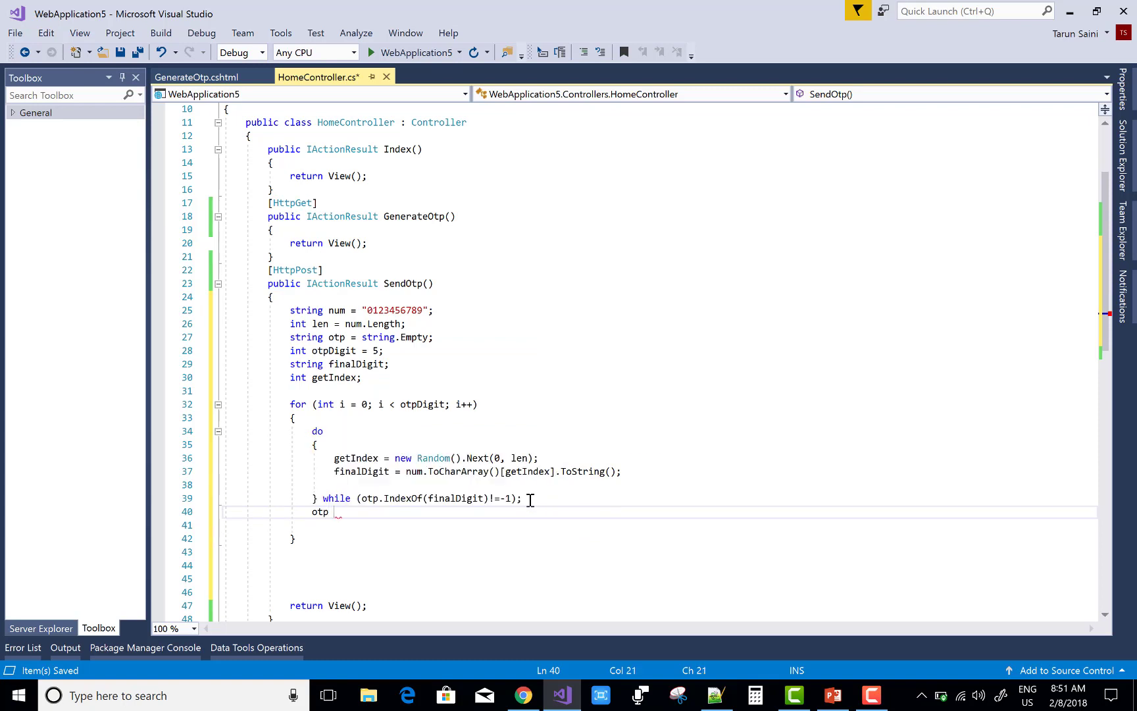
type("+=")
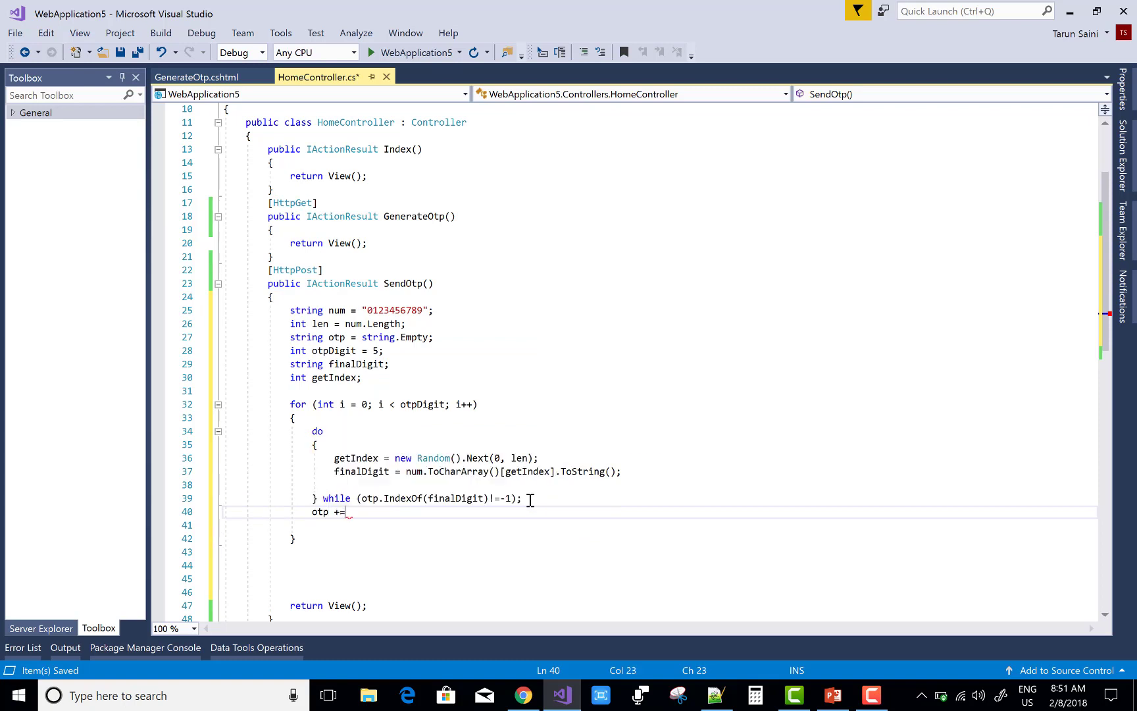
type("finalDigit")
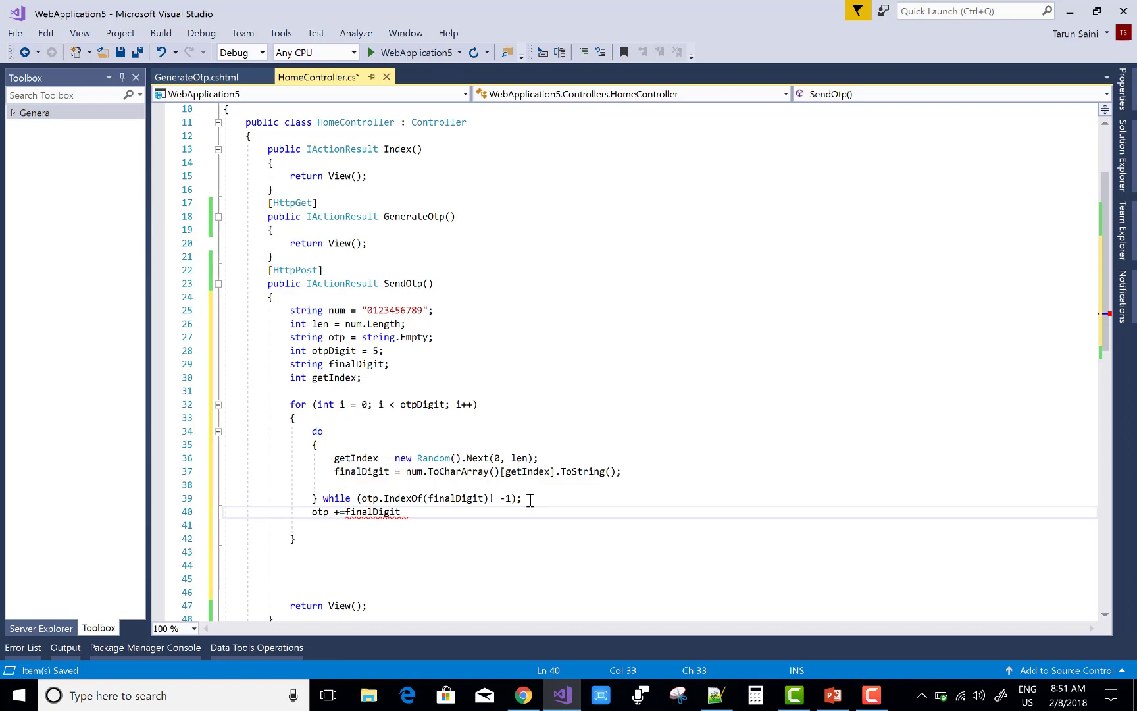
type(";")
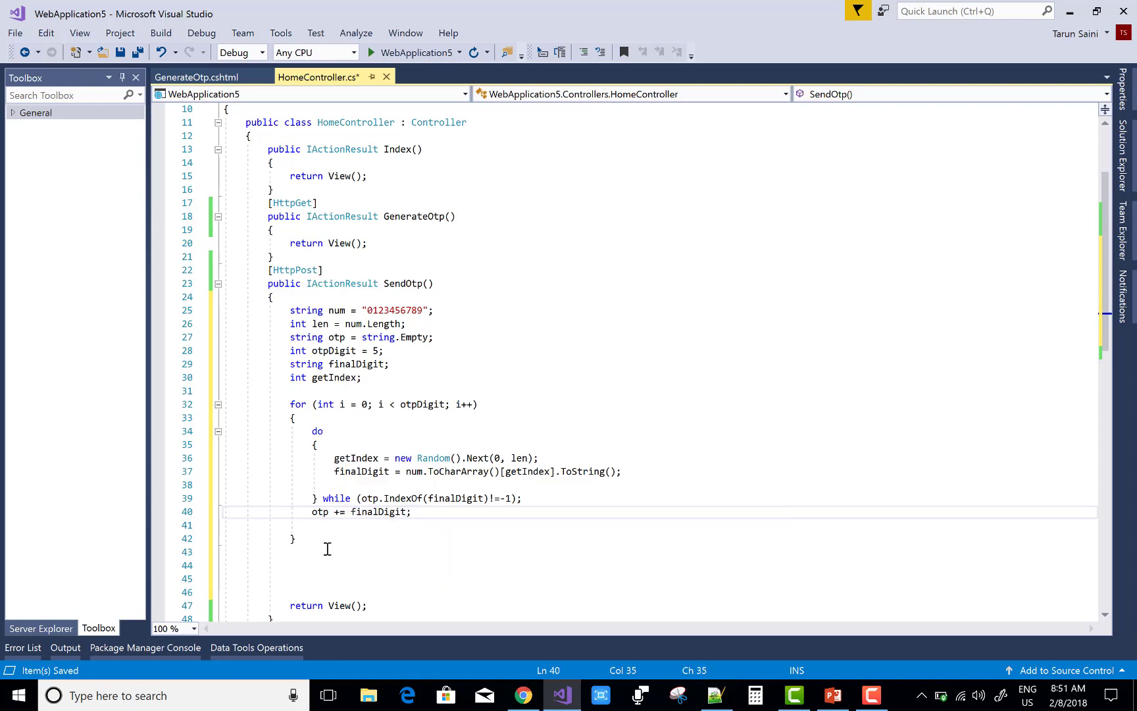
mouse_move(314, 550)
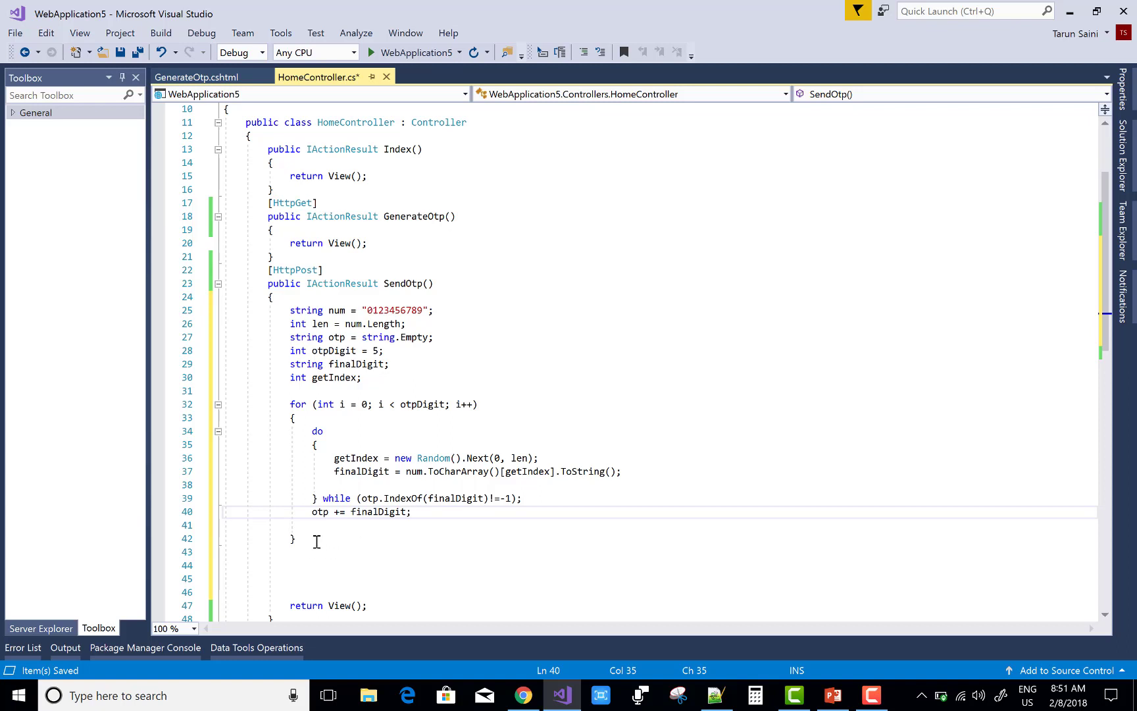
mouse_move(307, 545)
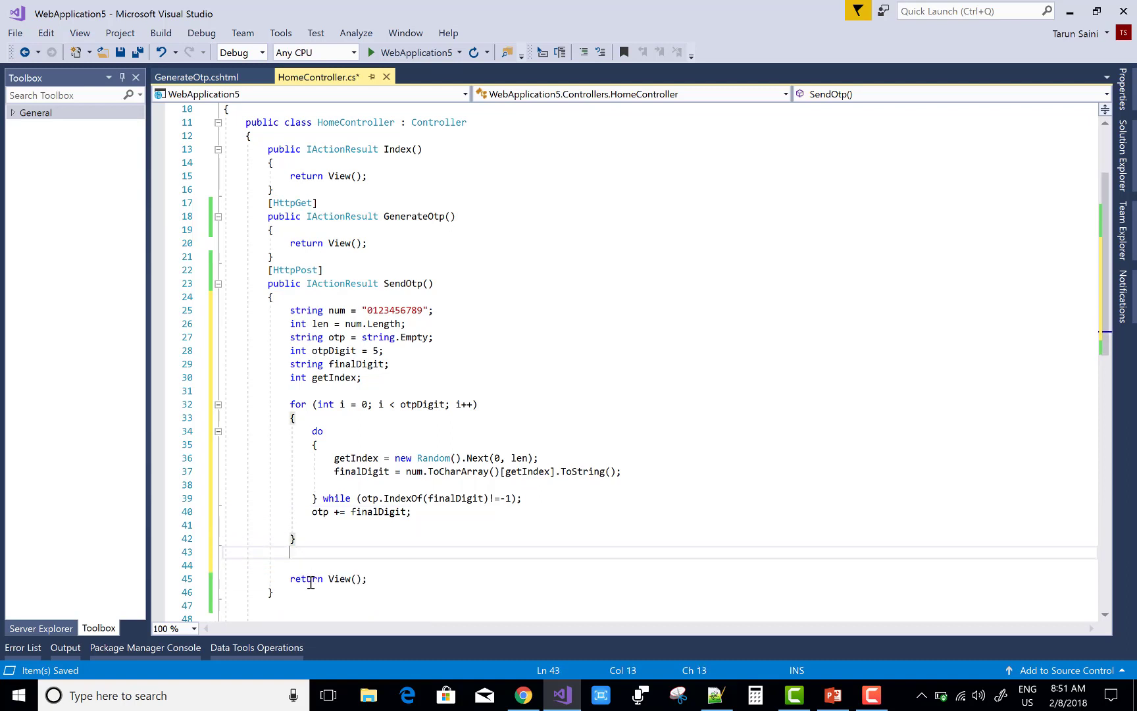
Step: Add TempData["otp"] = otp; after the loop and remove the old return View() line
type("temp")
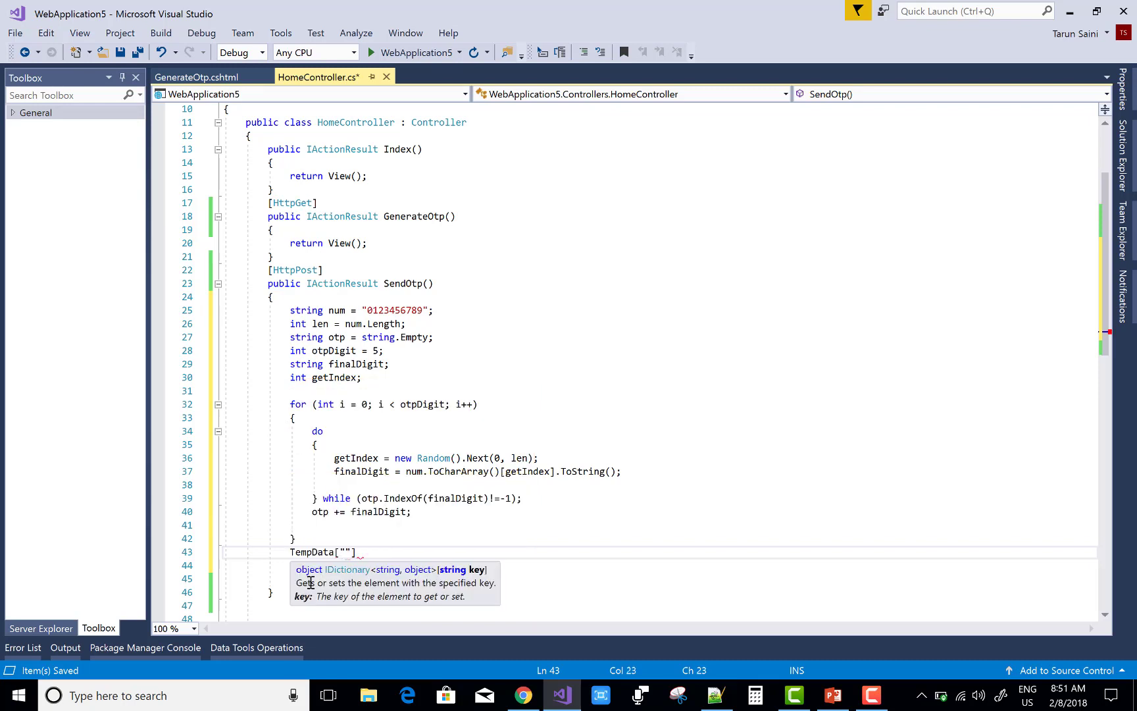
type("o")
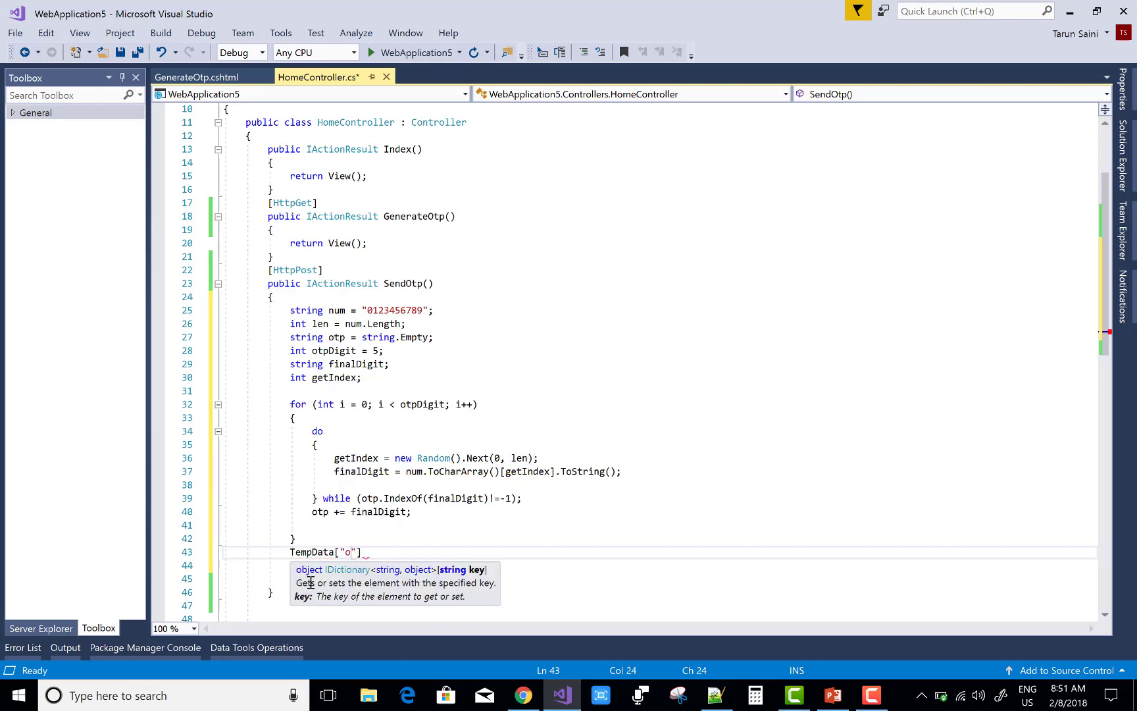
type("tp")
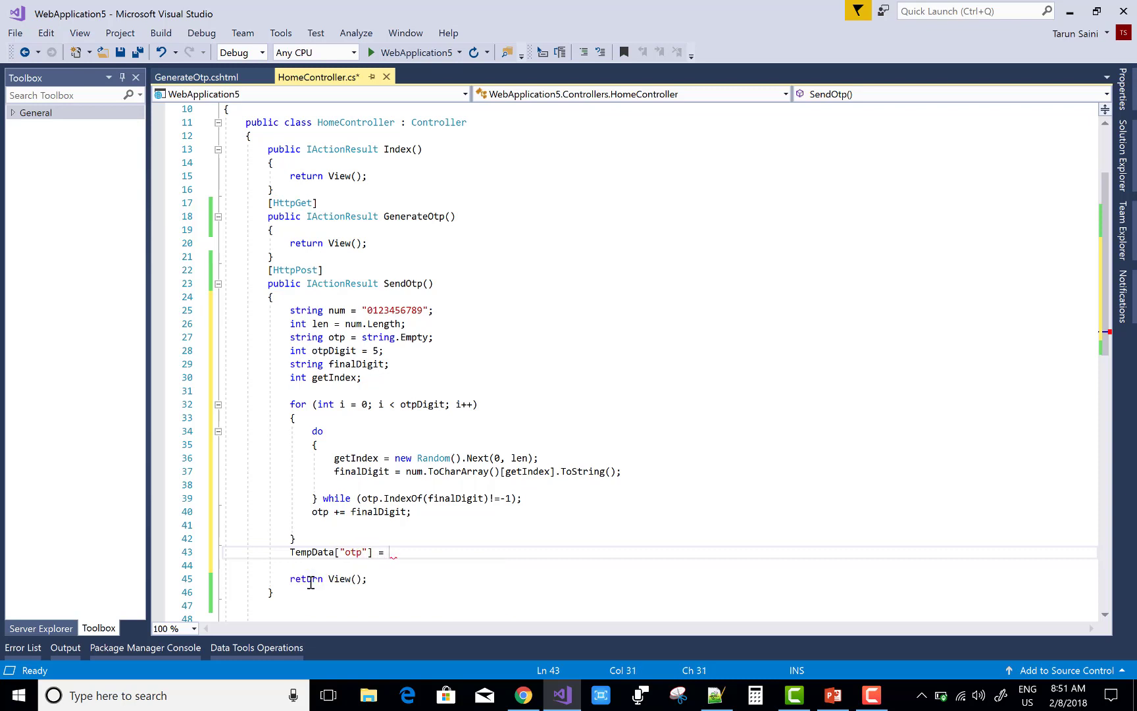
type("otp")
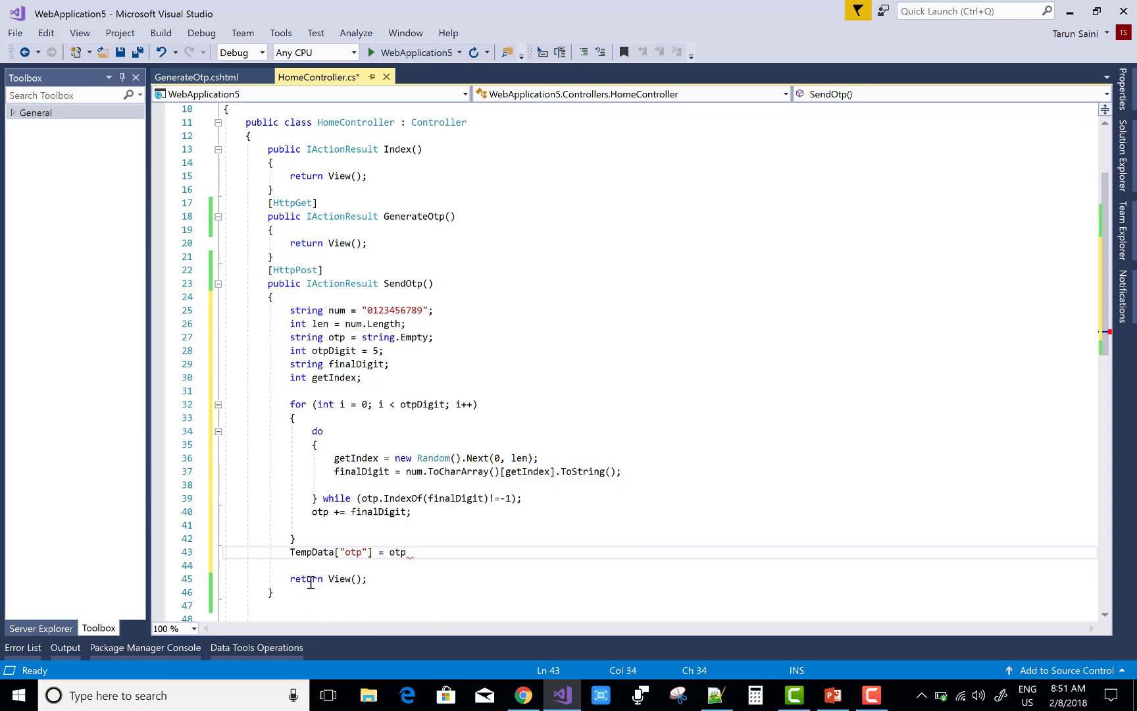
type(";")
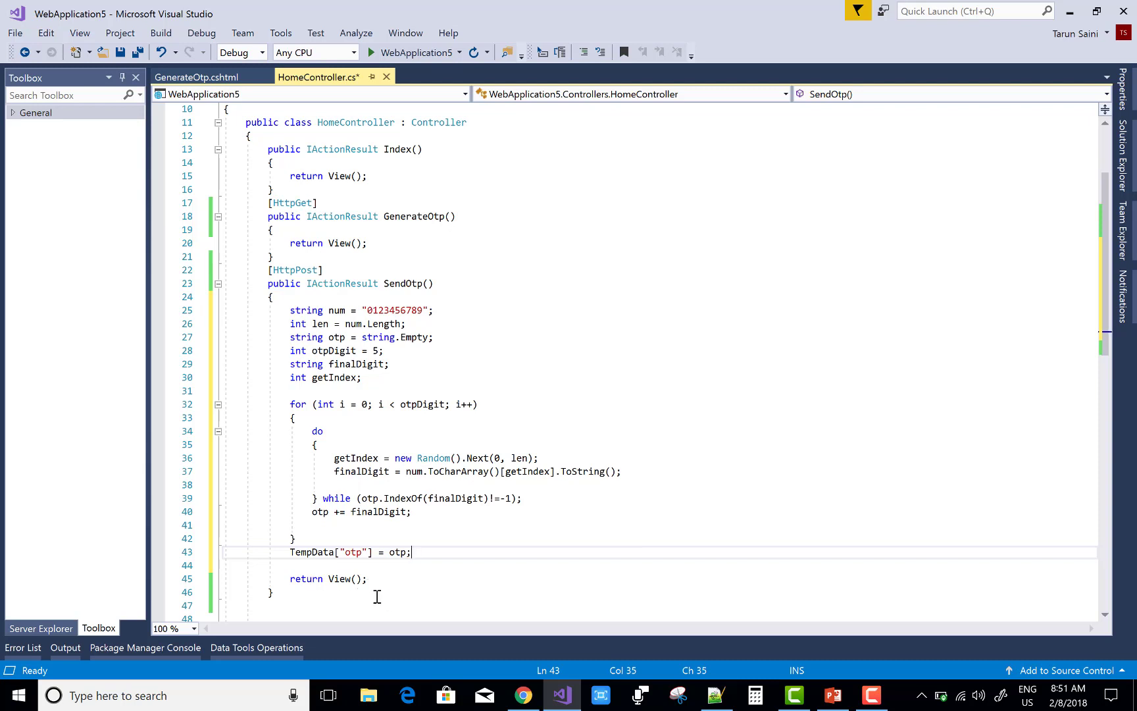
mouse_move(363, 580)
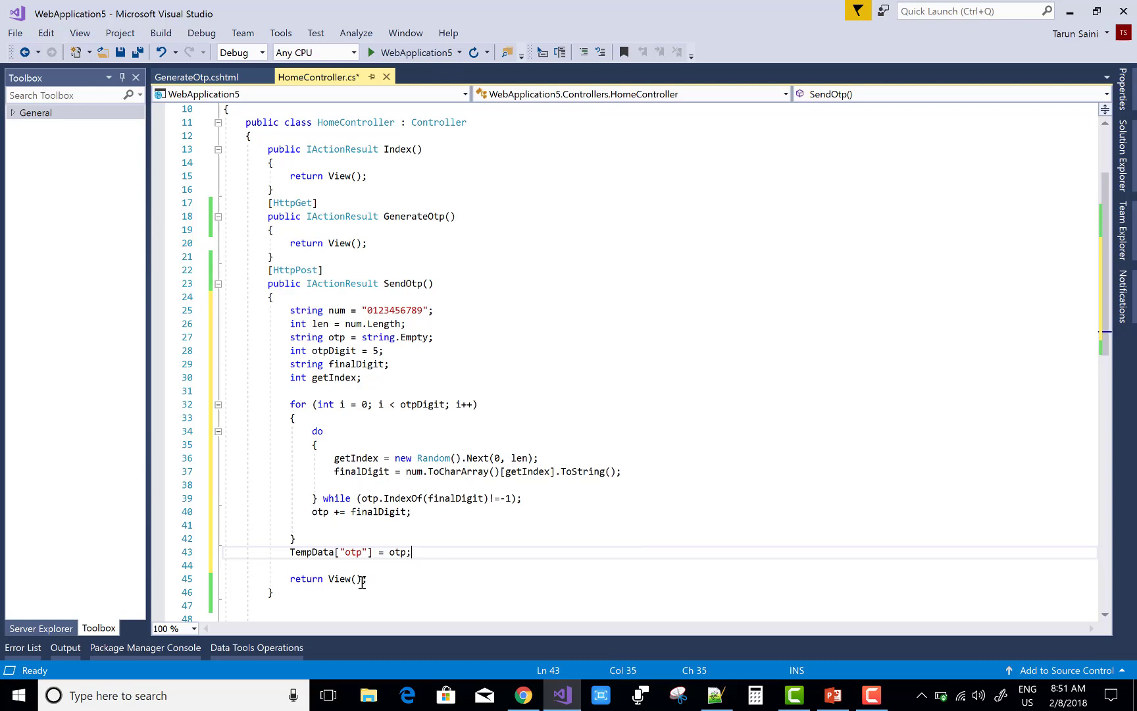
left_click(365, 578)
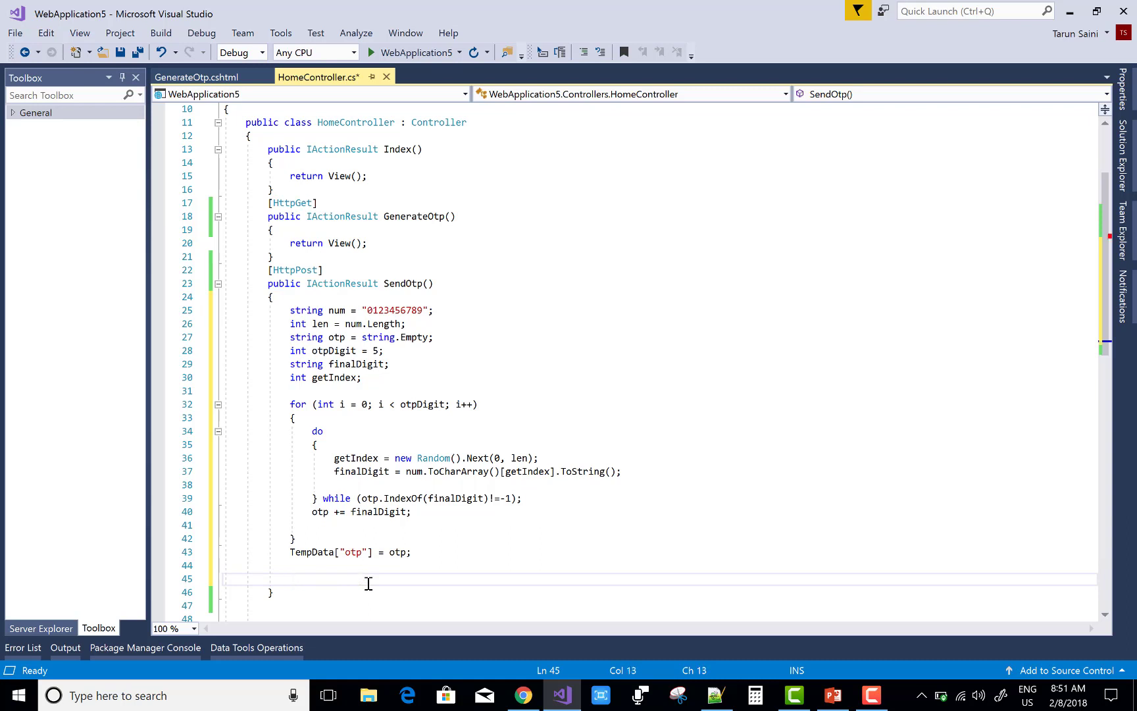
Step: End SendOtp with return RedirectToAction("GenerateOtp", "Home"); and save HomeController.cs
type("return")
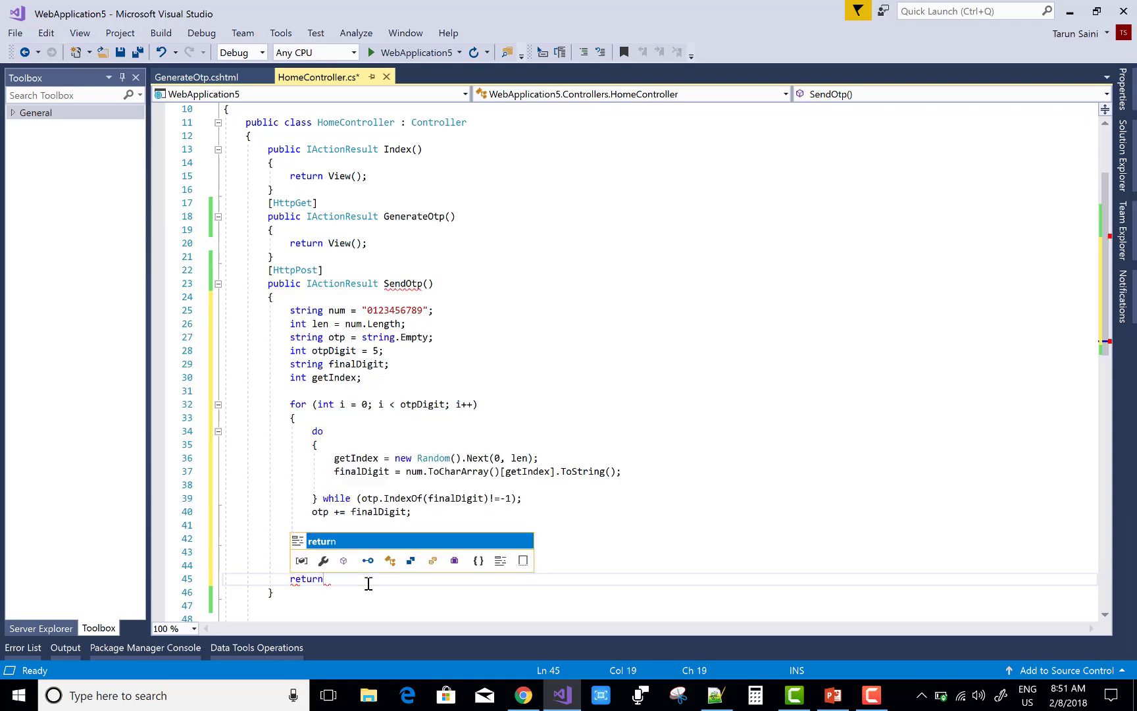
type("redire")
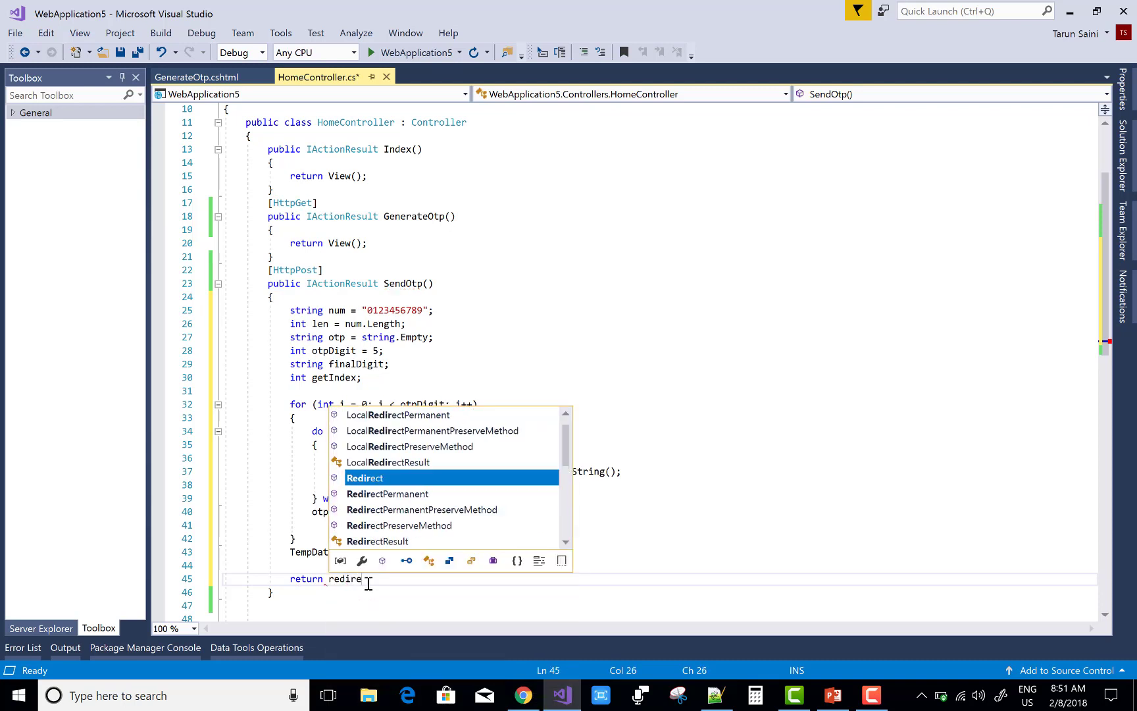
type("ttoa")
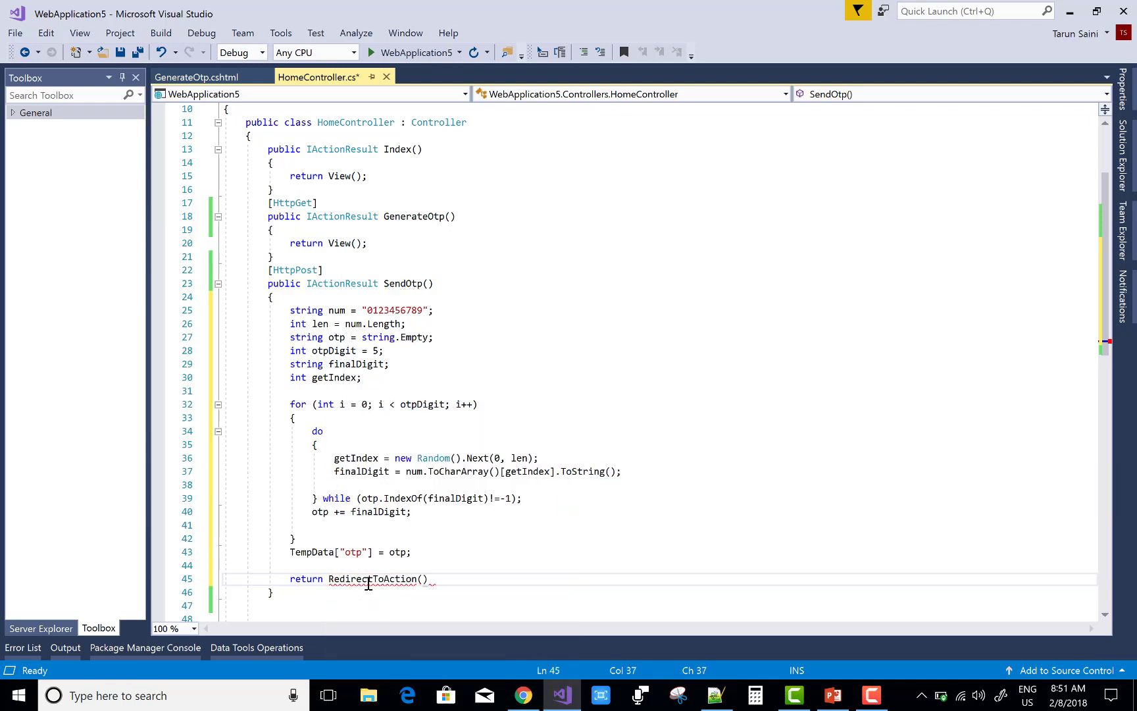
type("\"")
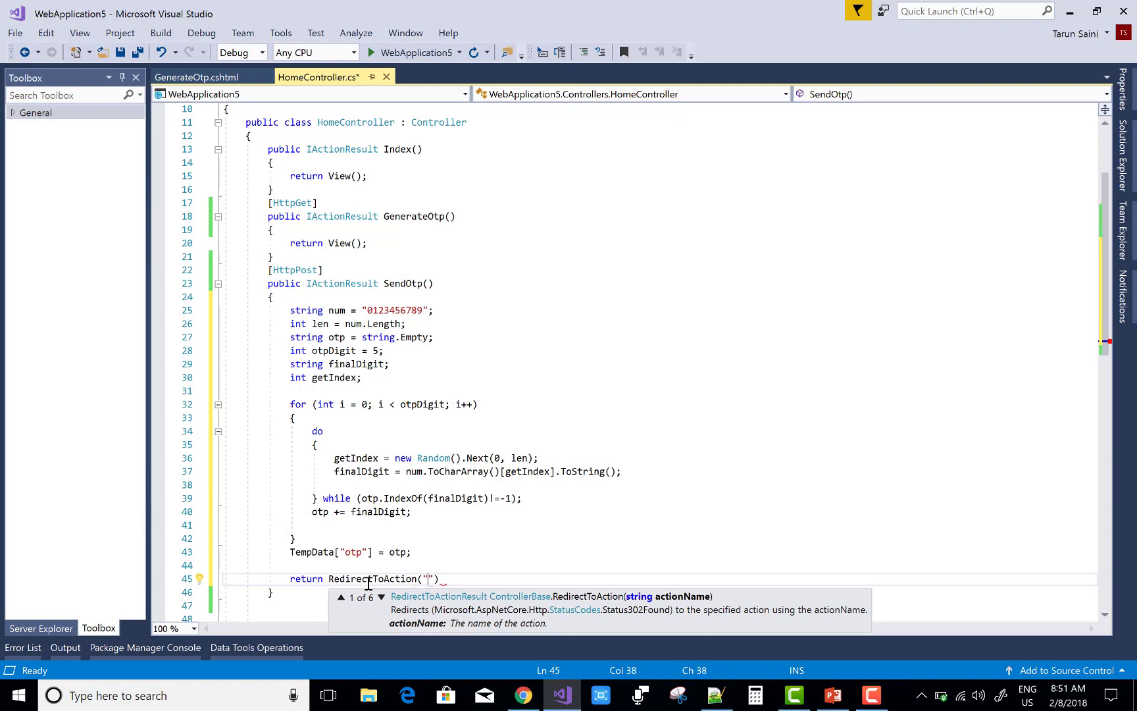
type("GenerateOtp")
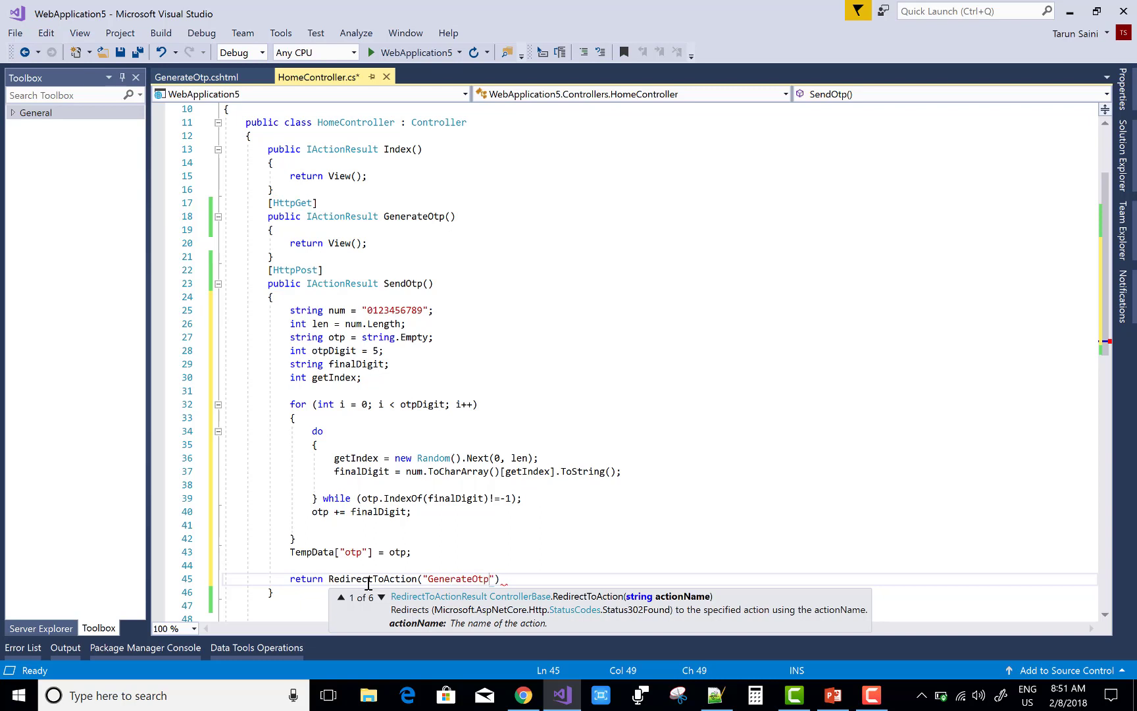
key("right")
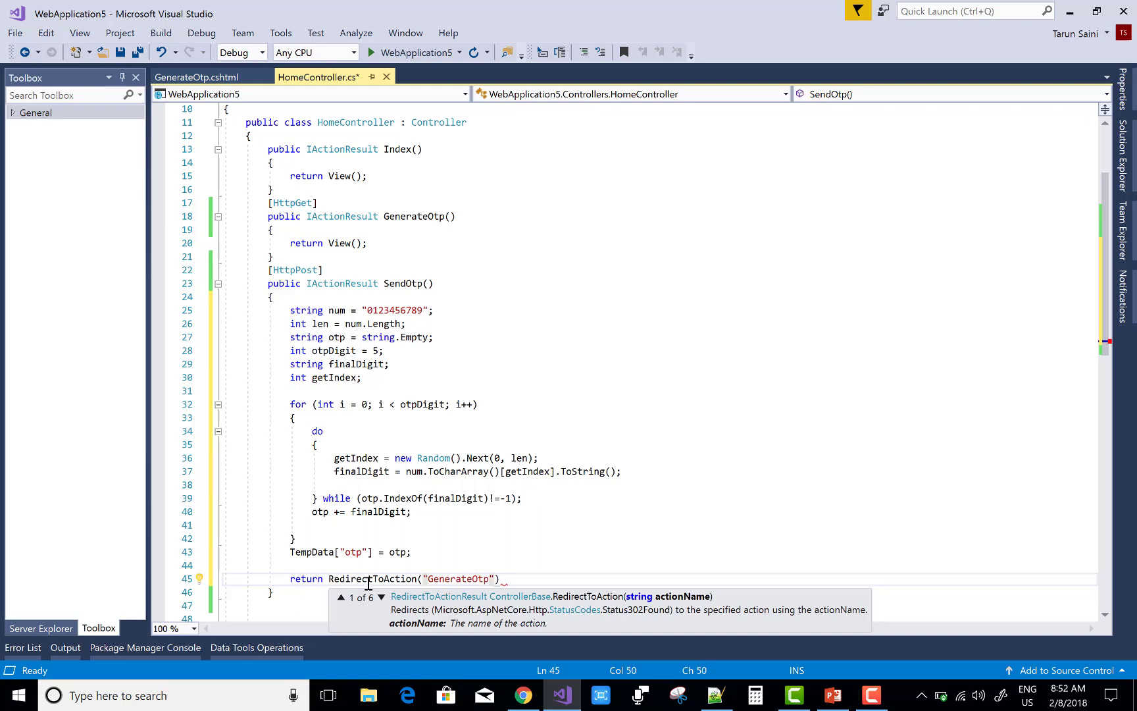
type(",\"")
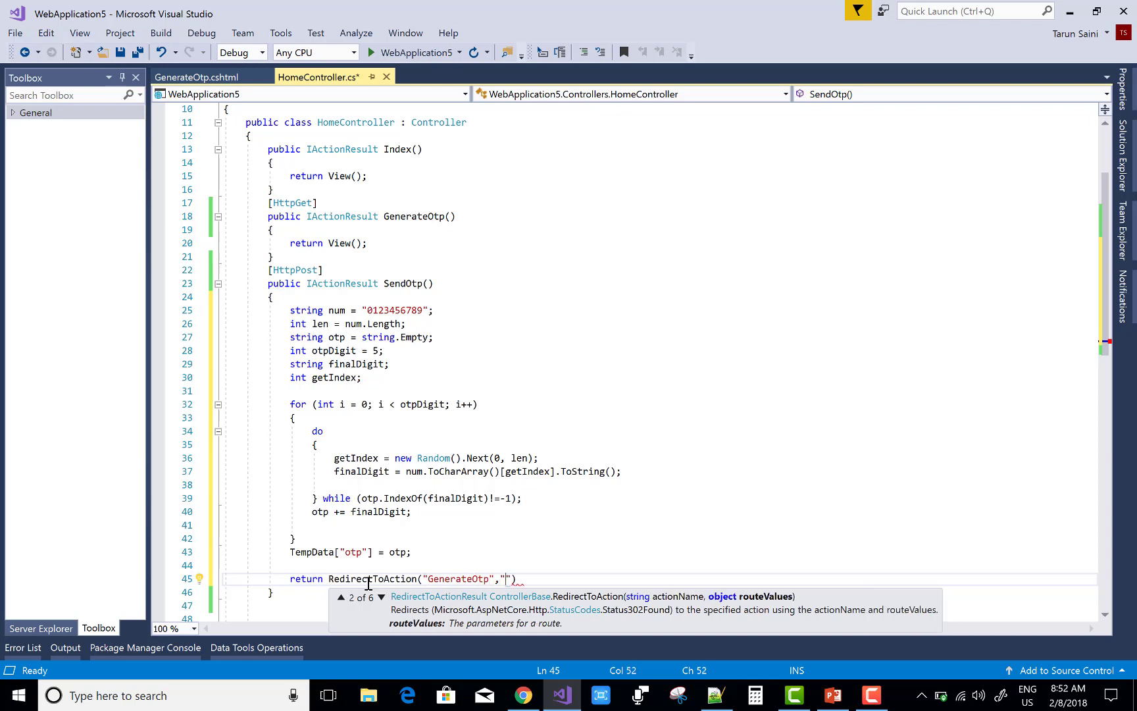
type("Home")
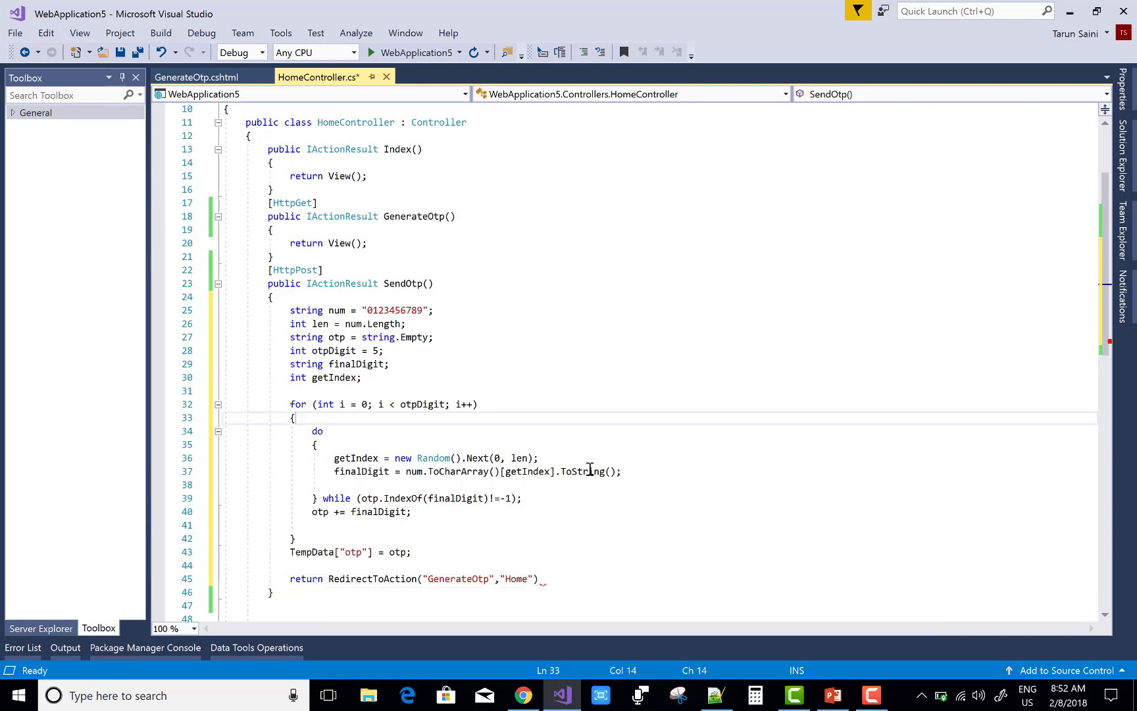
left_click(543, 579)
type(";")
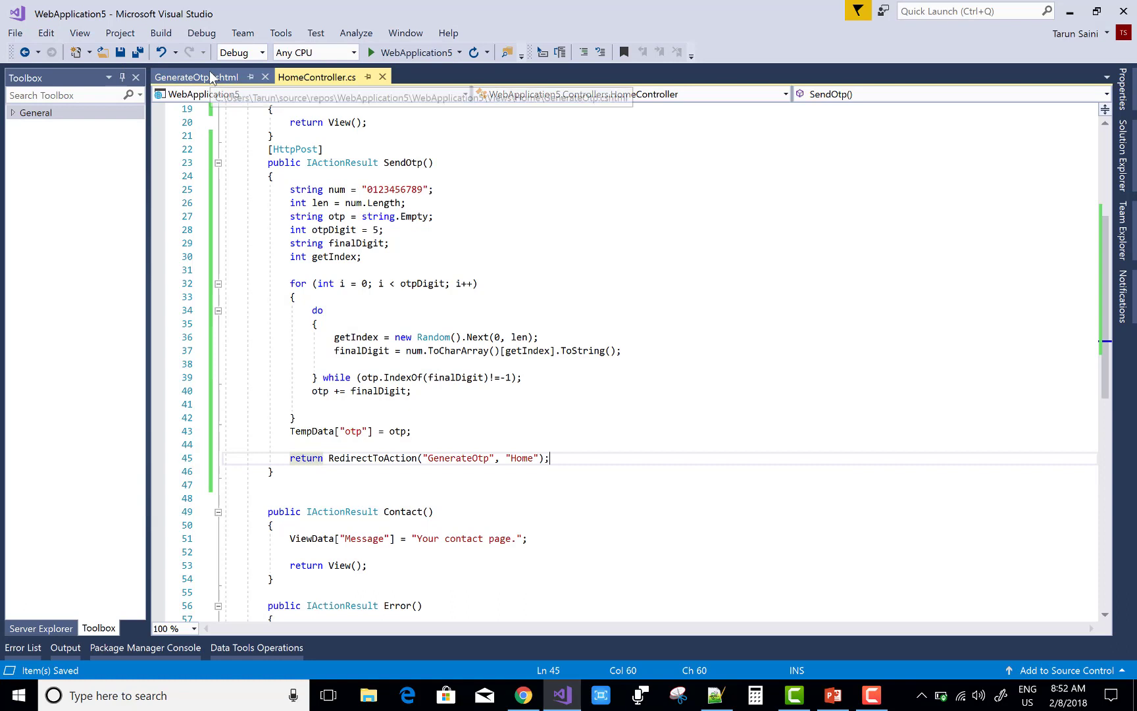
left_click(196, 77)
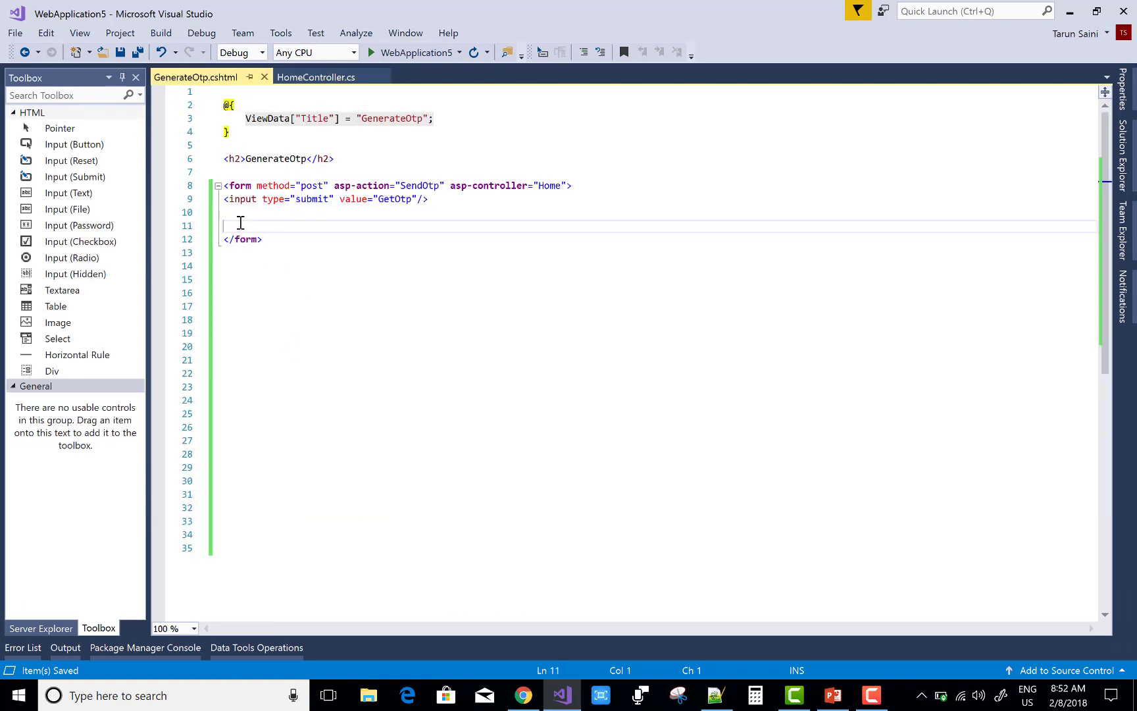
type("<div>")
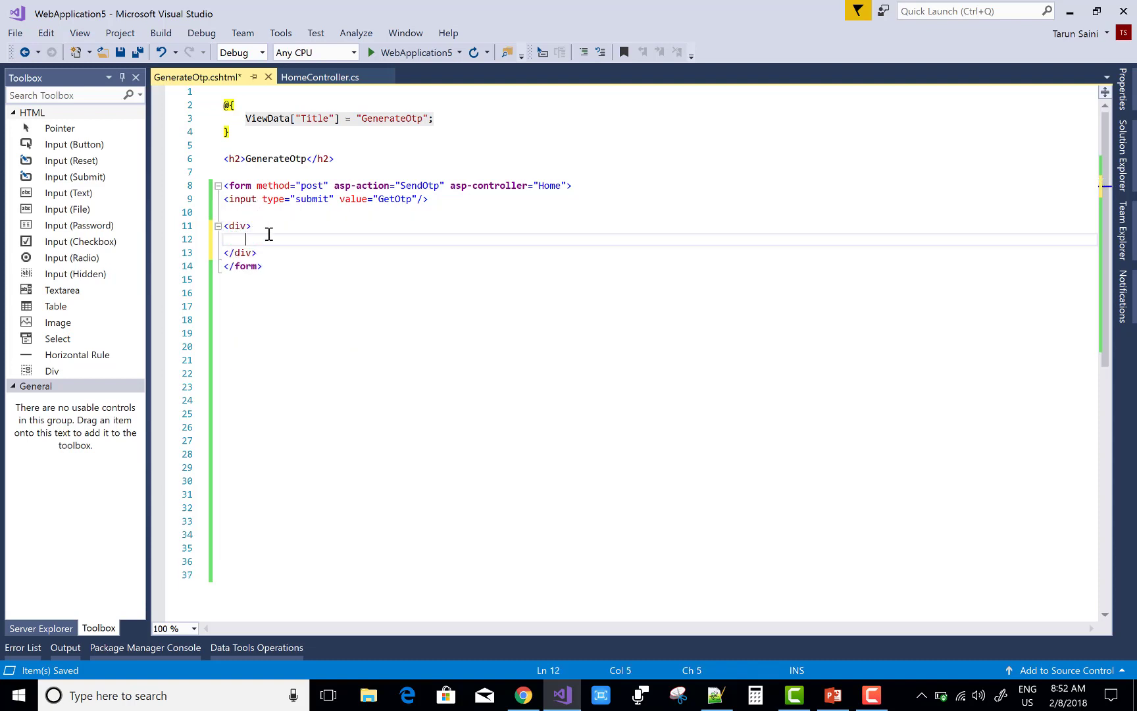
left_click(320, 77)
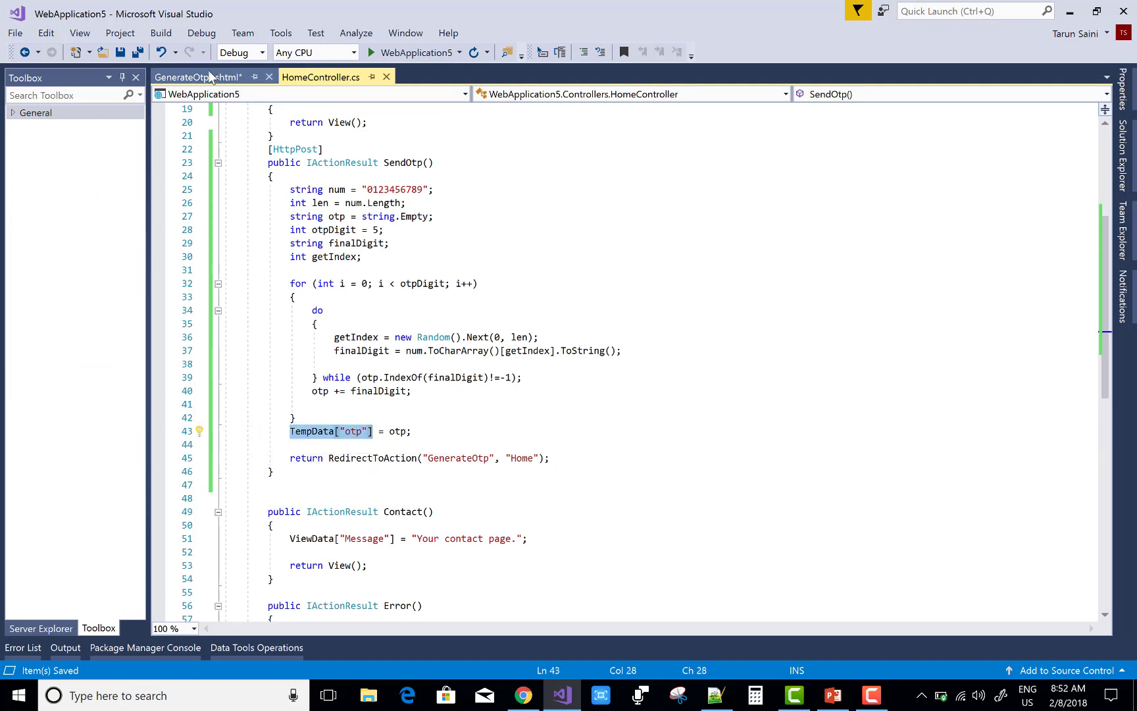
left_click(196, 77)
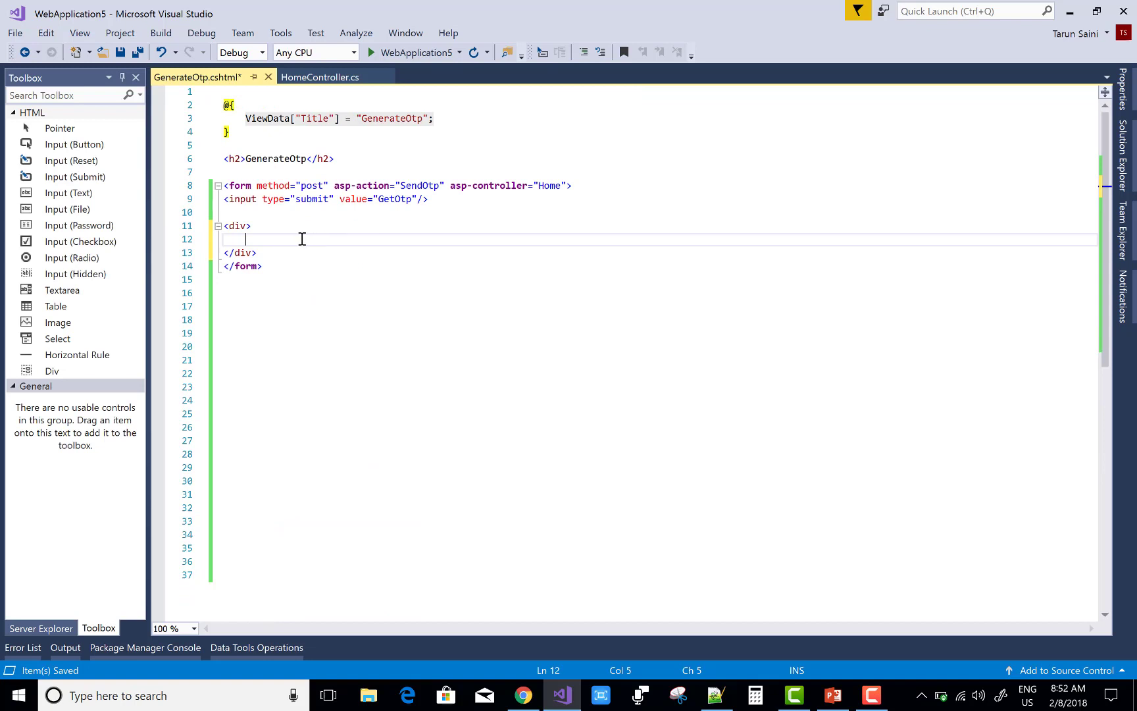
type("TempData[\"otp\"]")
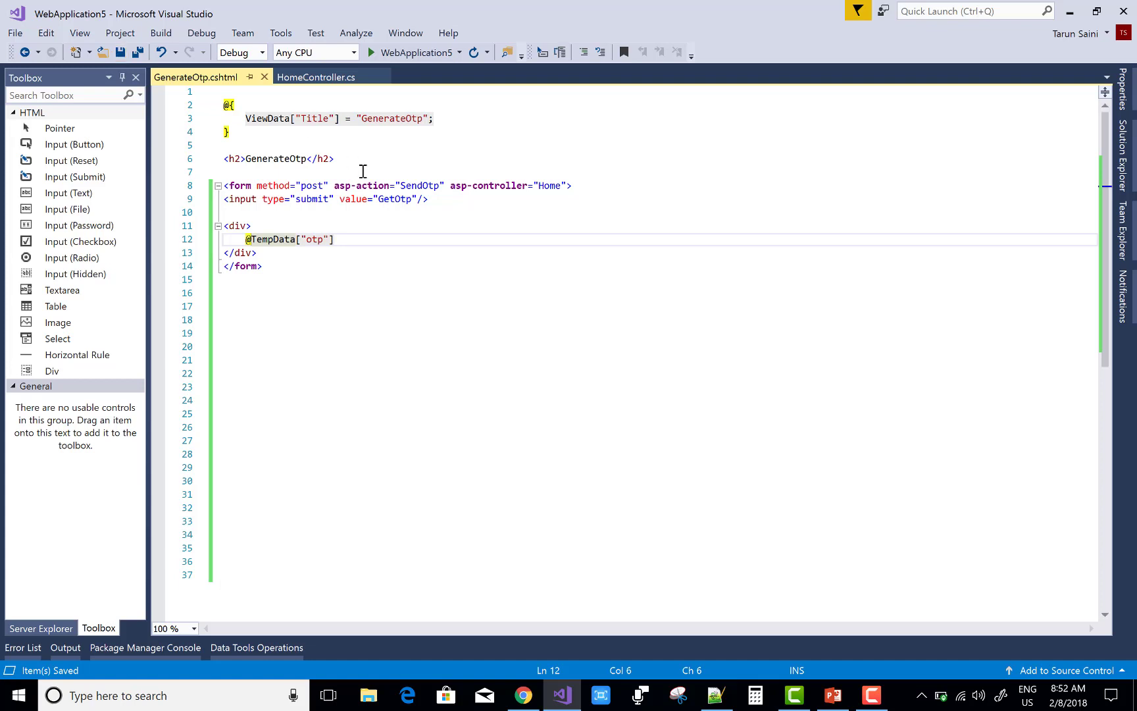
mouse_move(413, 52)
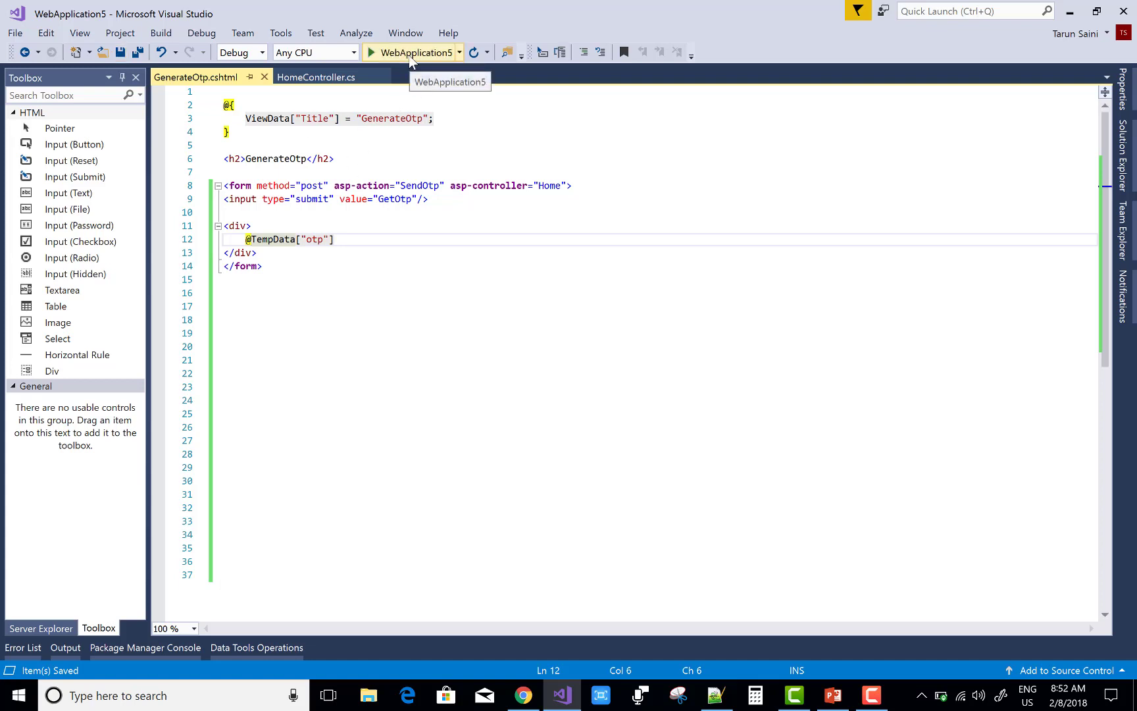
Step: Run WebApplication5 so Chrome loads the index page with Student and course tables
left_click(370, 51)
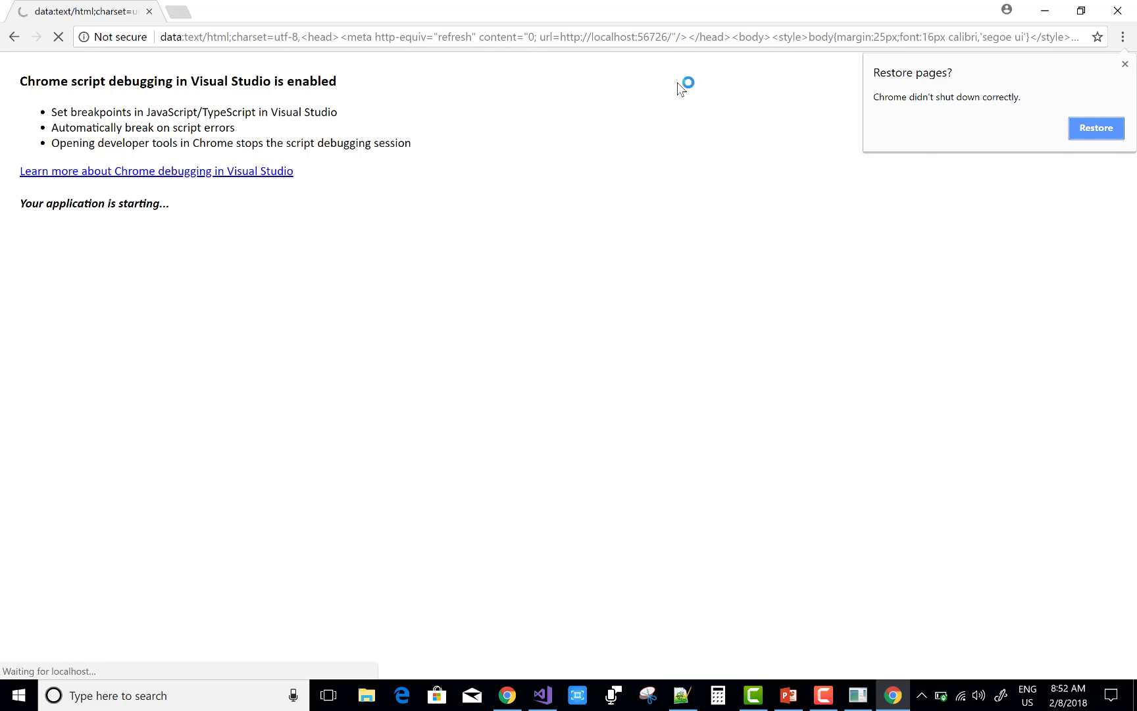
left_click(1125, 64)
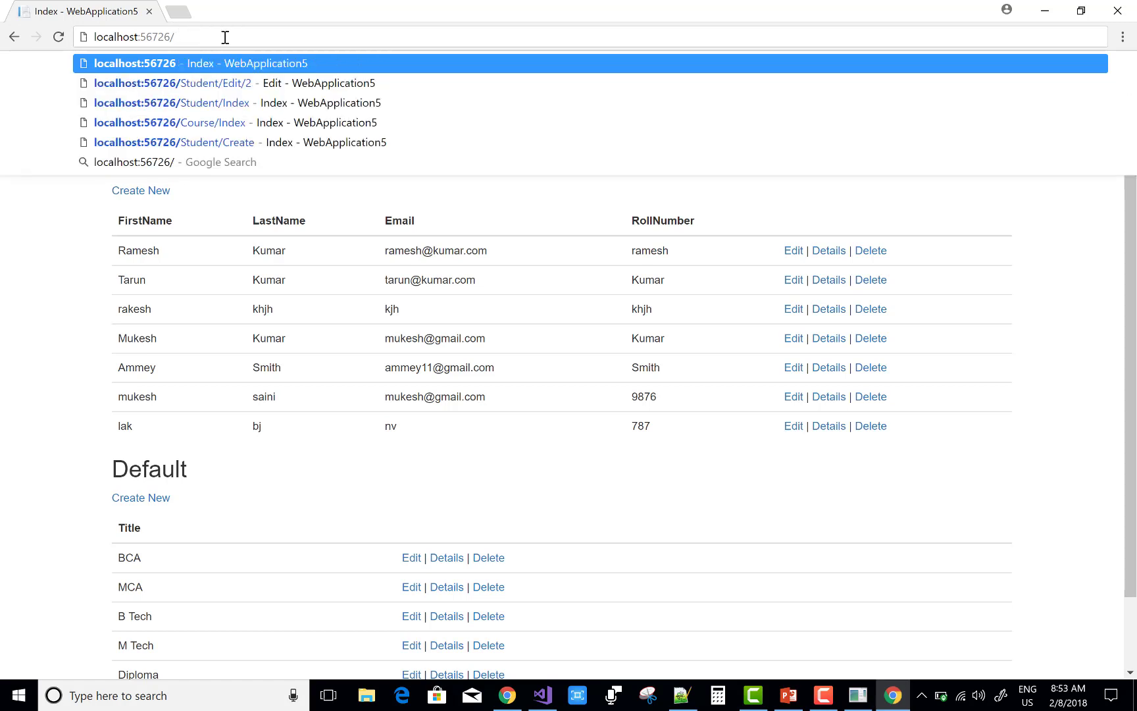
Step: Navigate Chrome to localhost:56726/Home/GenerateOtp
type("GenerateO")
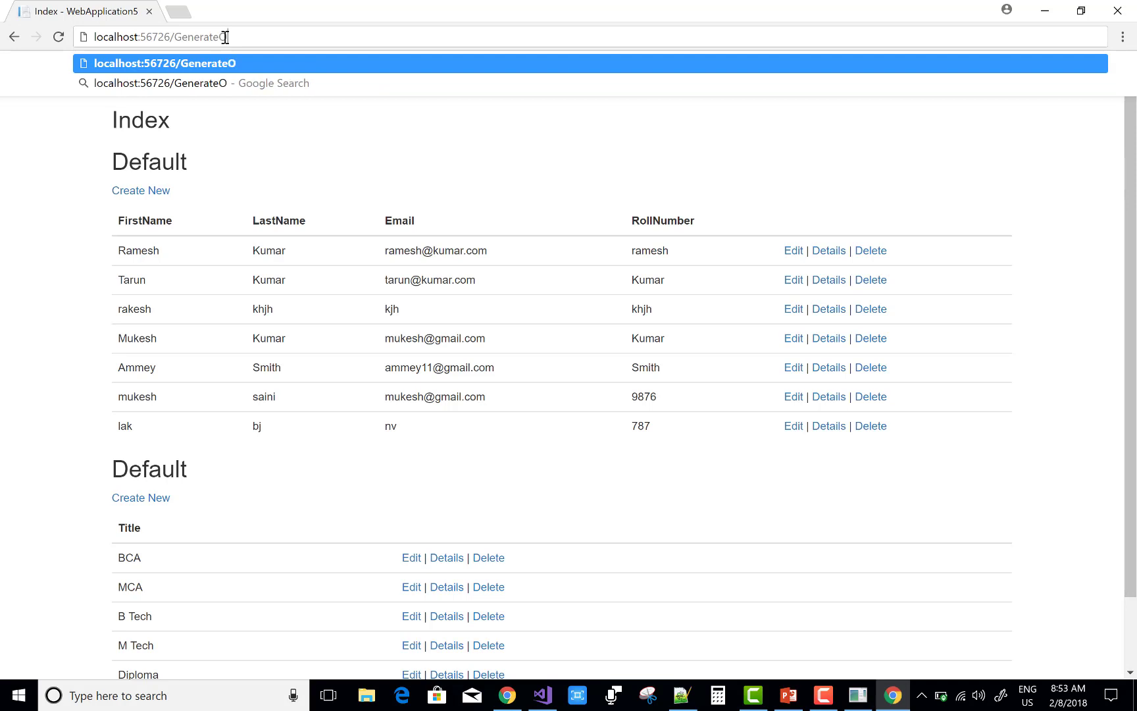
type("tp")
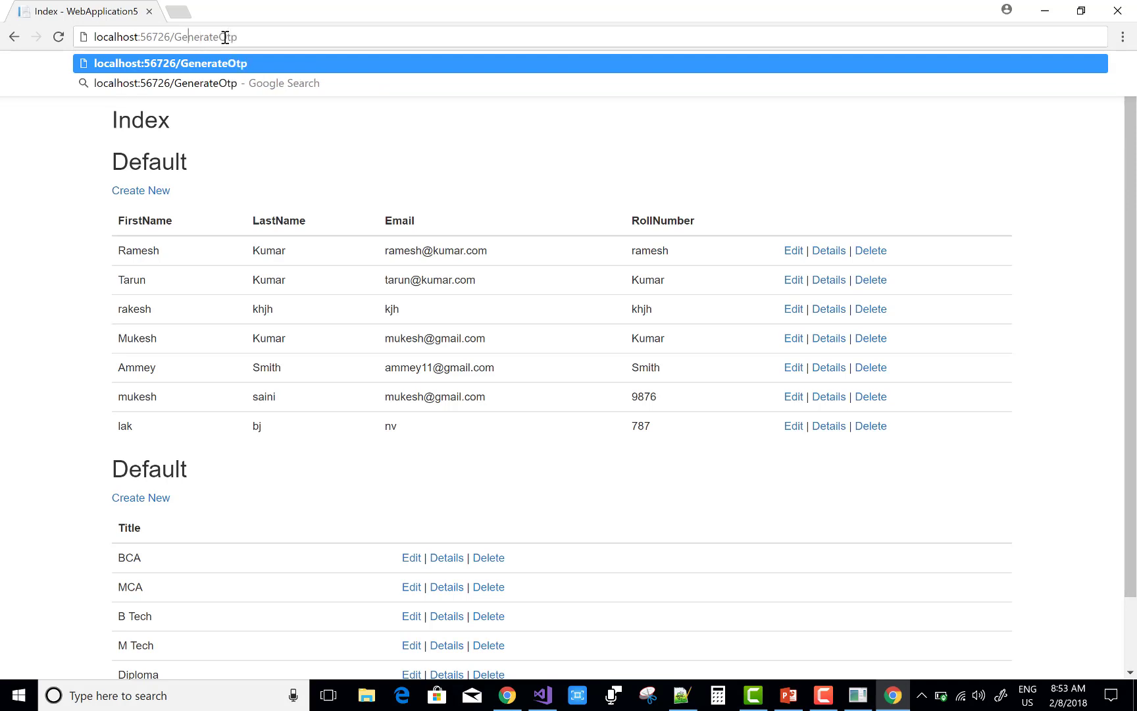
type("Home/")
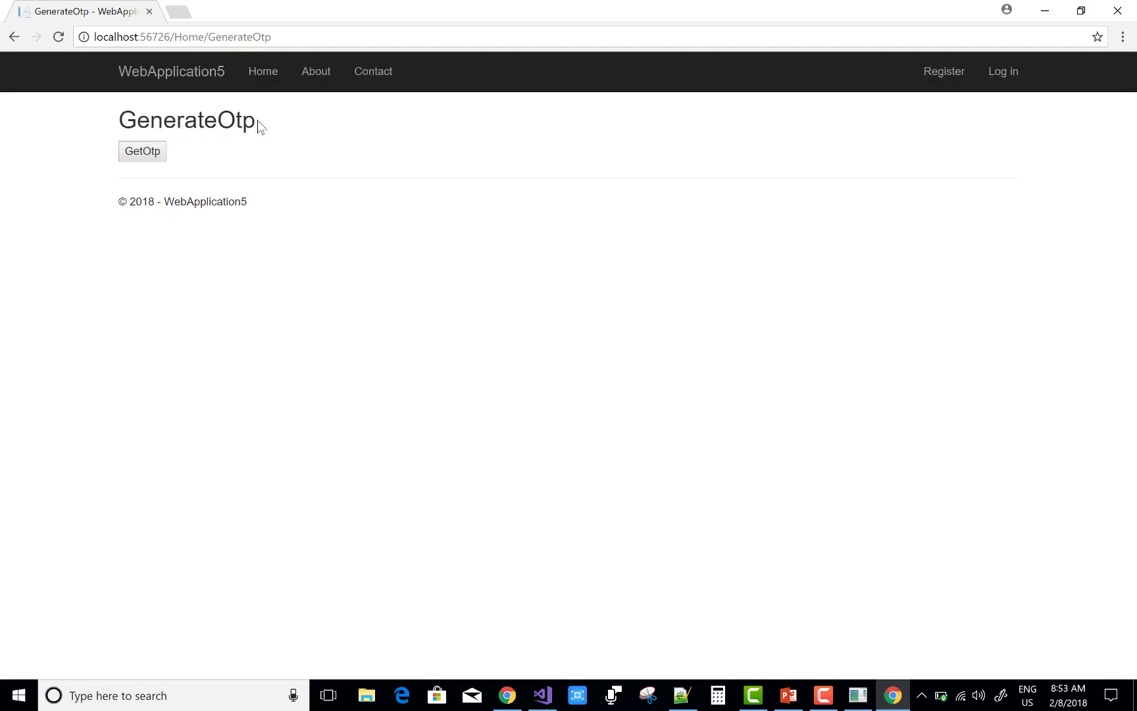
Step: Request OTPs repeatedly, getting a new five-digit code like 79258 each time
left_click(142, 151)
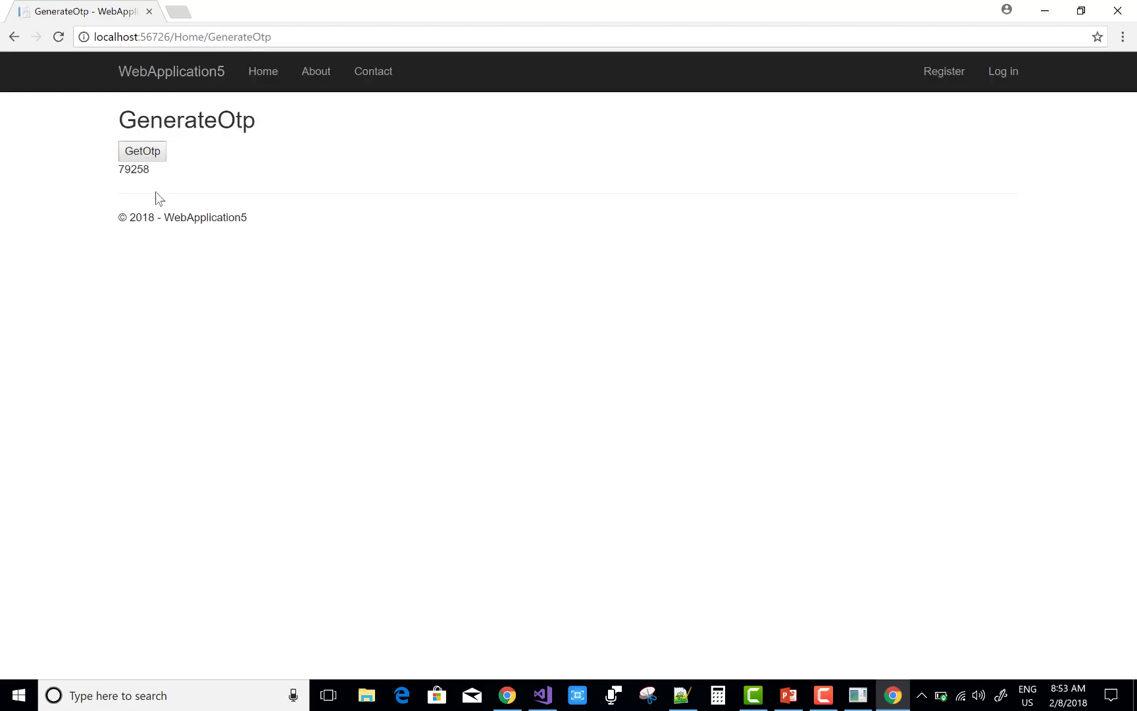
double_click(134, 169)
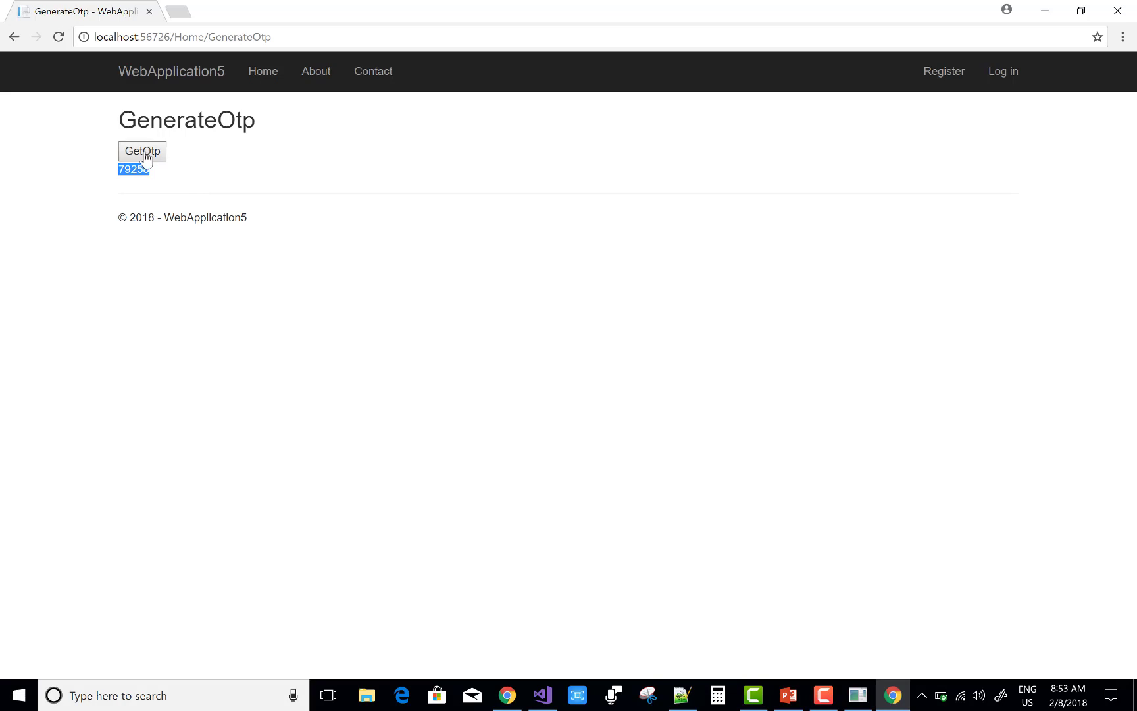
left_click(142, 151)
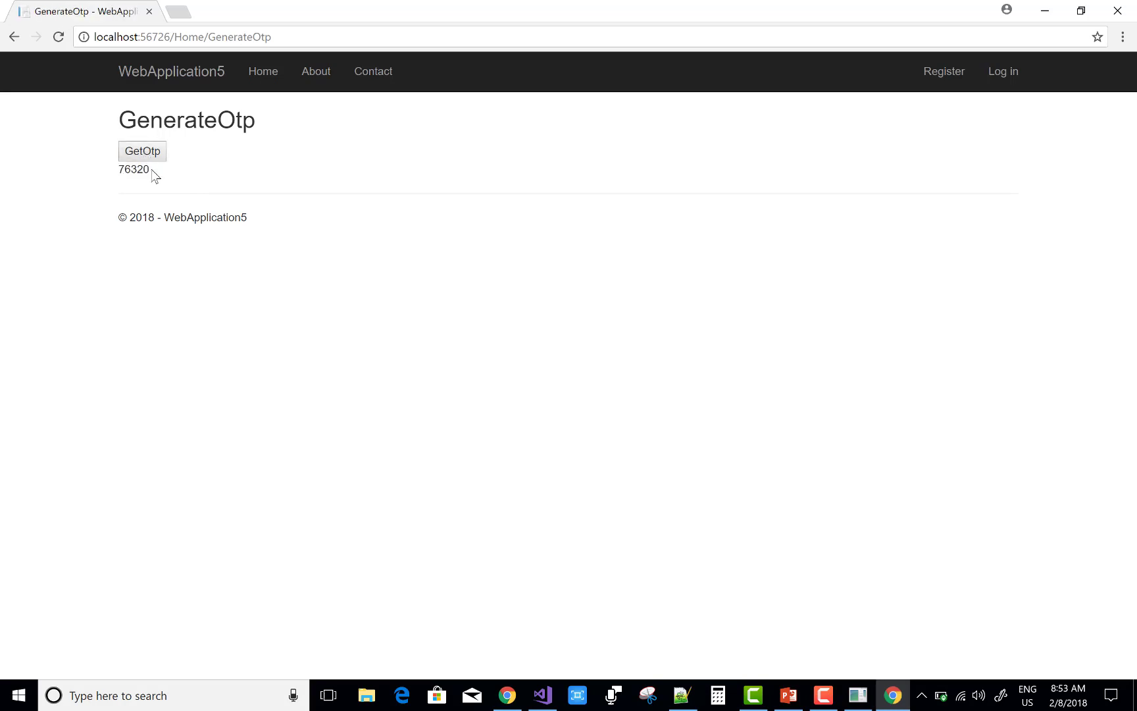
left_click(142, 151)
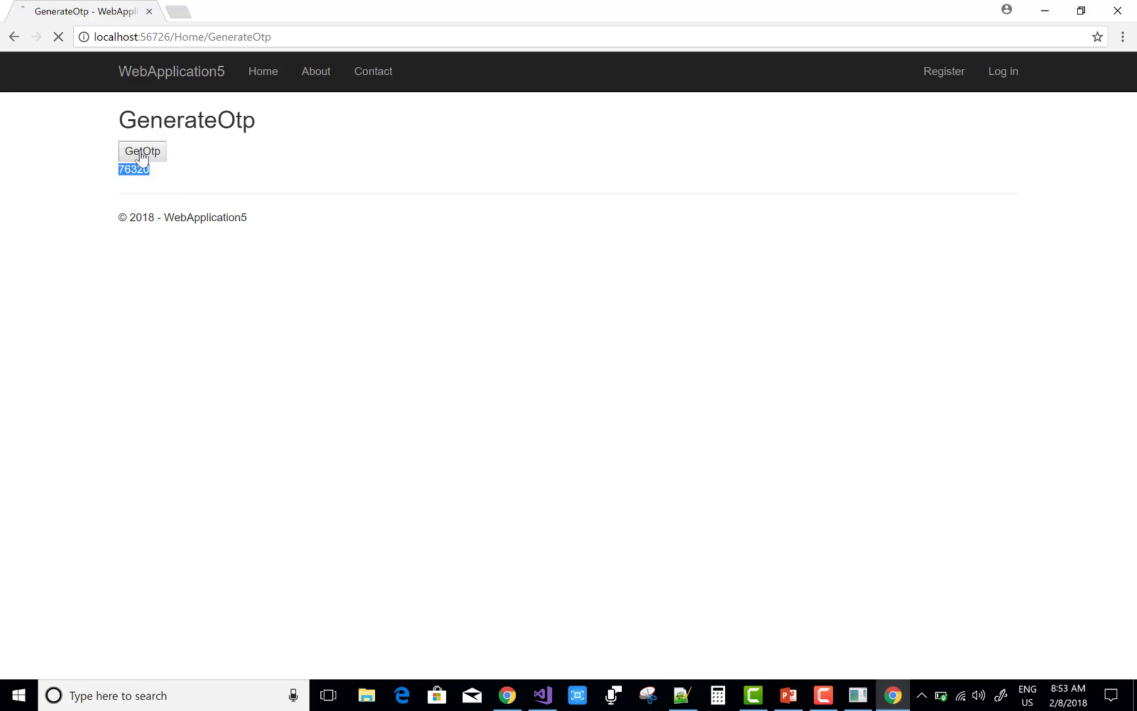
left_click(141, 150)
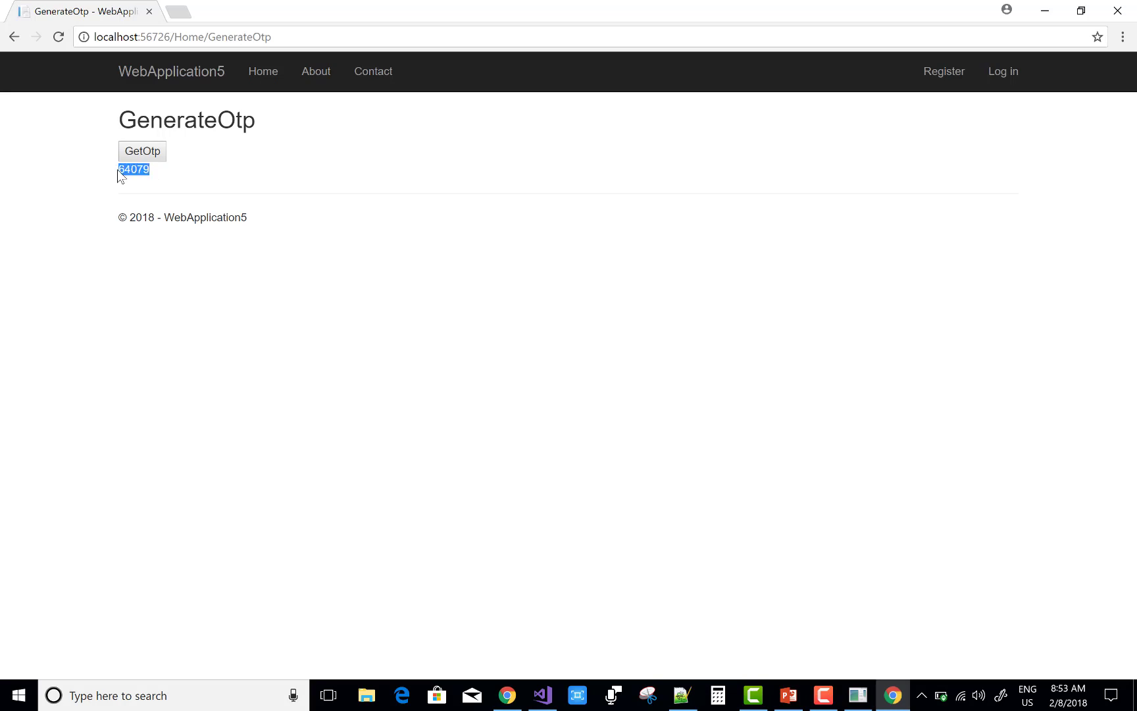